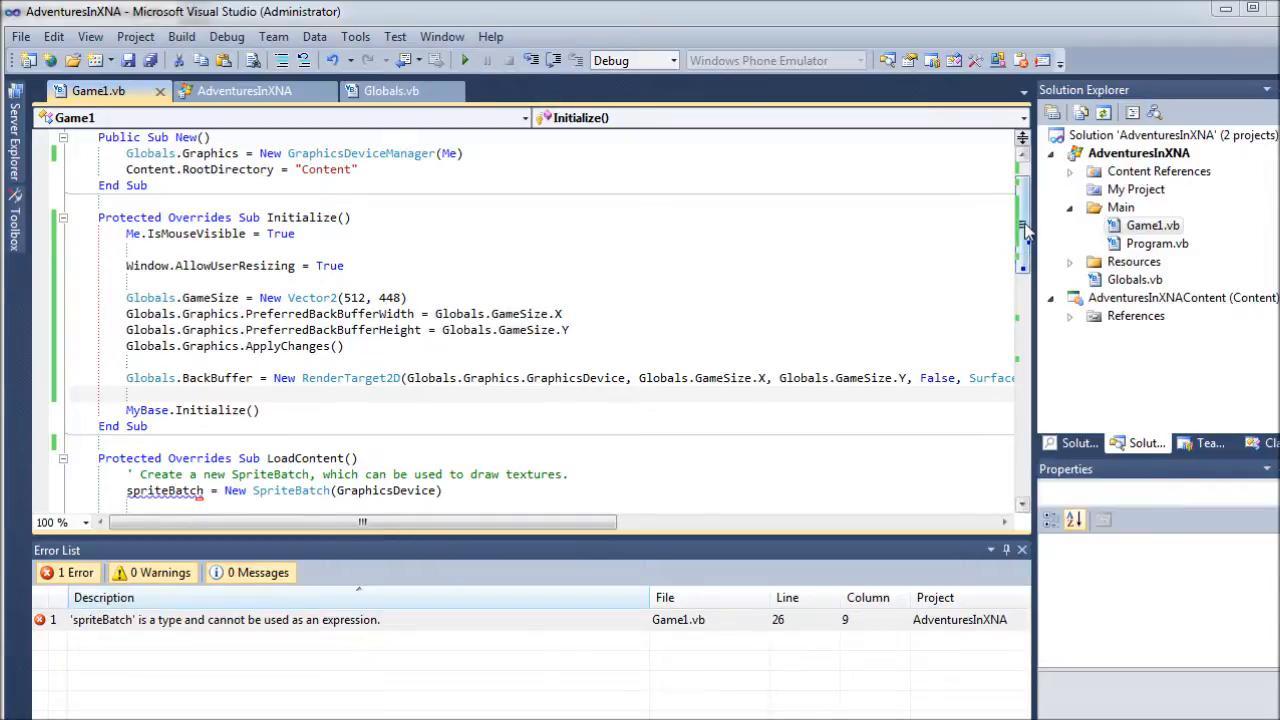
# Step: In LoadContent, remove the comment and assign the new SpriteBatch to Globals.SpriteBatch
pyautogui.scroll(-3)
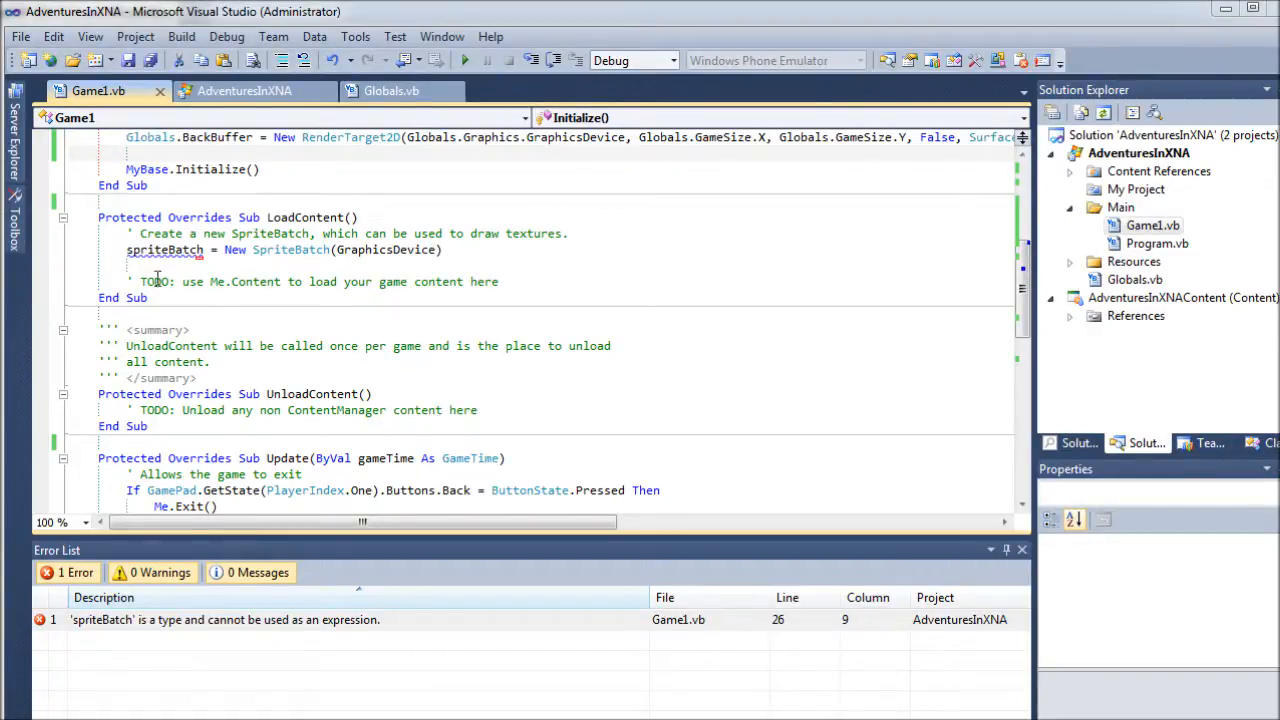
pyautogui.doubleClick(164, 248)
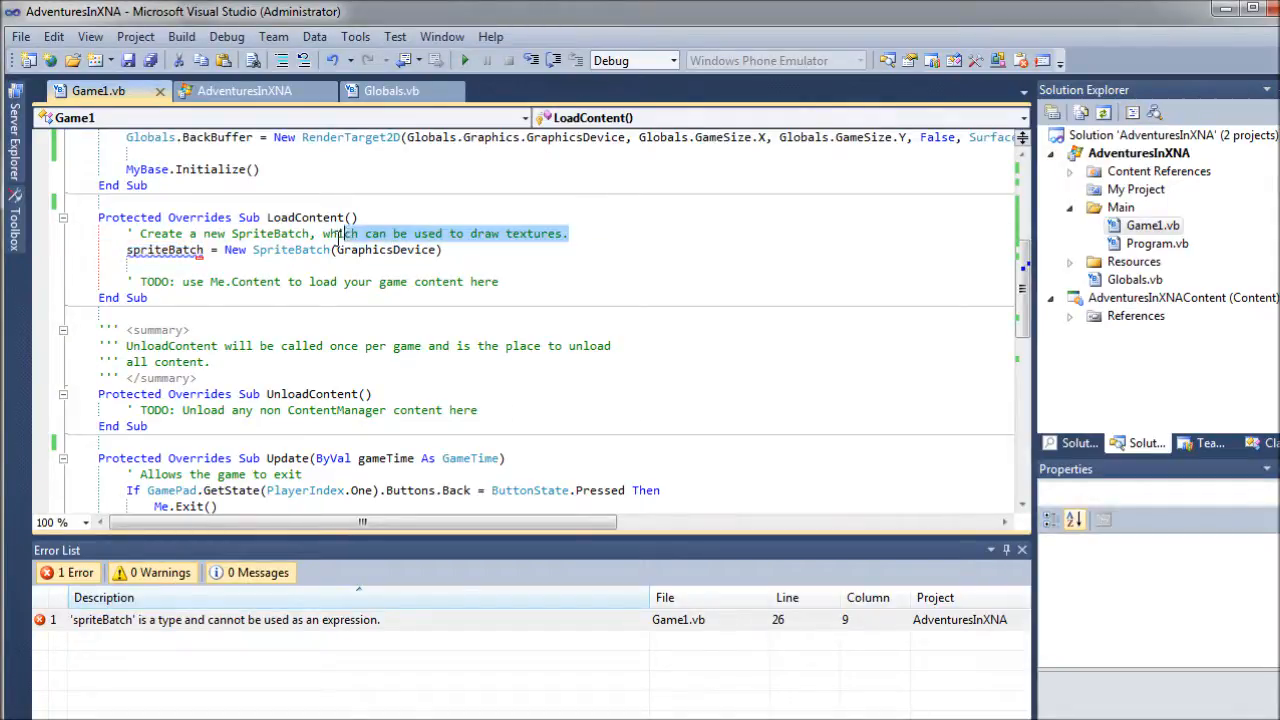
pyautogui.moveTo(376, 250)
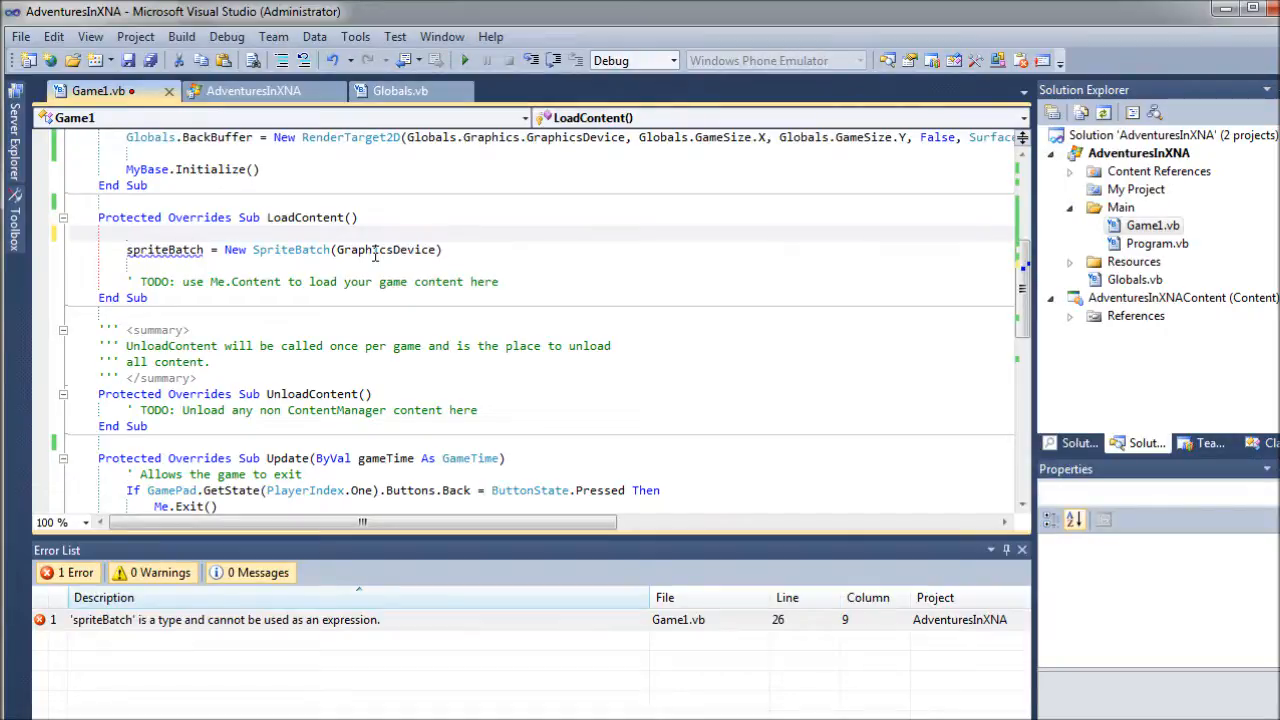
pyautogui.write('Globals.S')
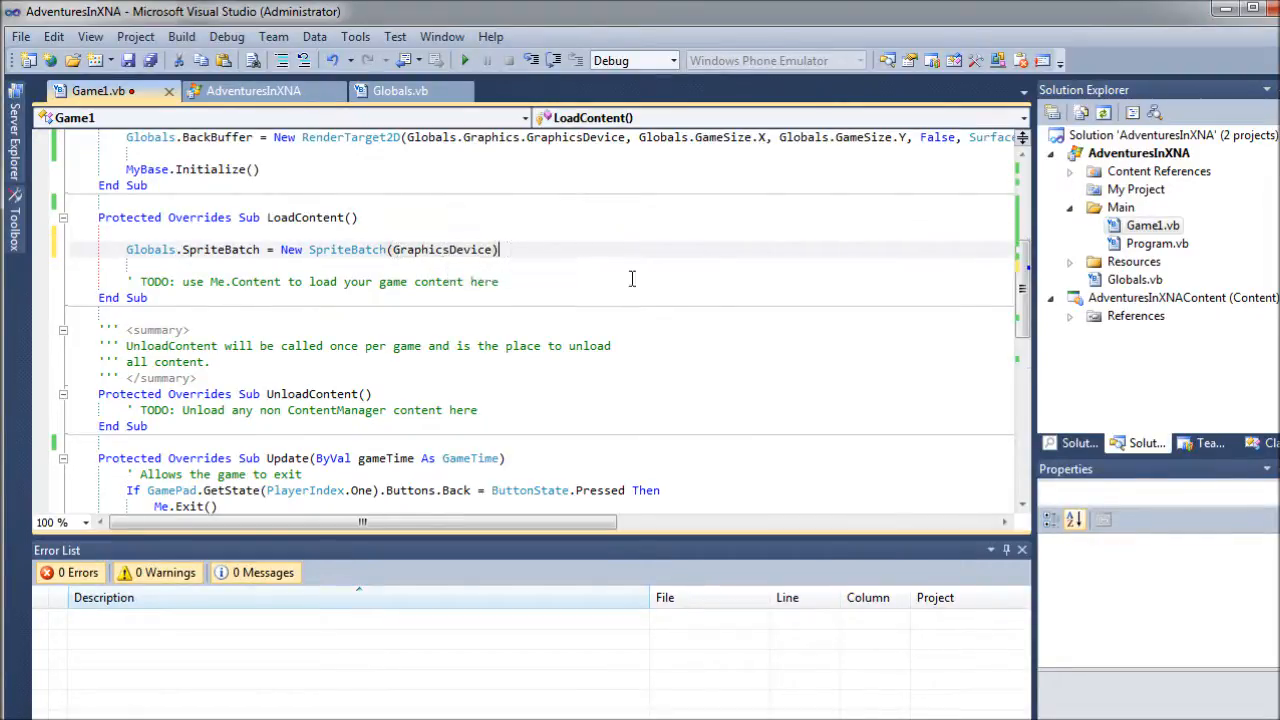
# Step: Add the line Globals.Content = Me.Content below the SpriteBatch assignment
pyautogui.press('Enter')
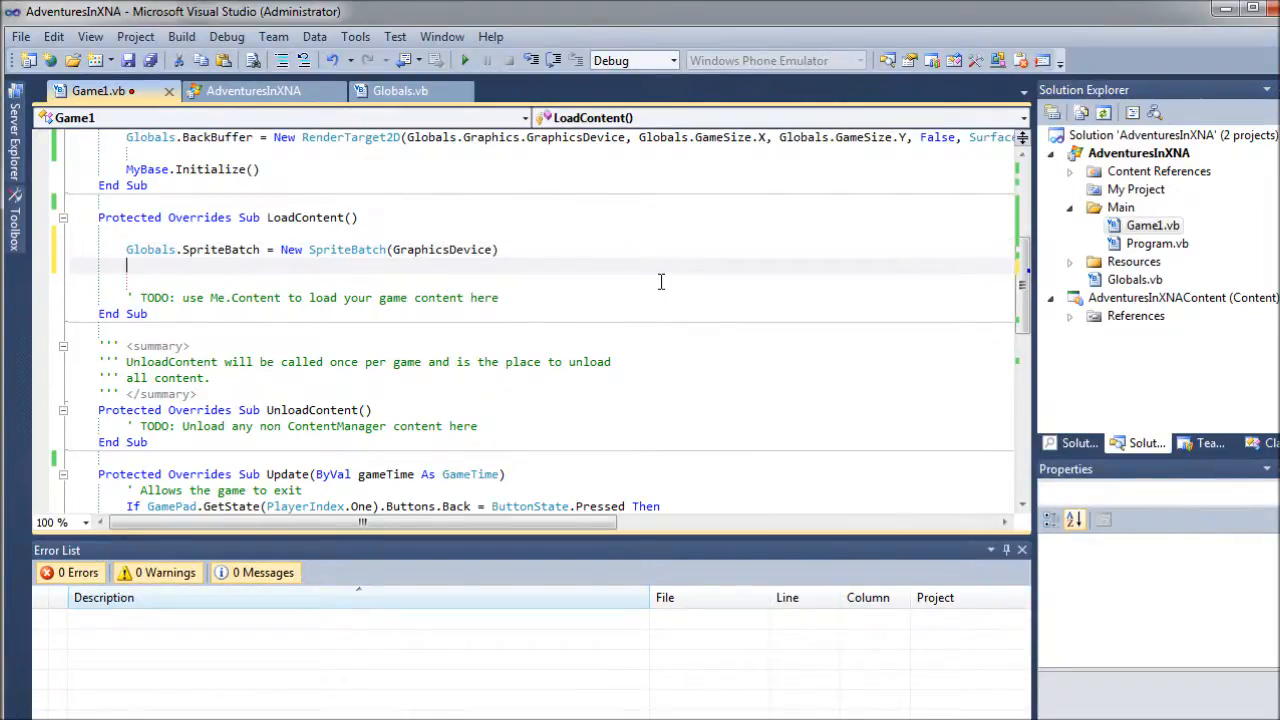
pyautogui.write('Globals.')
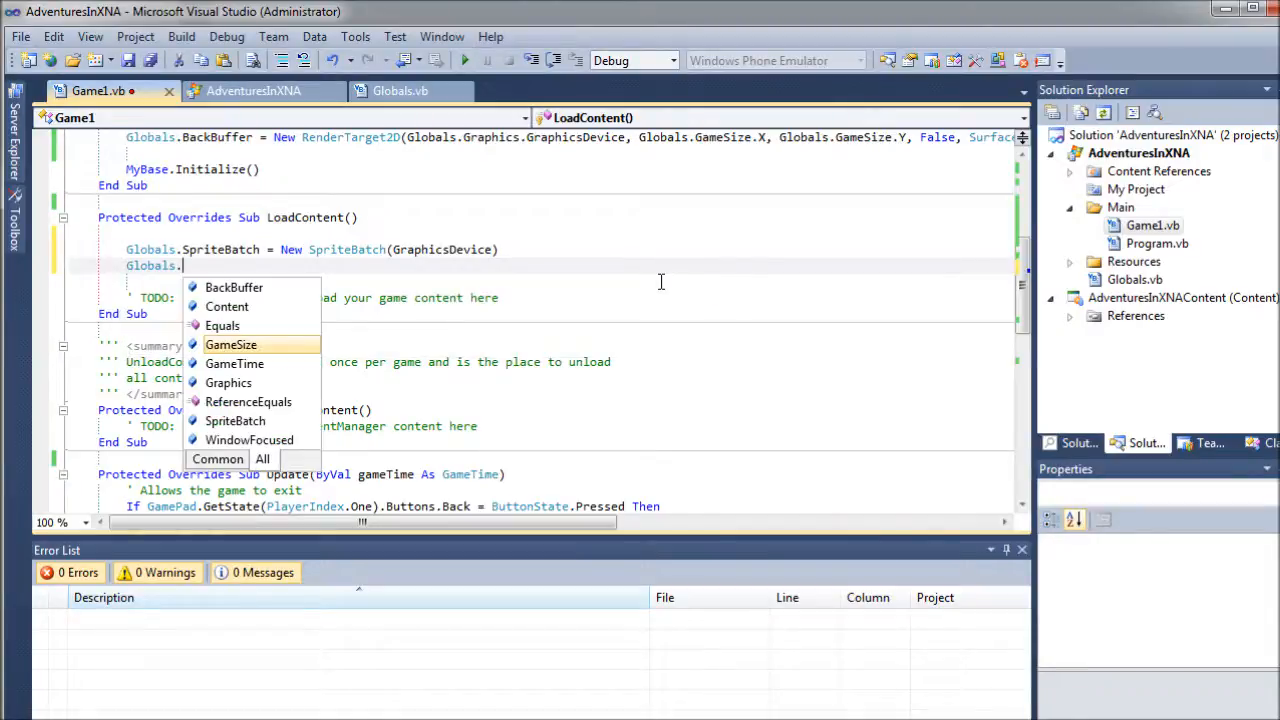
pyautogui.write('Content =')
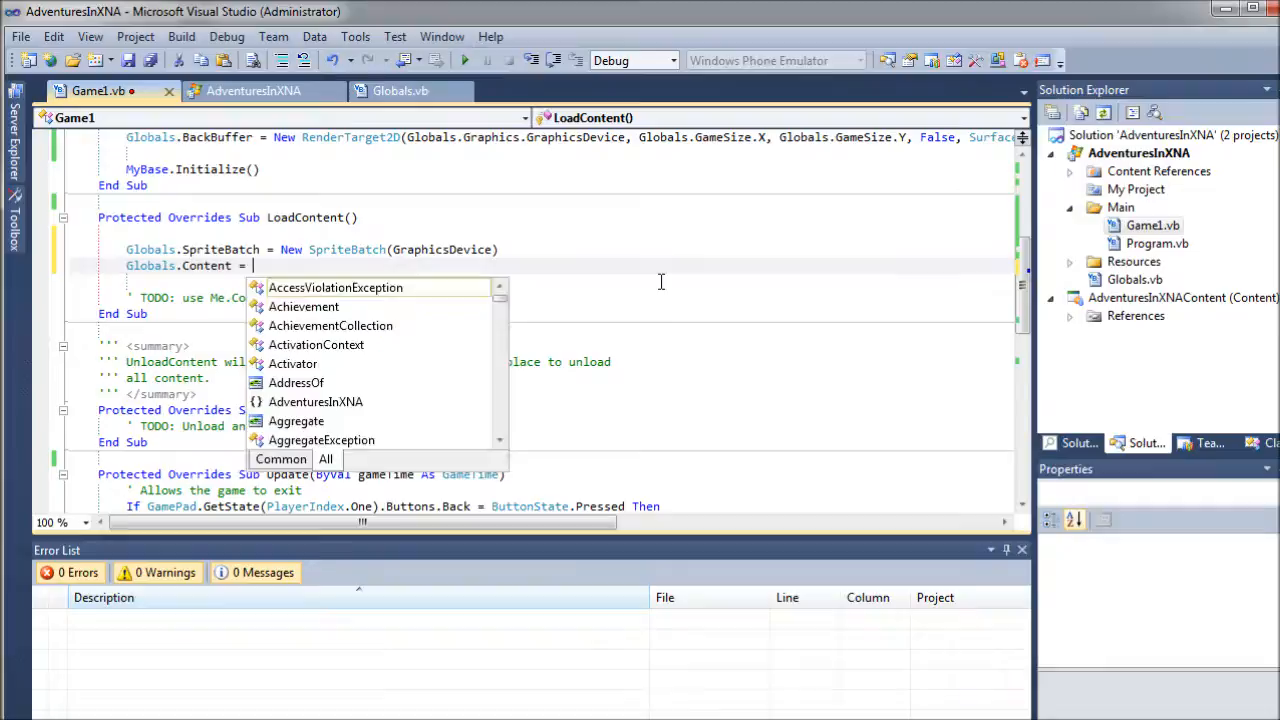
pyautogui.write('Me.Content')
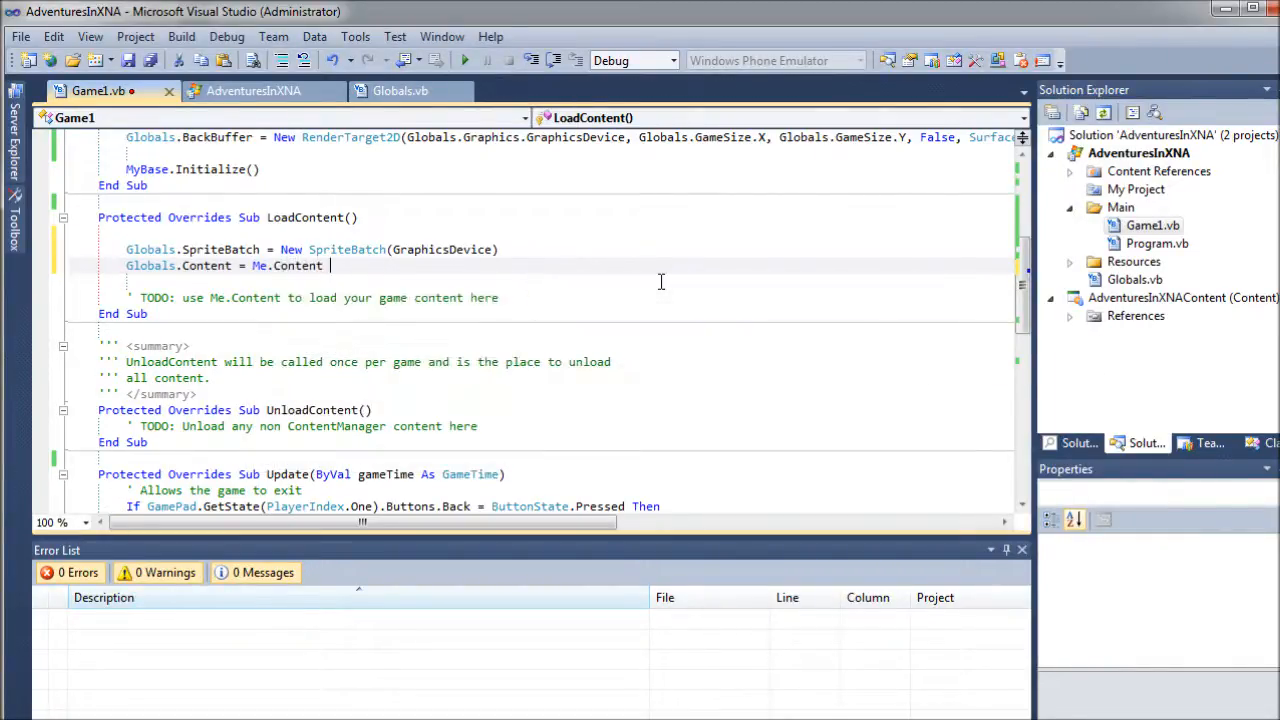
pyautogui.moveTo(370, 290)
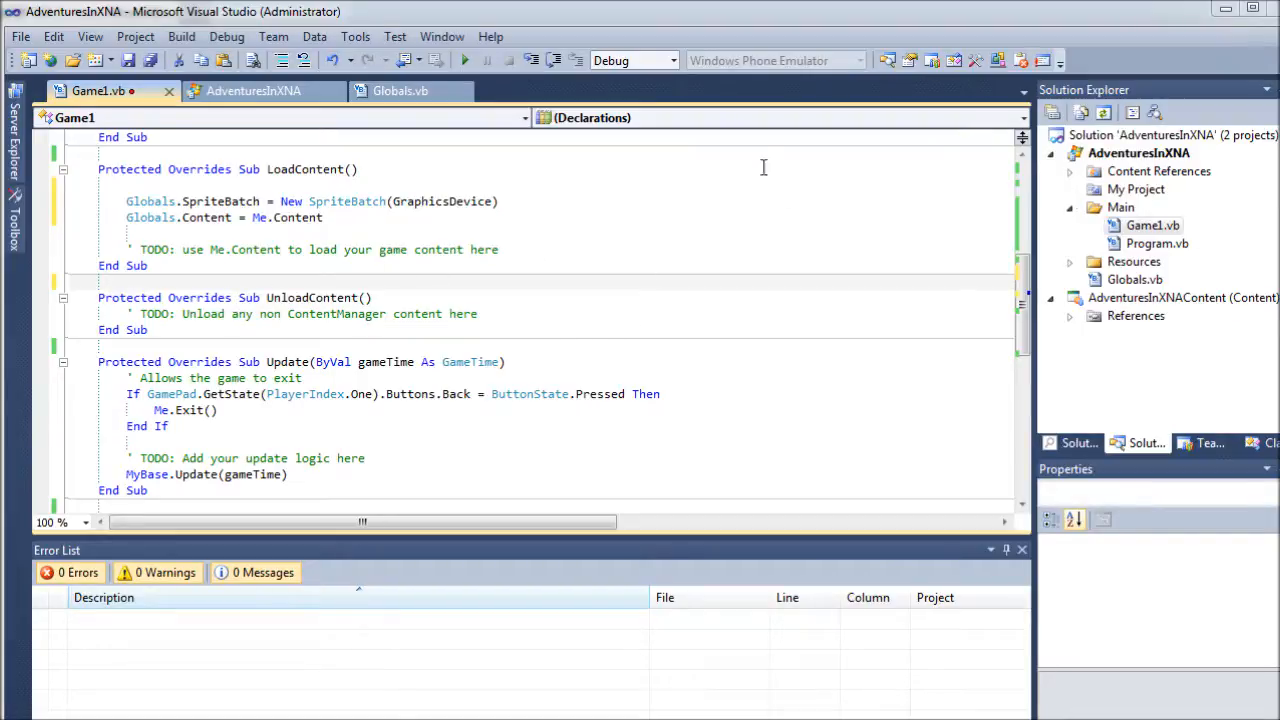
pyautogui.moveTo(412, 288)
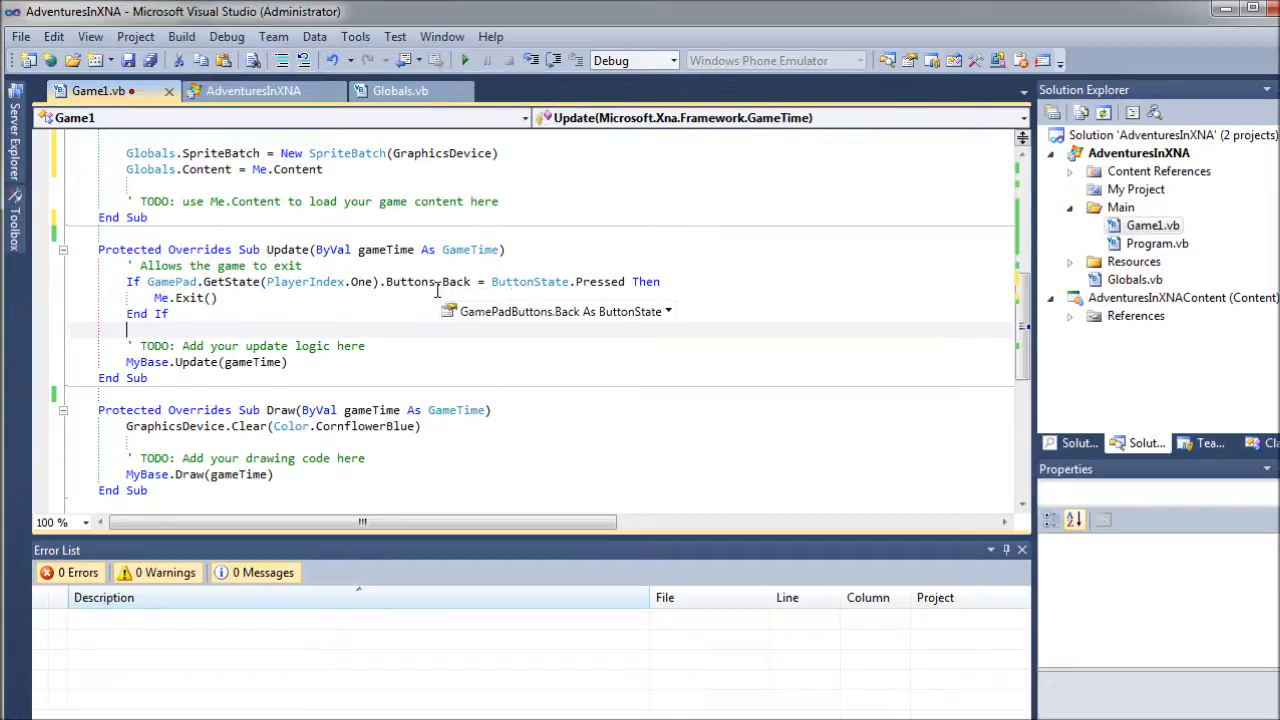
pyautogui.moveTo(276, 178)
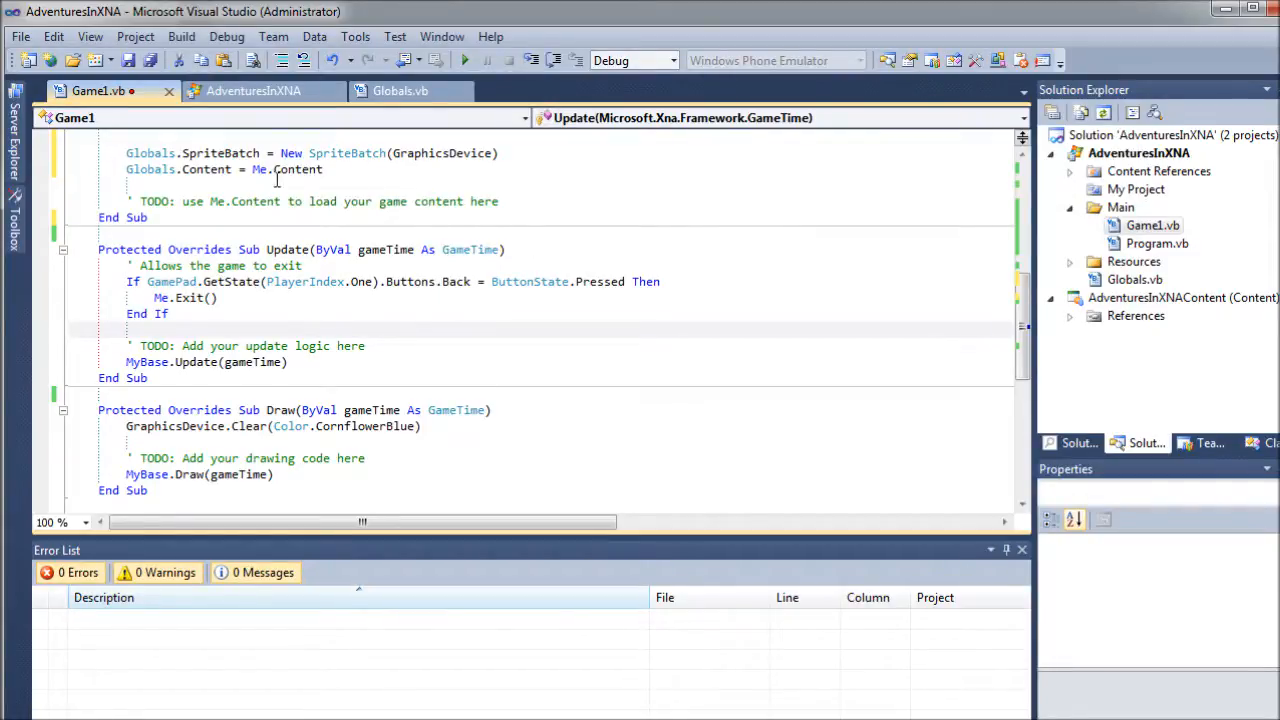
# Step: Delete the gamepad Back-button exit If block and its comment from Update
pyautogui.scroll(-3)
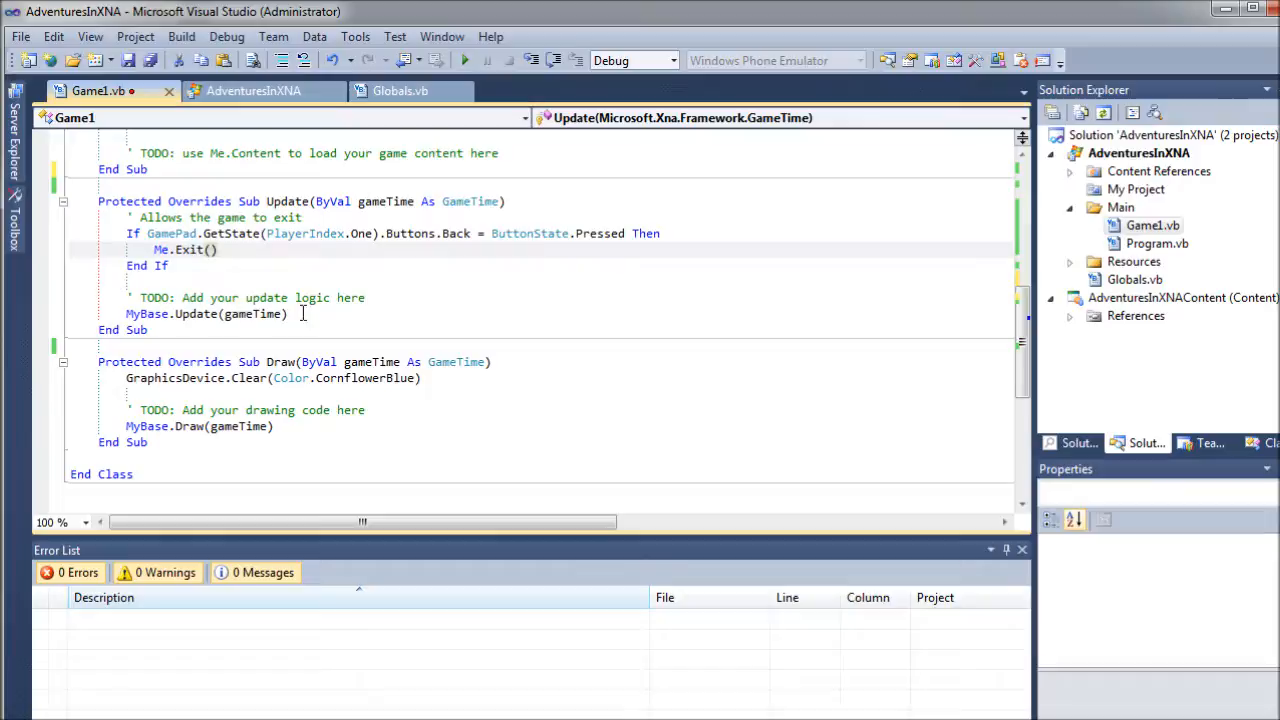
pyautogui.moveTo(126, 296); pyautogui.dragTo(290, 312)
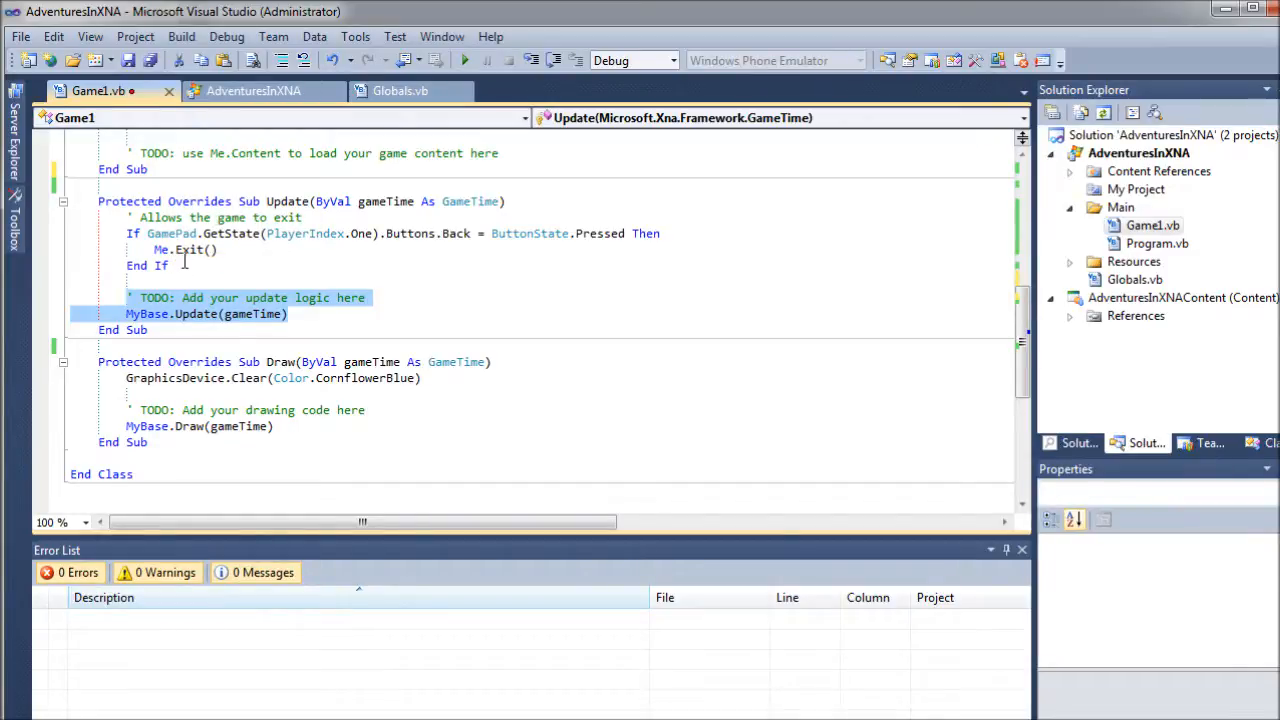
pyautogui.moveTo(192, 262)
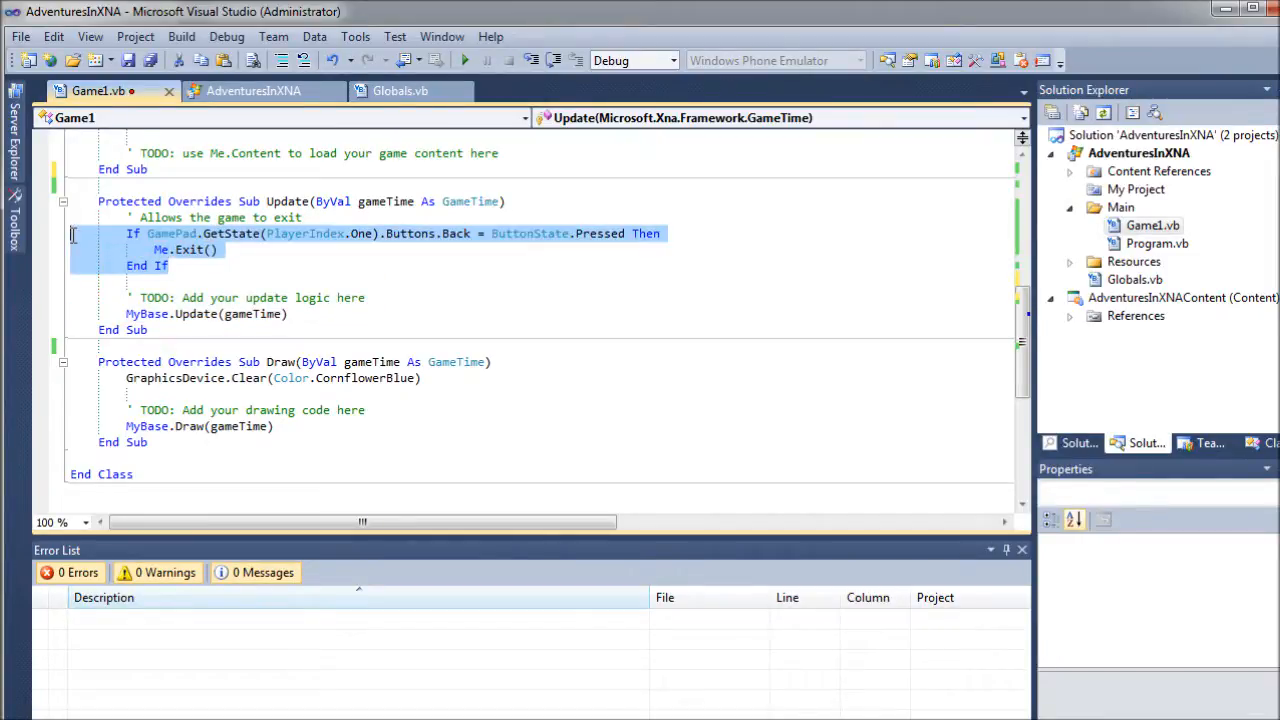
pyautogui.moveTo(304, 232)
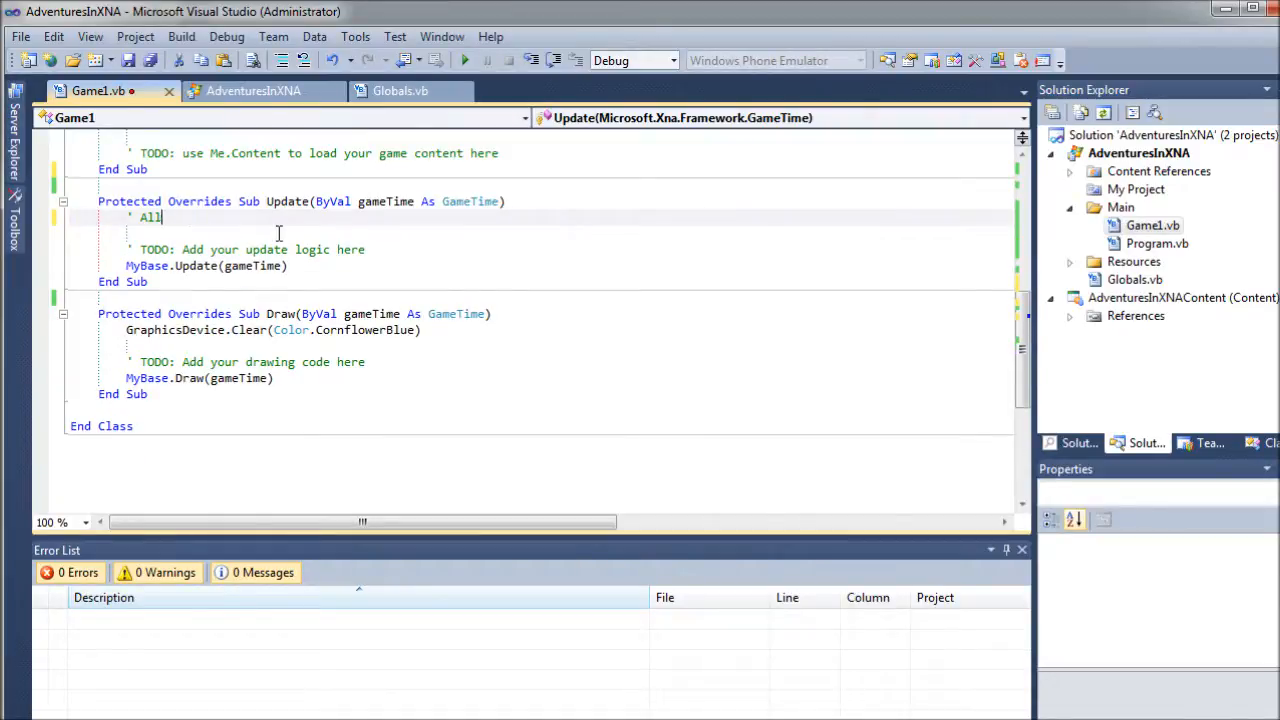
pyautogui.press('Backspace')
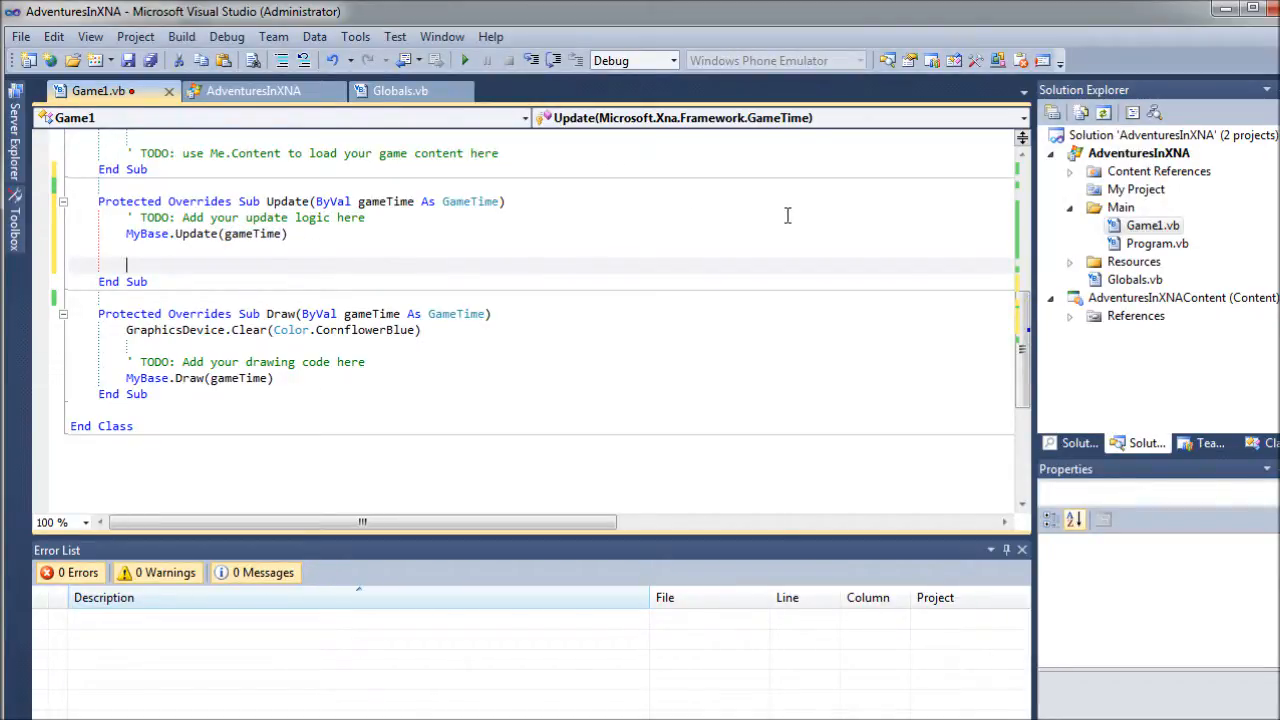
# Step: Add Globals.WindowFocused = Me.IsActive in Update
pyautogui.write('Globals')
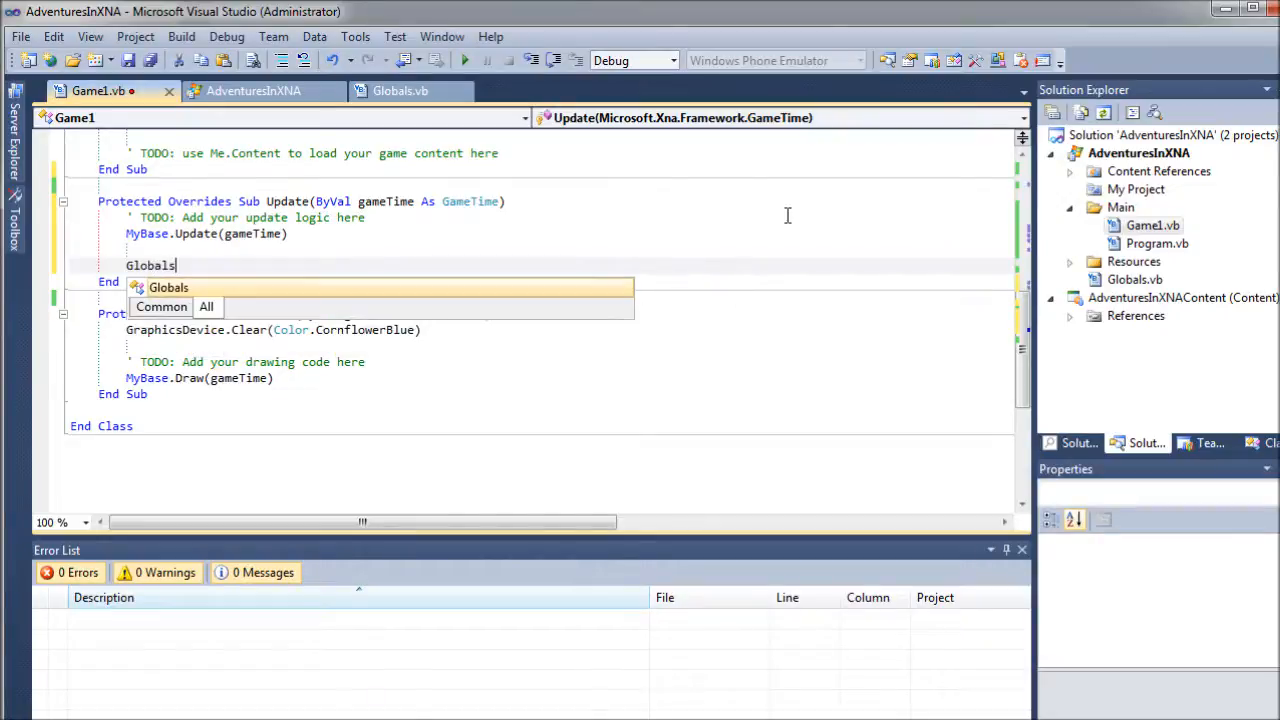
pyautogui.write('.WindowFocused = Me')
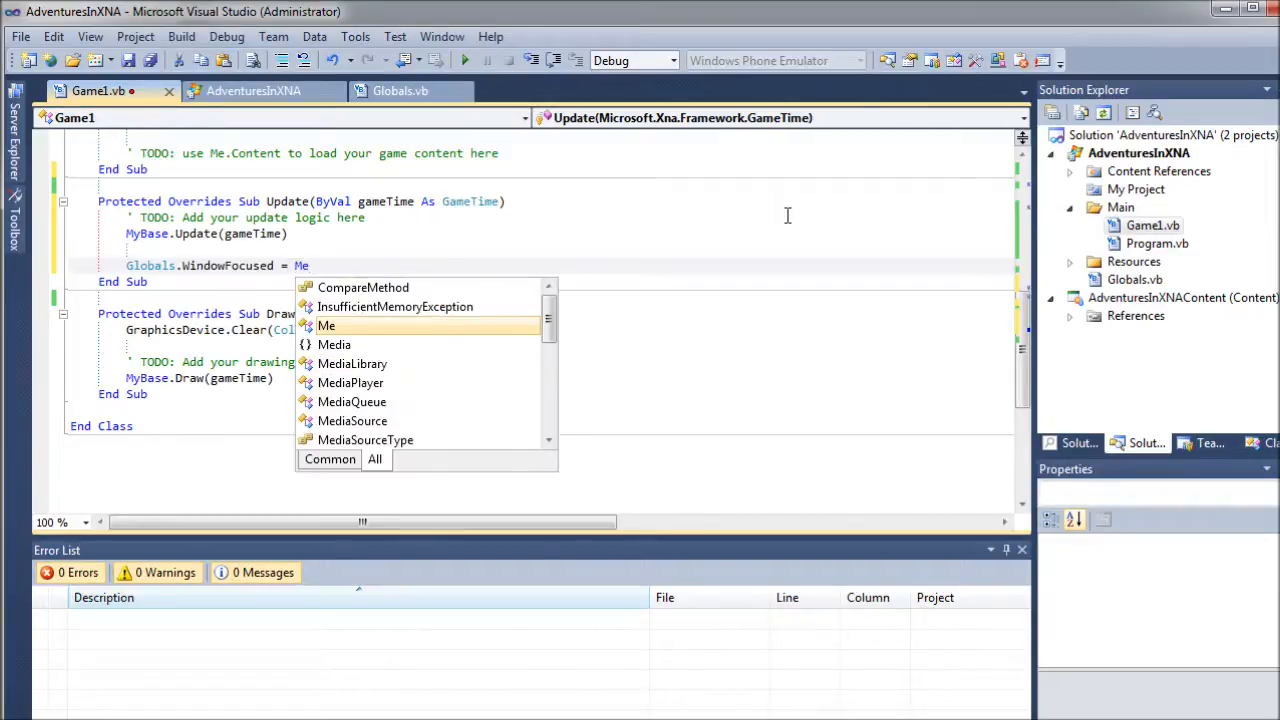
pyautogui.write('.IsActive')
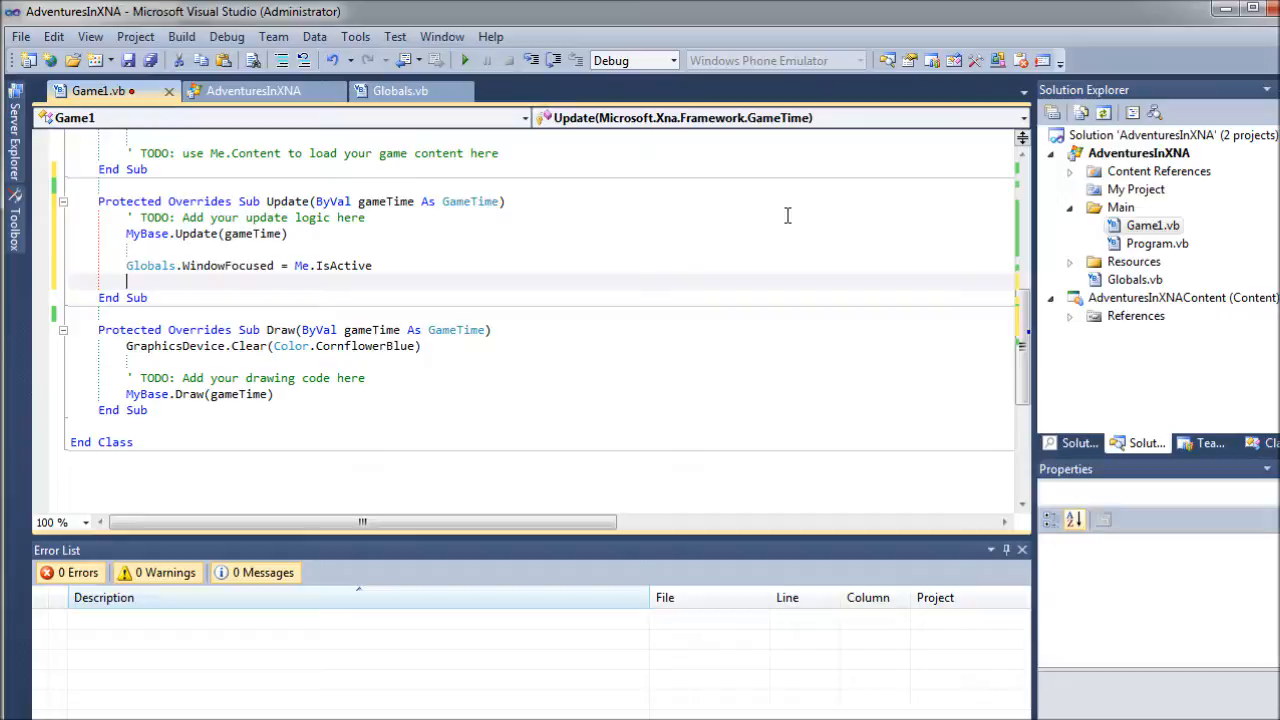
# Step: Add Globals.GameTime = gameTime in Update, leaving a blank line after it
pyautogui.write('Globals')
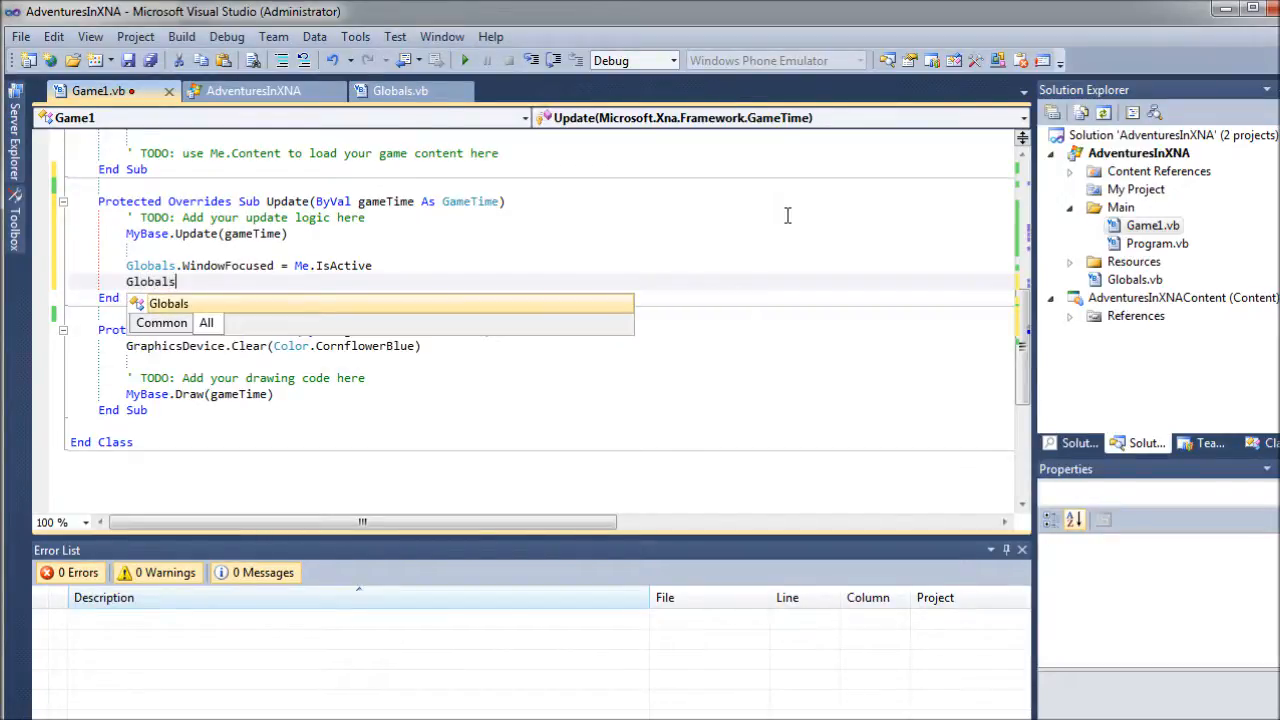
pyautogui.write('.G')
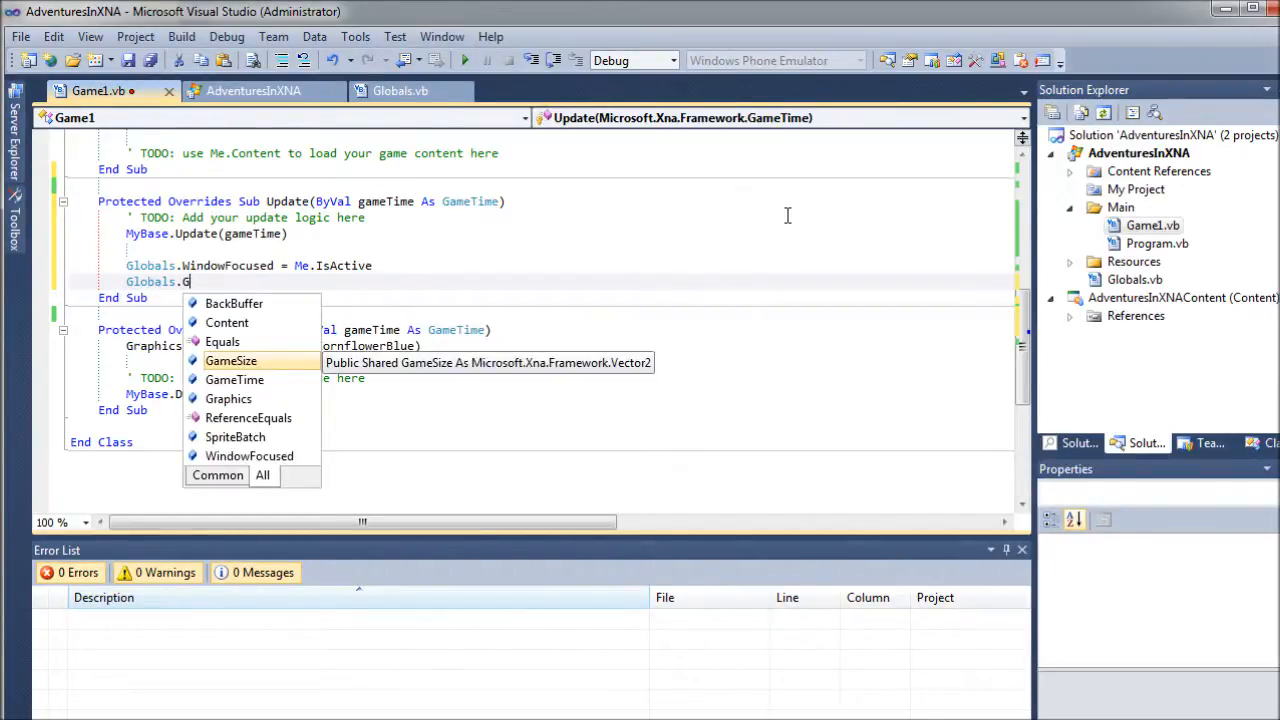
pyautogui.write('ameTime =')
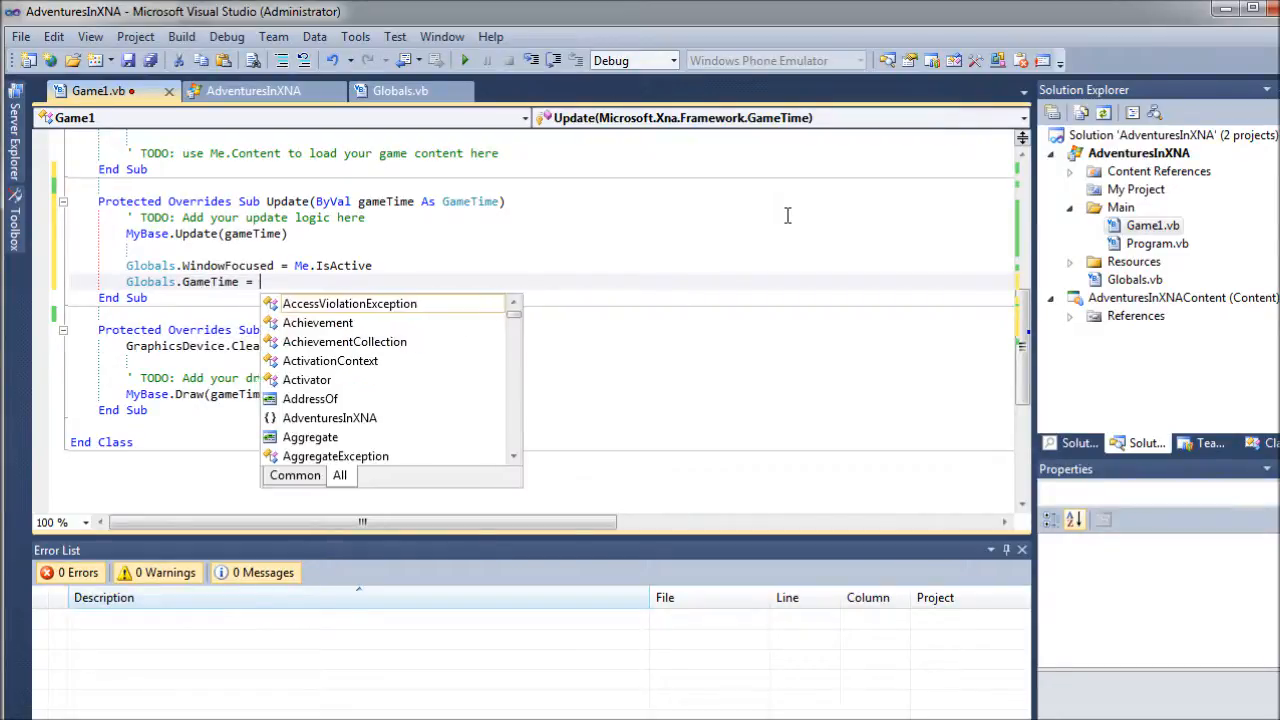
pyautogui.write('gameTime')
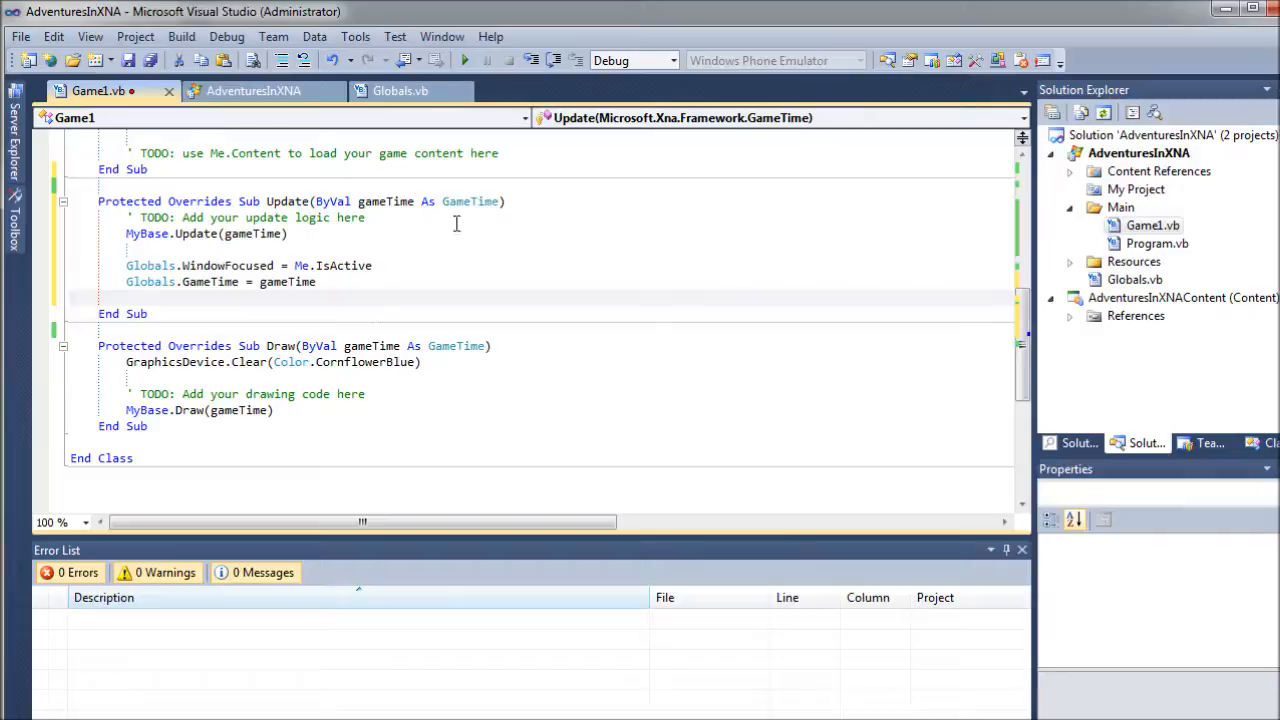
pyautogui.moveTo(540, 292)
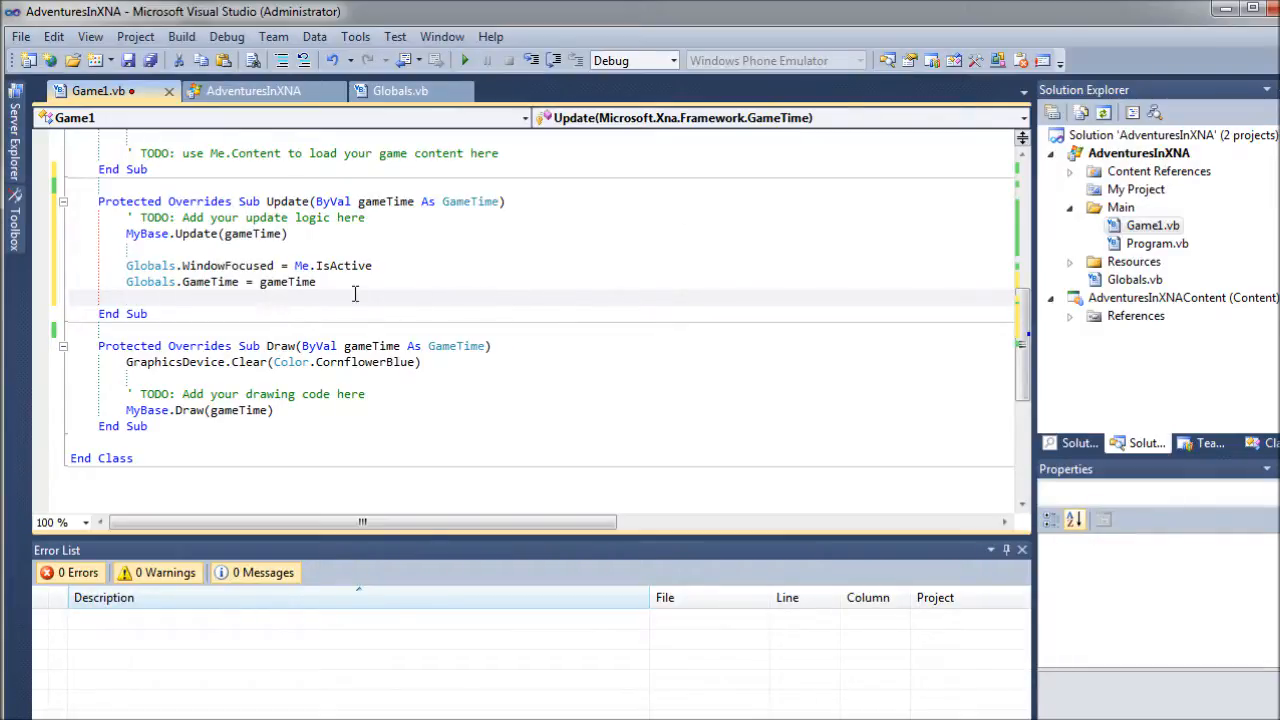
pyautogui.moveTo(428, 288)
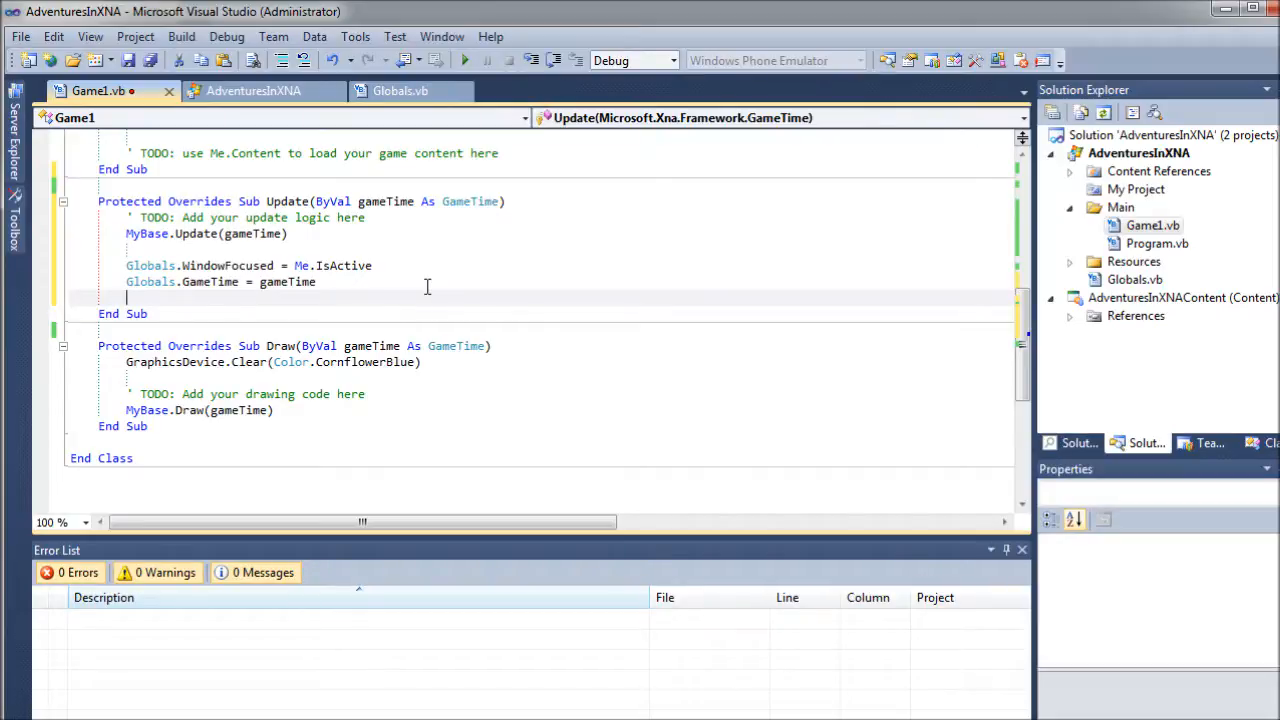
pyautogui.press('enter')
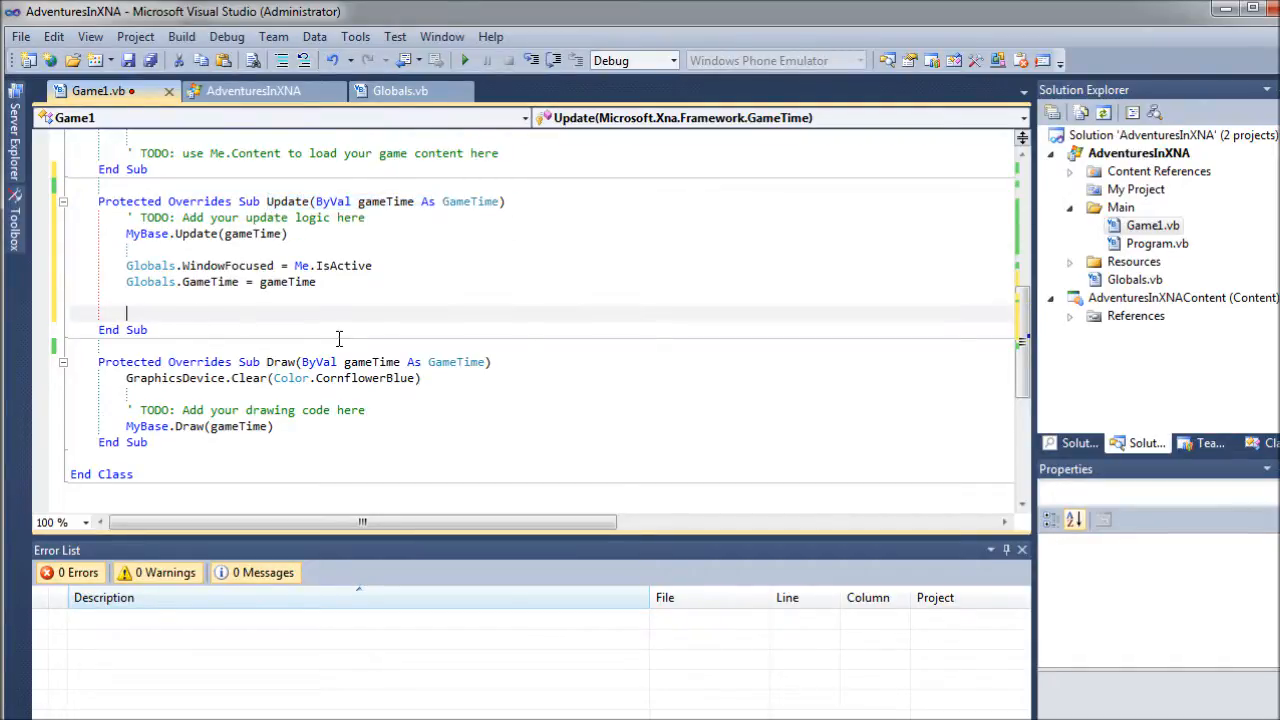
pyautogui.moveTo(192, 358)
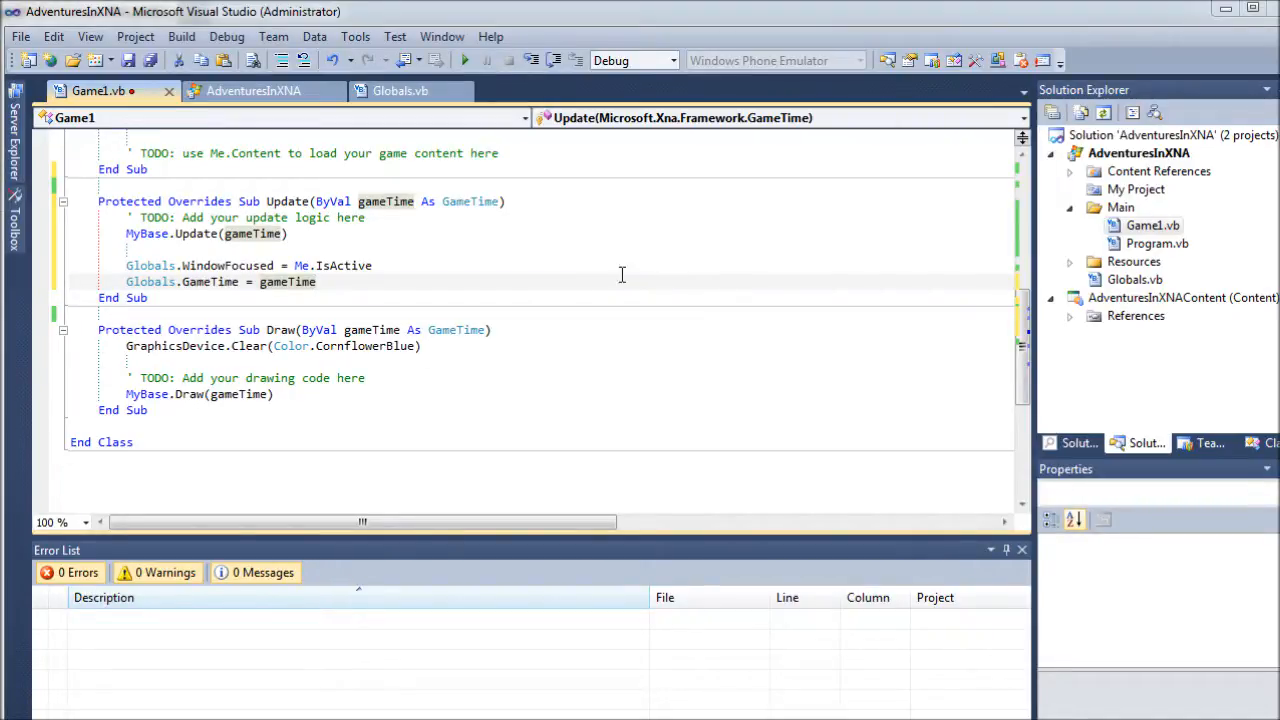
# Step: In Draw, add Globals.Graphics.GraphicsDevice.SetRenderTarget(Globals.BackBuffer), clear to Color.Black, and drop the TODO comment
pyautogui.scroll(-3)
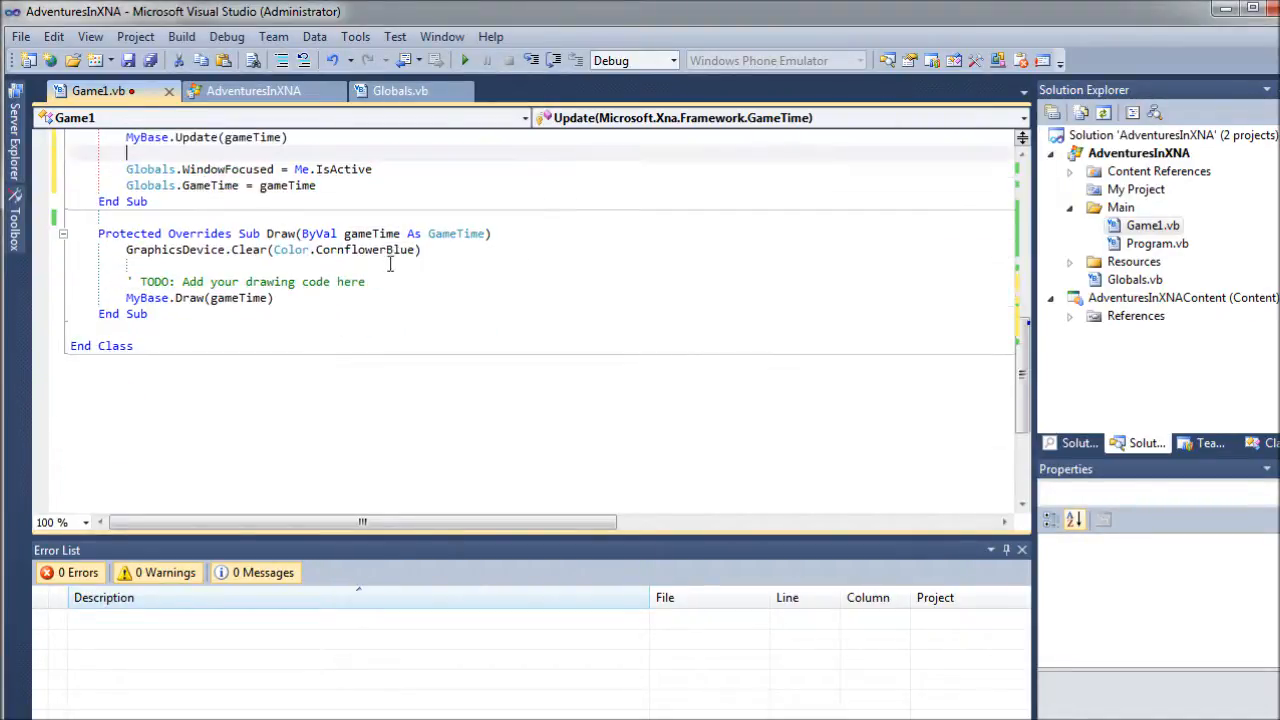
pyautogui.moveTo(244, 248)
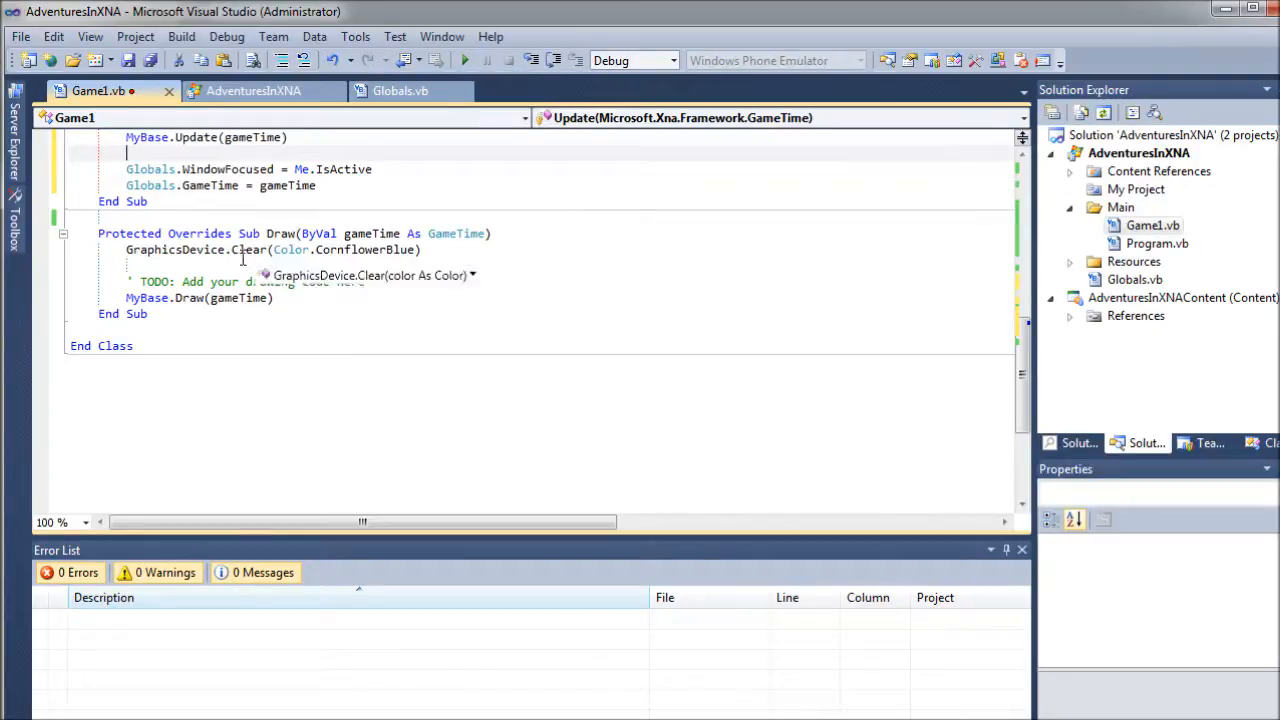
pyautogui.moveTo(488, 222)
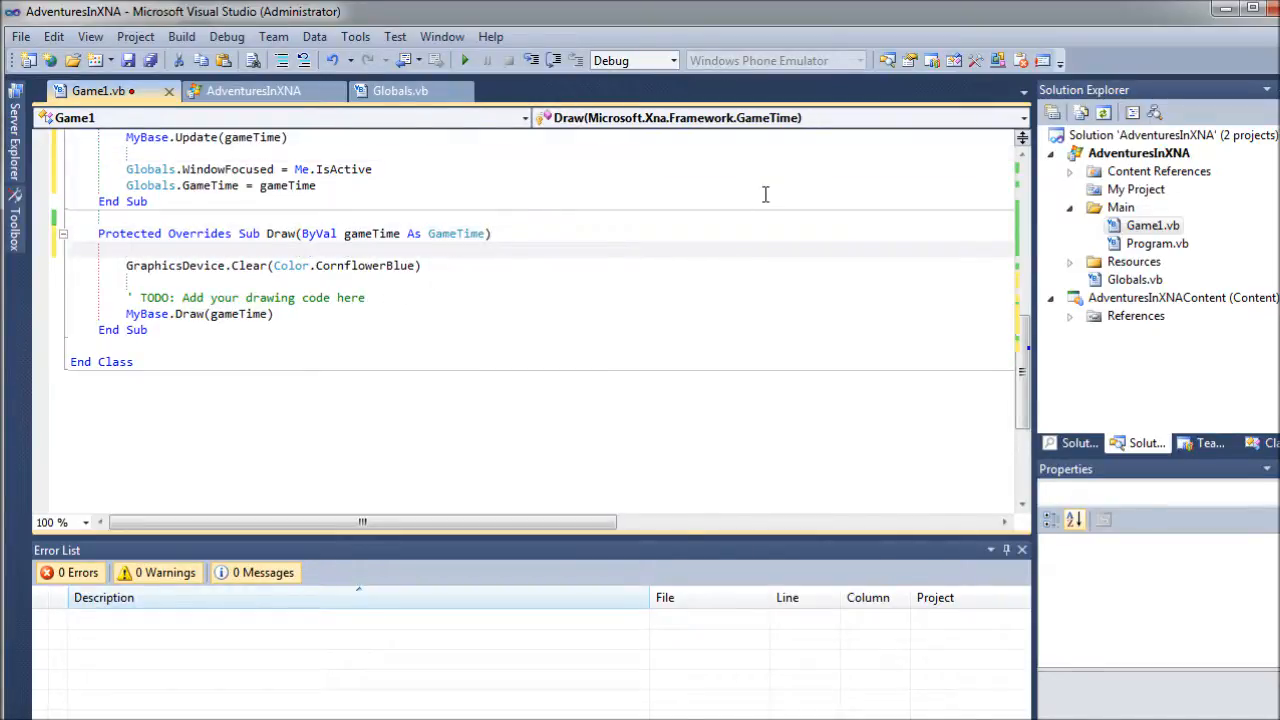
pyautogui.write('Globals')
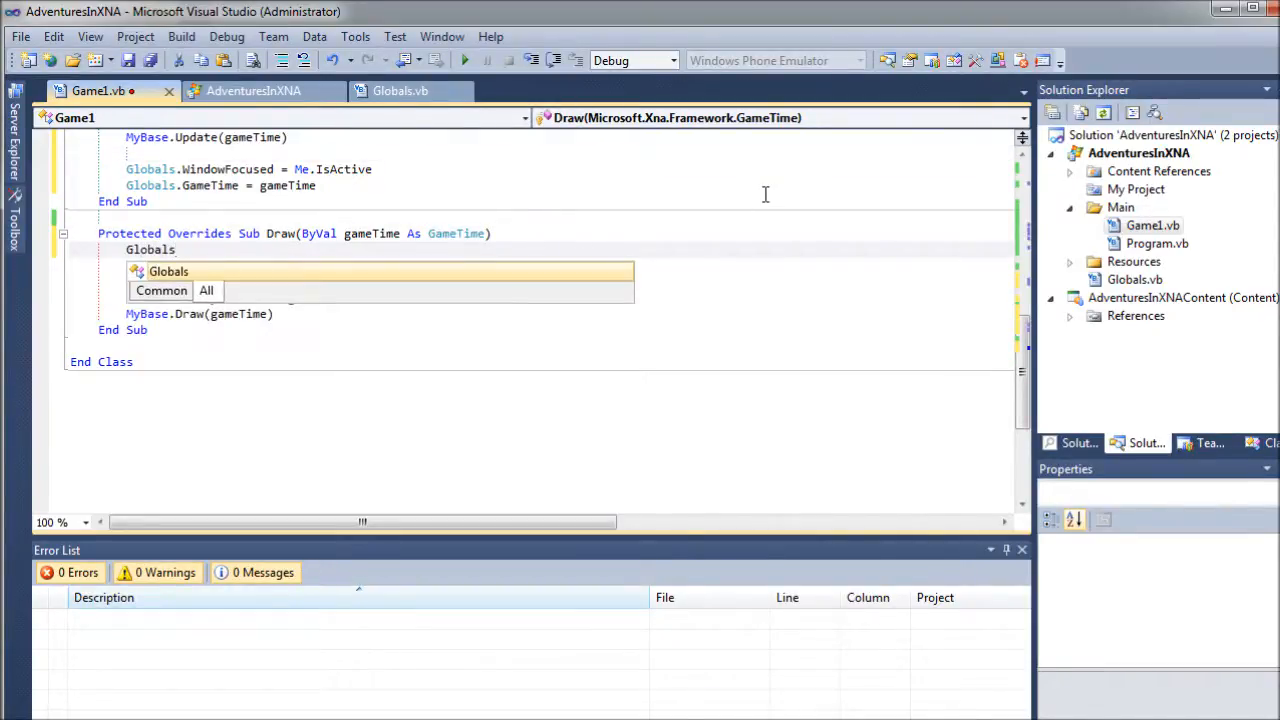
pyautogui.write('.Graphics.')
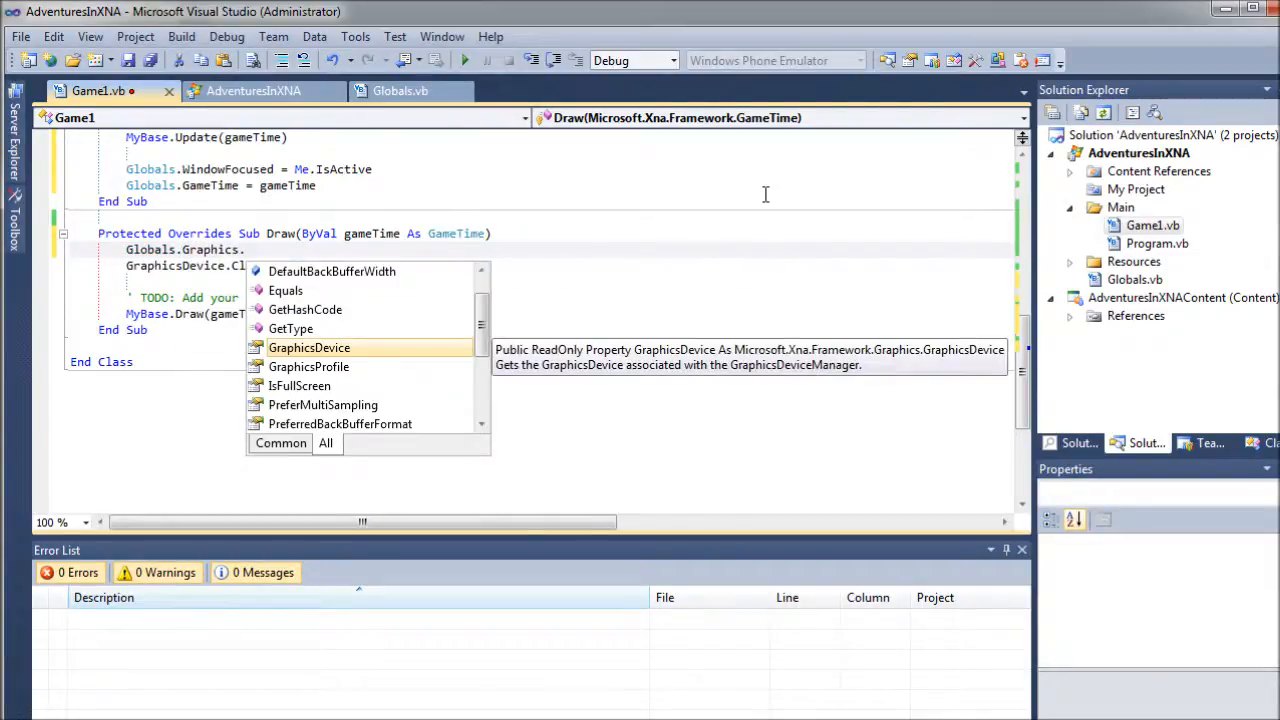
pyautogui.write('Graphicsde')
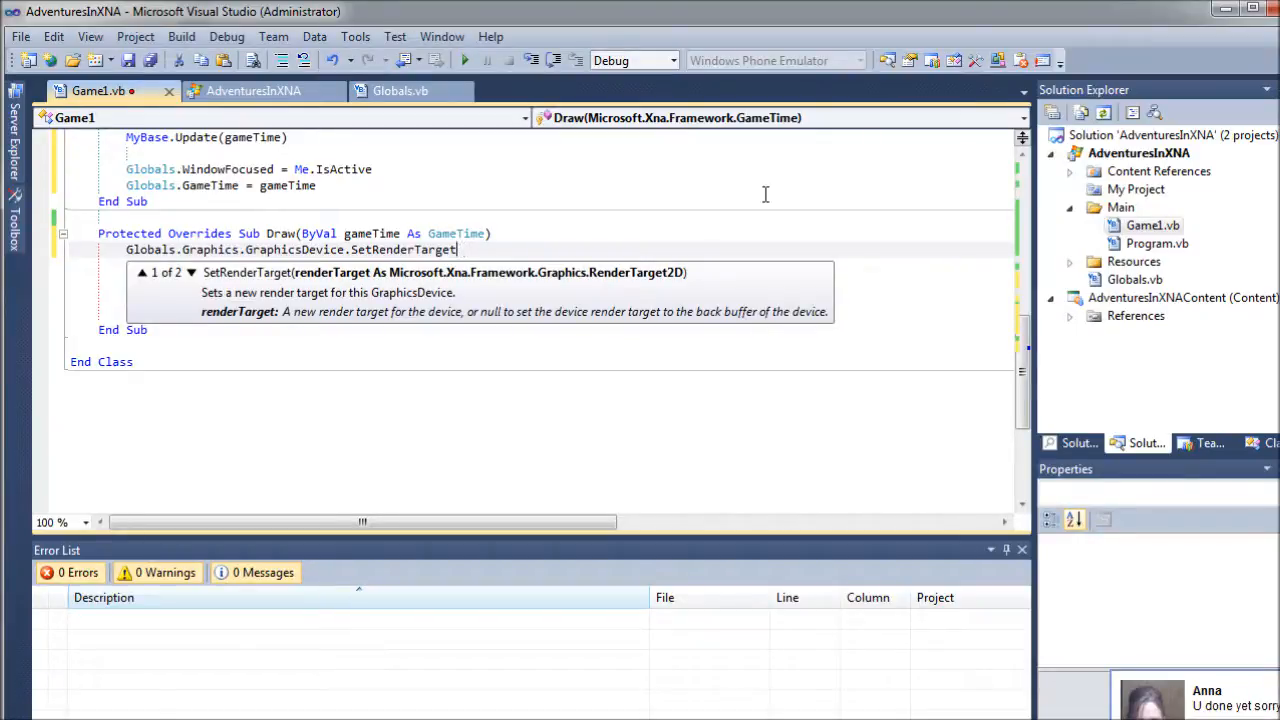
pyautogui.write('(')
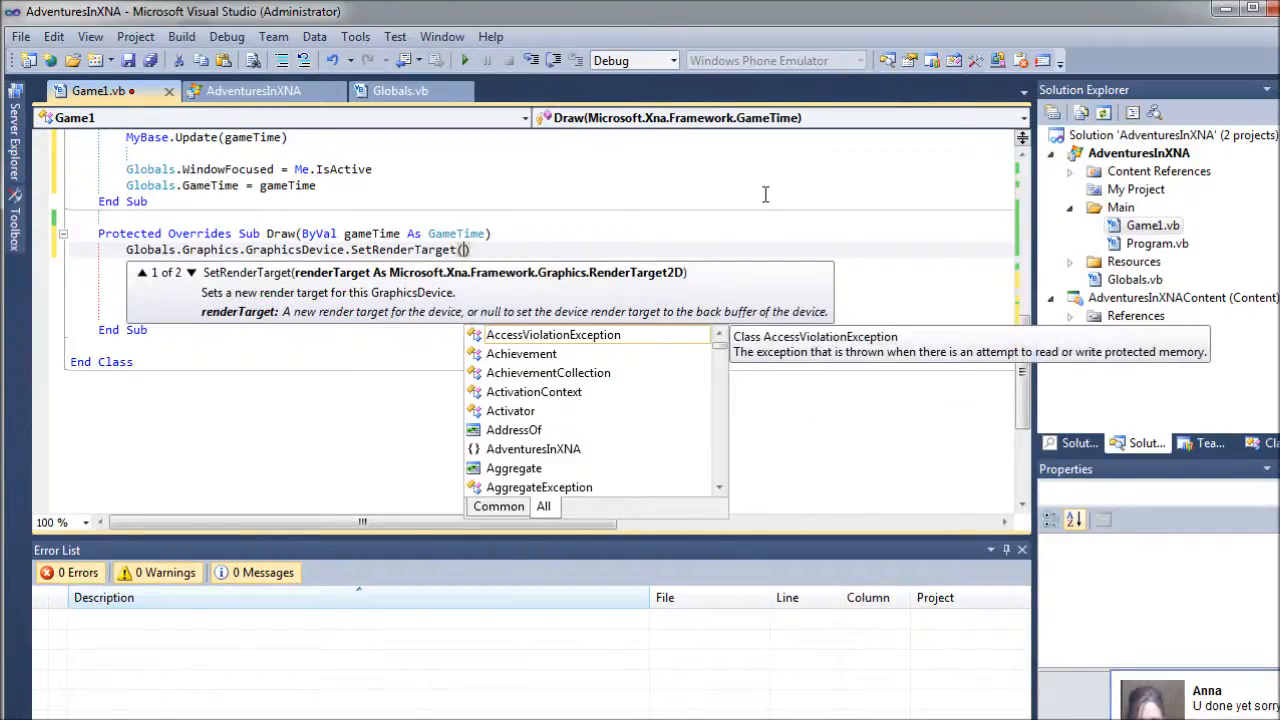
pyautogui.write('Global')
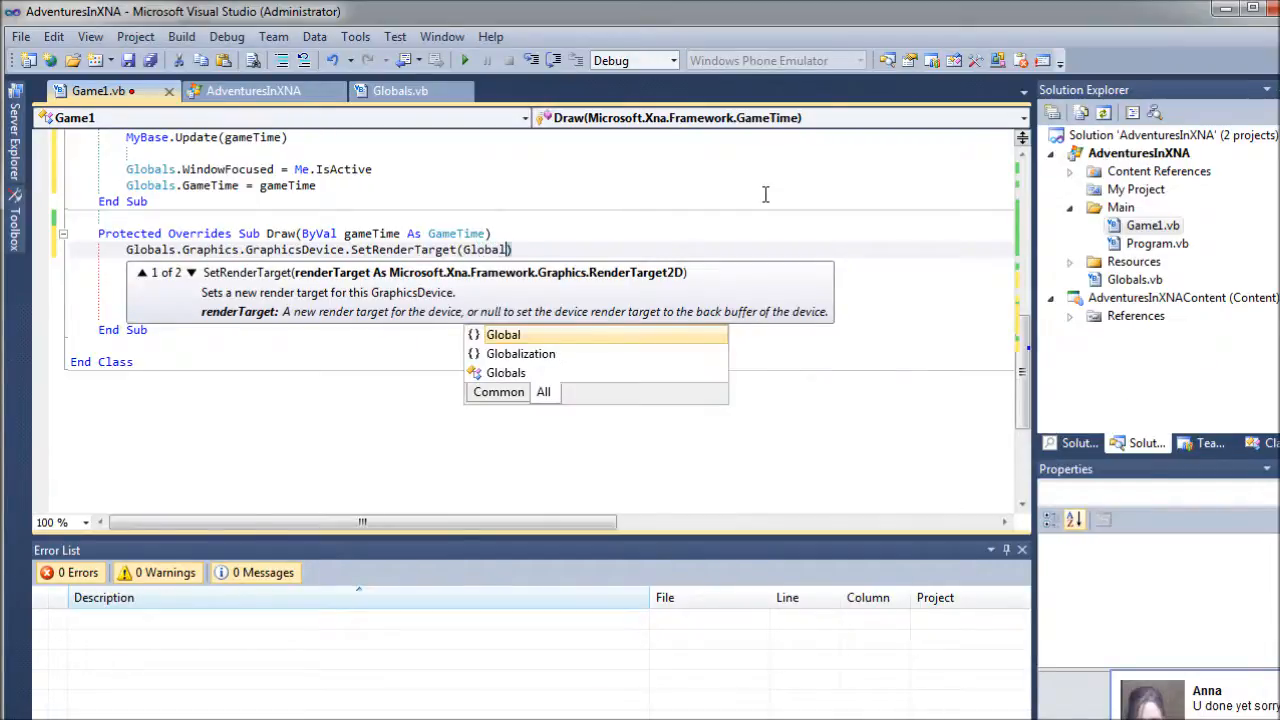
pyautogui.write('.BackBuffer')
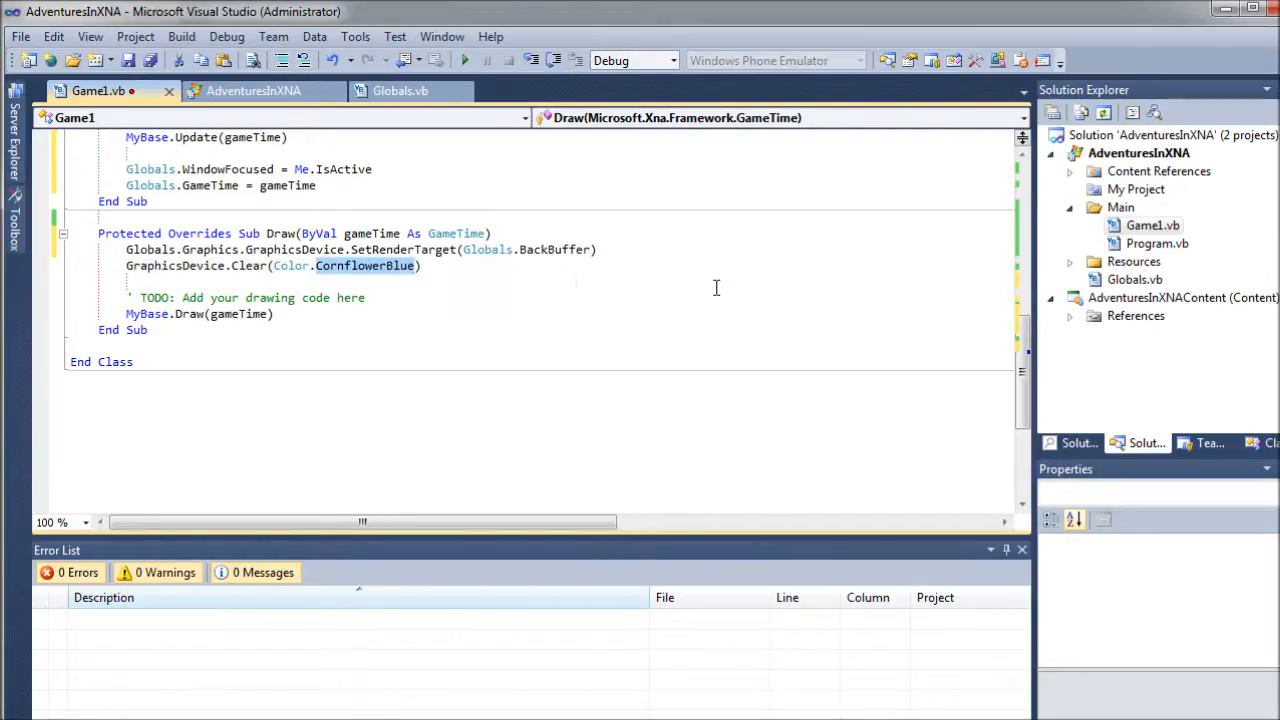
pyautogui.write('Black')
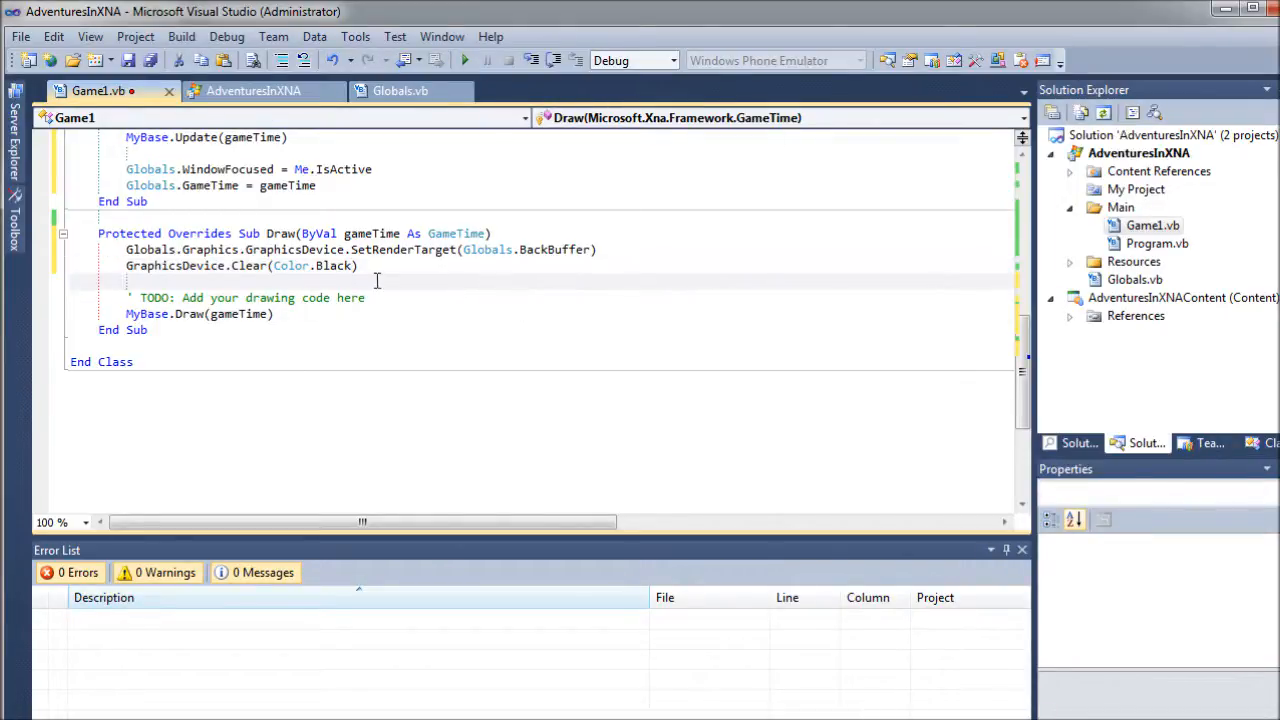
pyautogui.moveTo(798, 240)
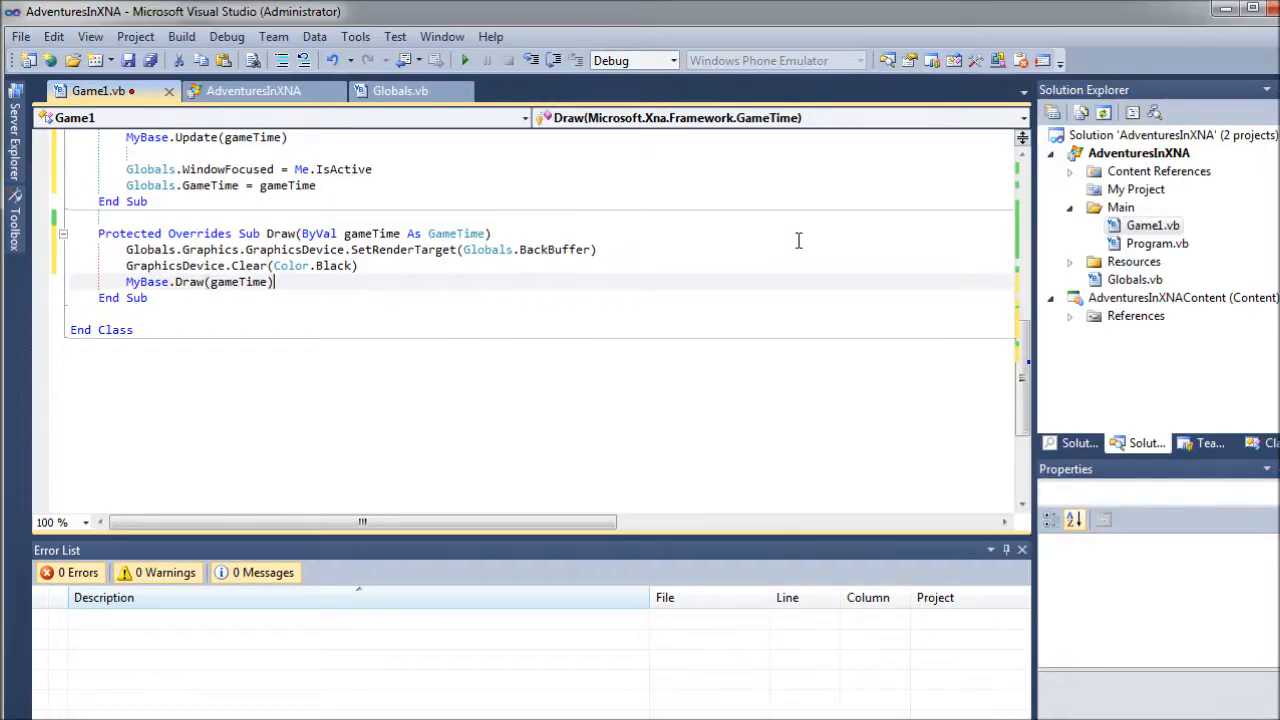
pyautogui.press('enter')
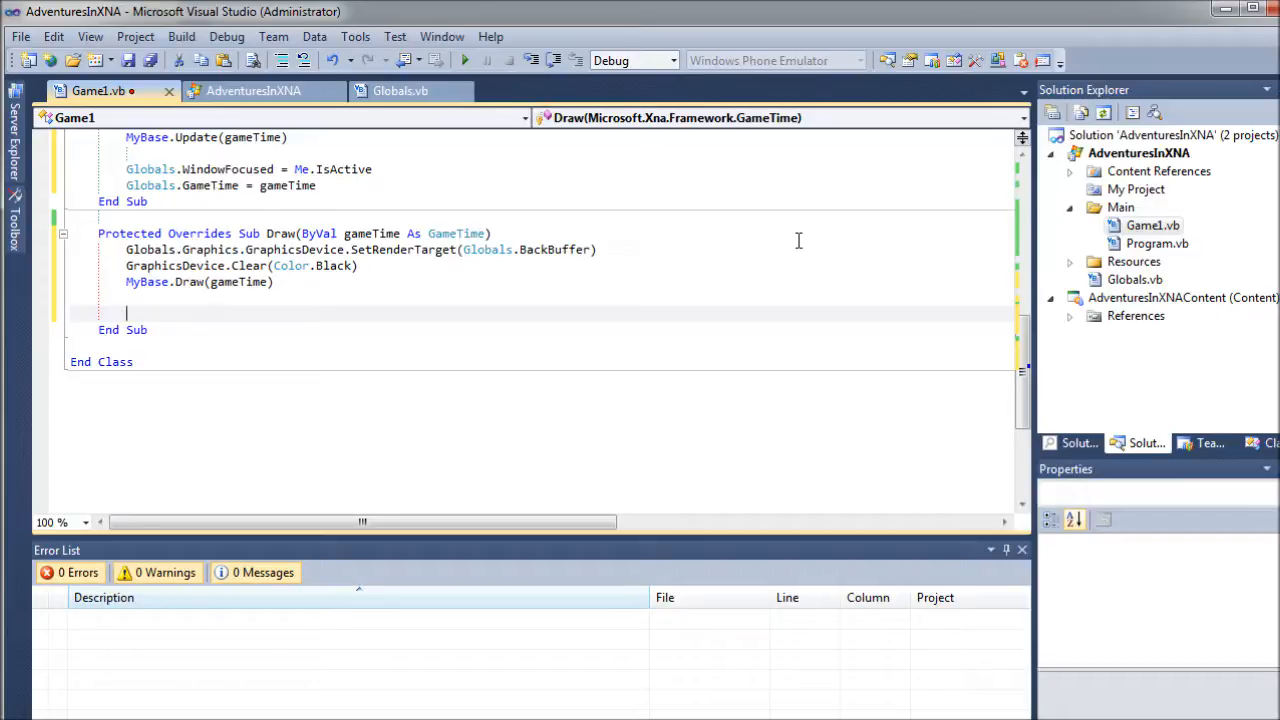
pyautogui.moveTo(722, 314)
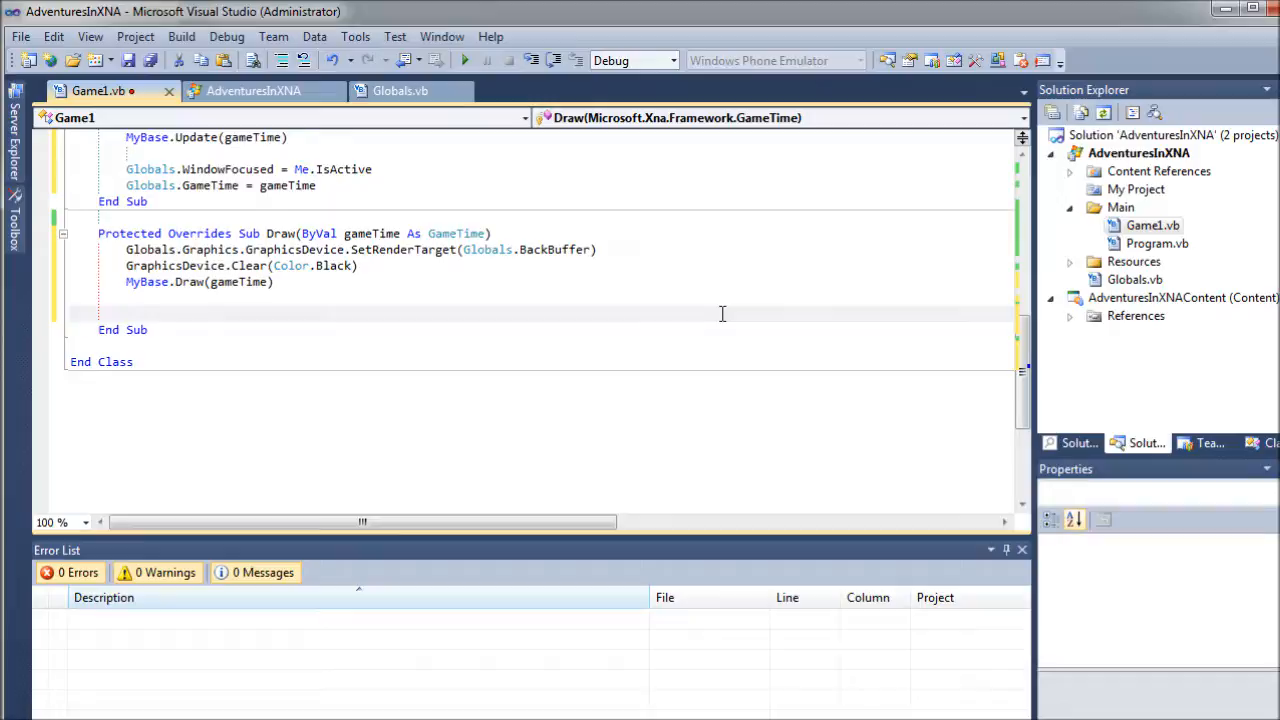
# Step: After MyBase.Draw, add Globals.Graphics.GraphicsDevice.SetRenderTarget(Nothing)
pyautogui.write('Gloabls.')
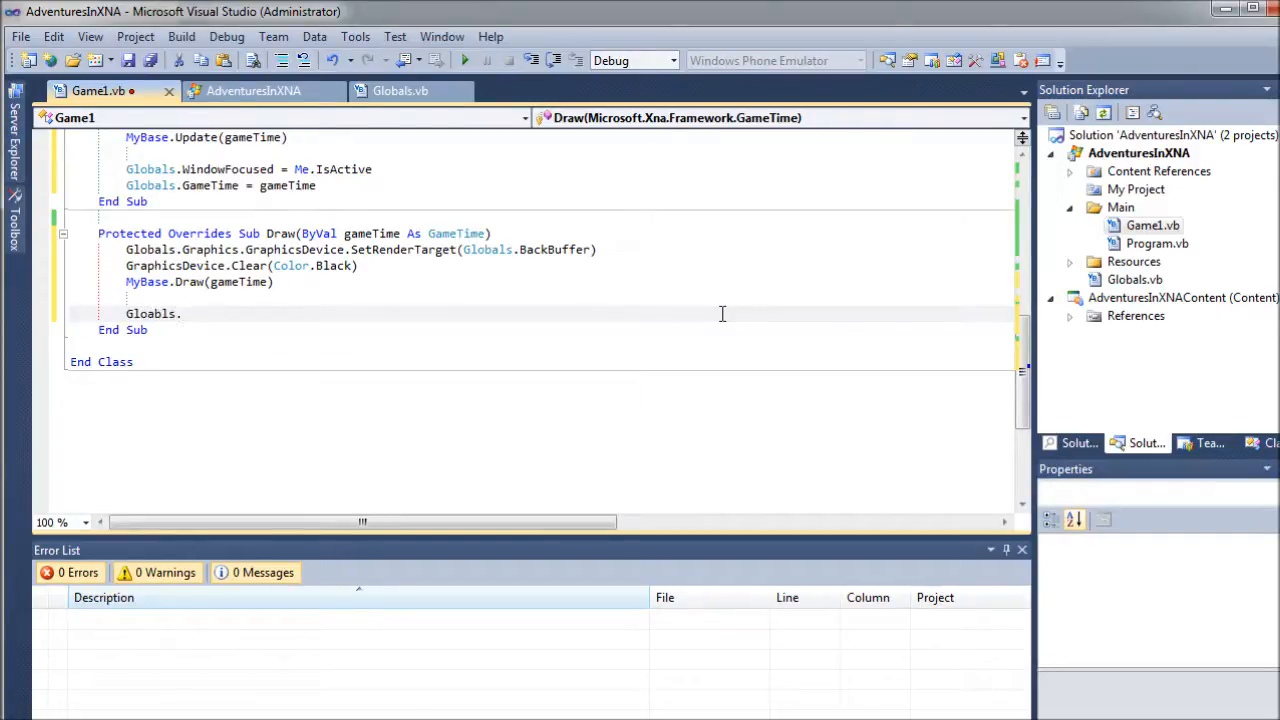
pyautogui.write('Graphics')
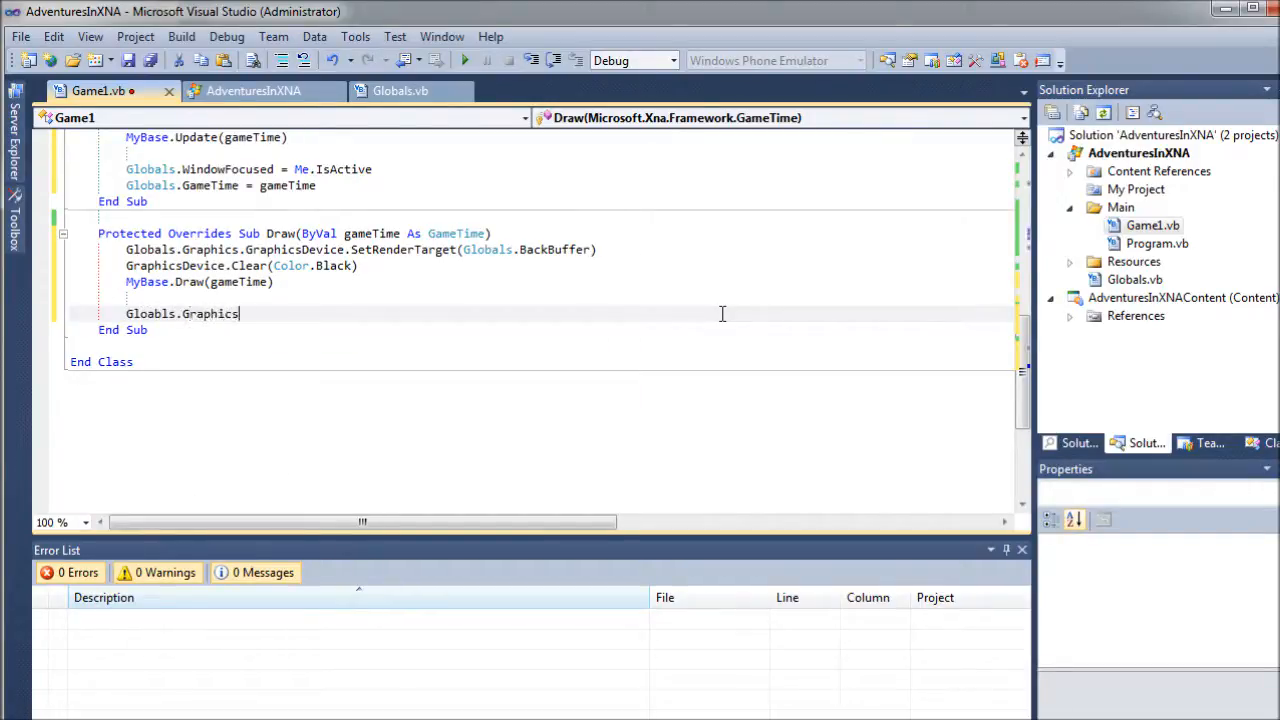
pyautogui.write('.Grap')
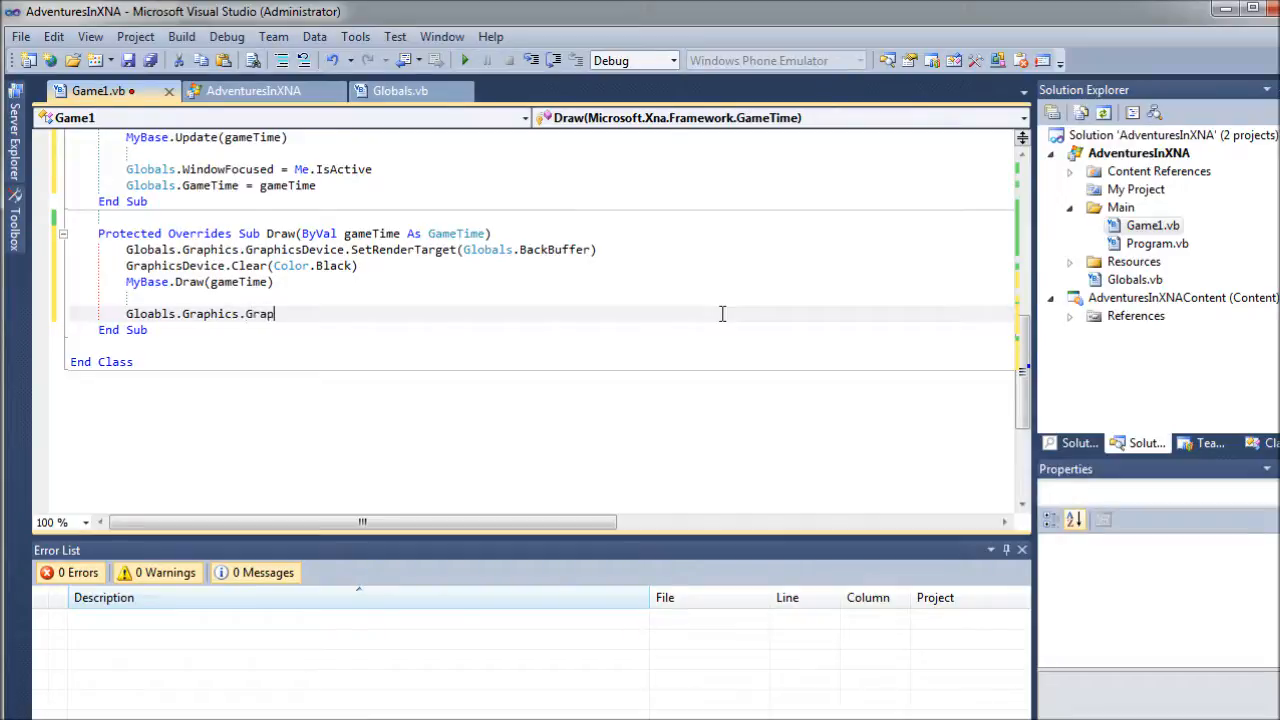
pyautogui.write('hicsDe')
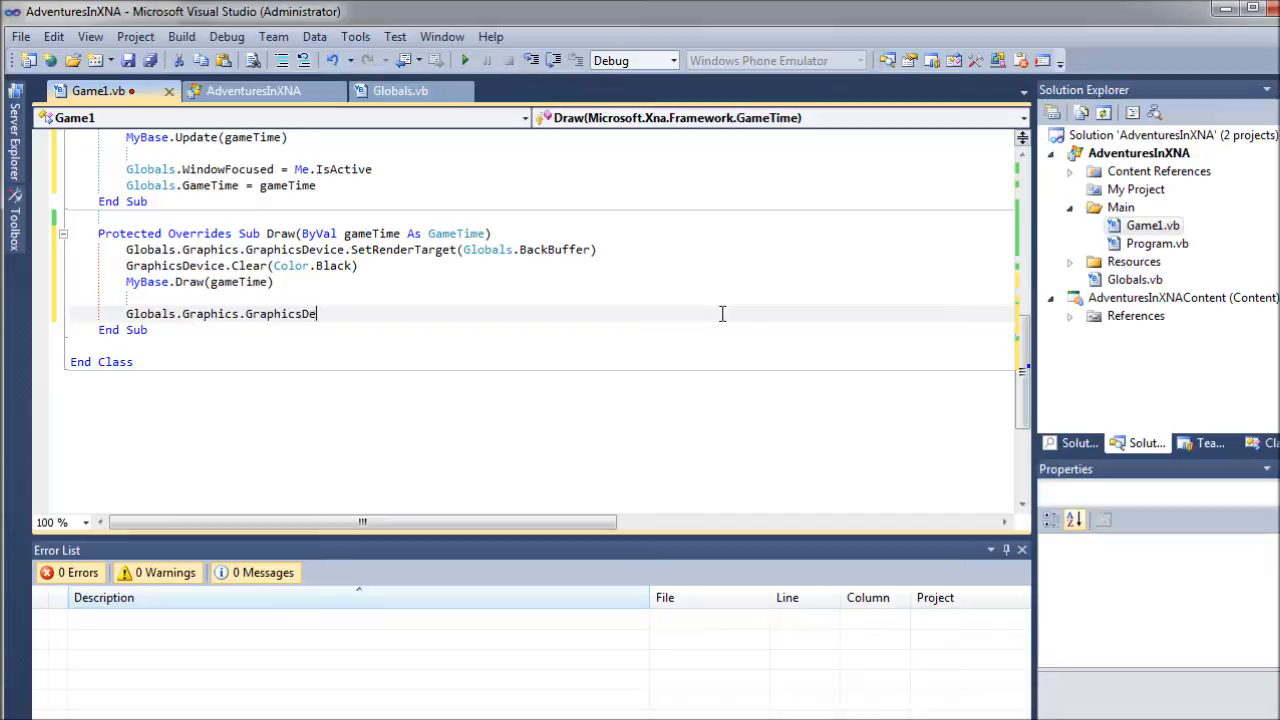
pyautogui.write('D')
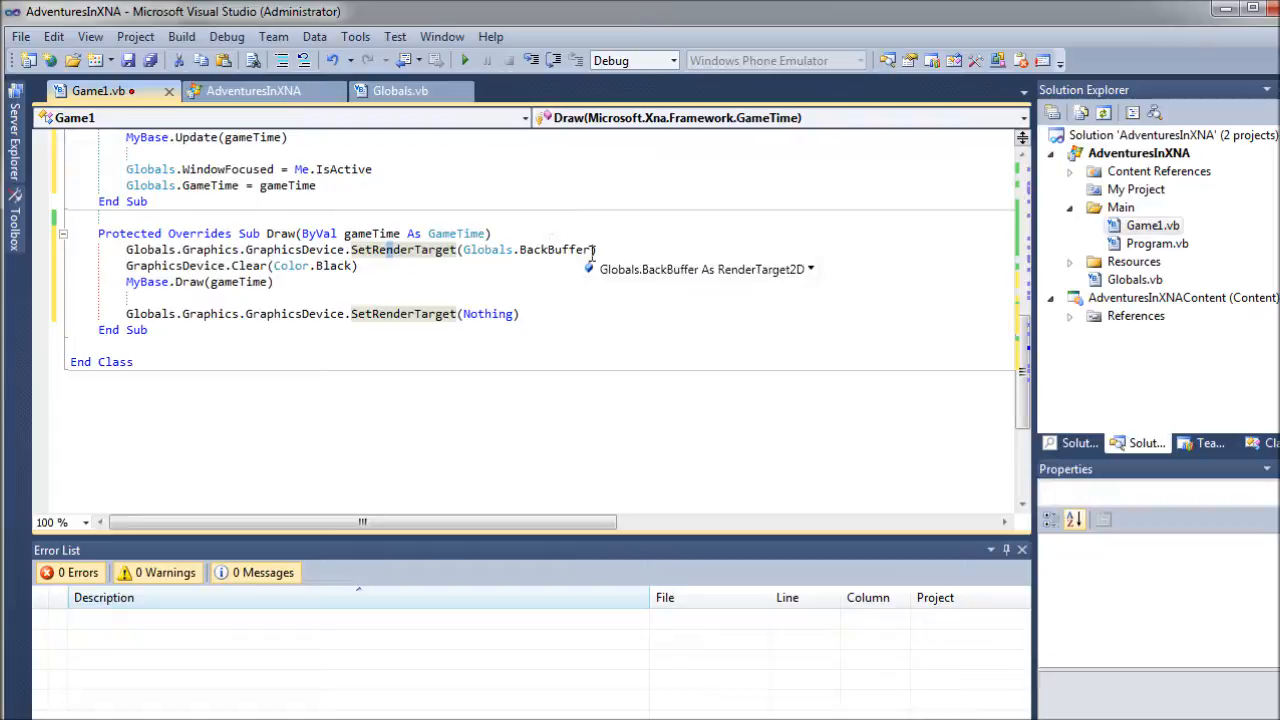
pyautogui.moveTo(384, 268)
pyautogui.write("'")
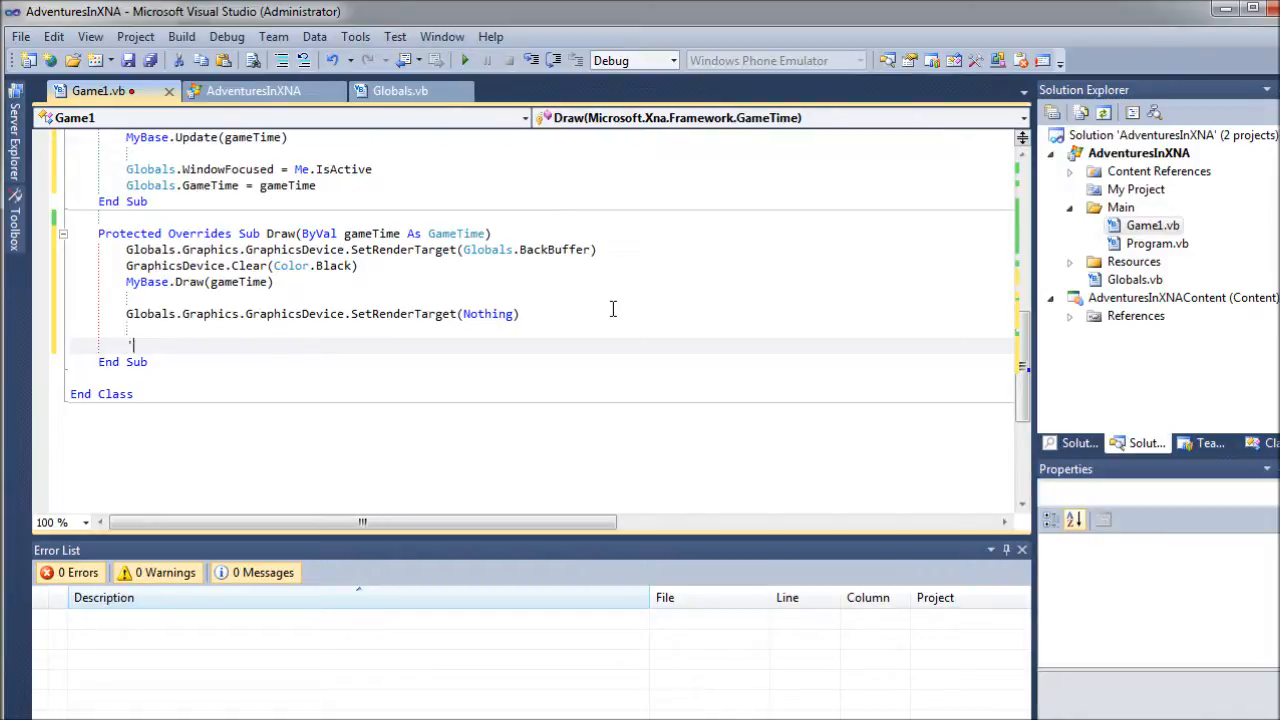
# Step: Add a 'DRAW BACKBUFFER TO SCREEN' comment followed by Globals.SpriteBatch.Begin()
pyautogui.write('DRAW BACKBUFFER TO SCREEN')
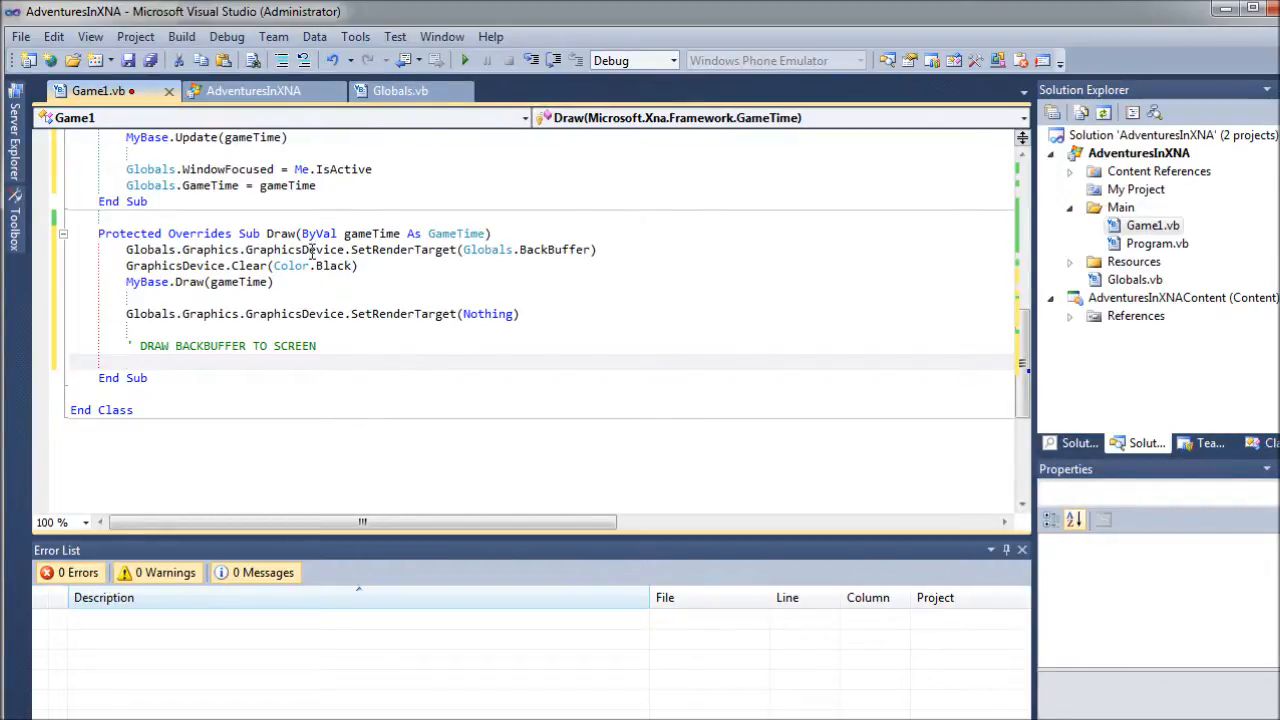
pyautogui.moveTo(280, 250)
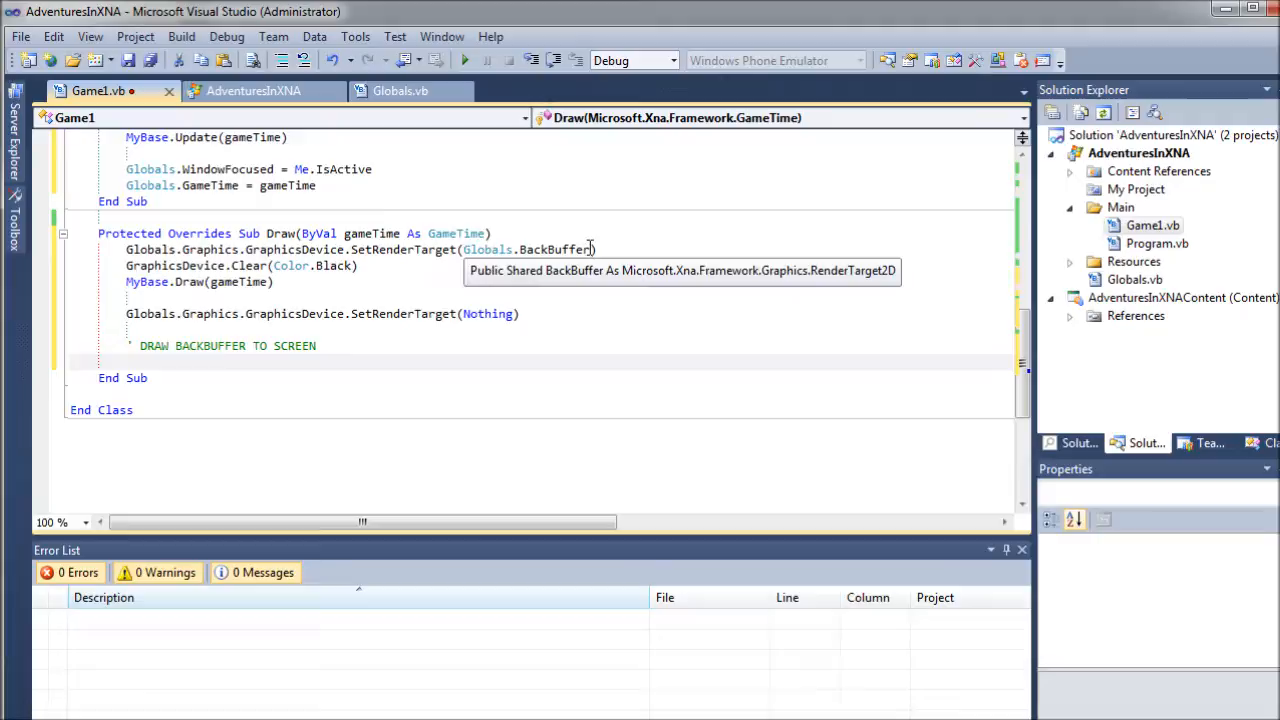
pyautogui.moveTo(240, 270)
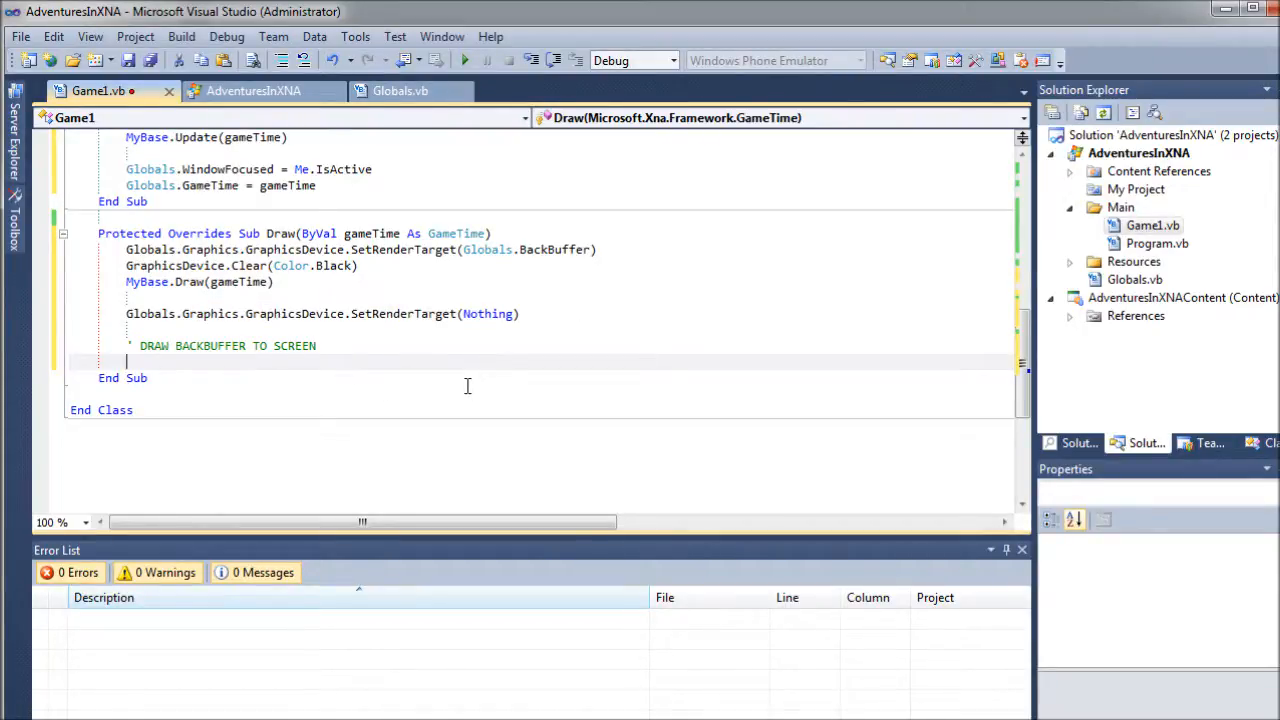
pyautogui.write('Glo')
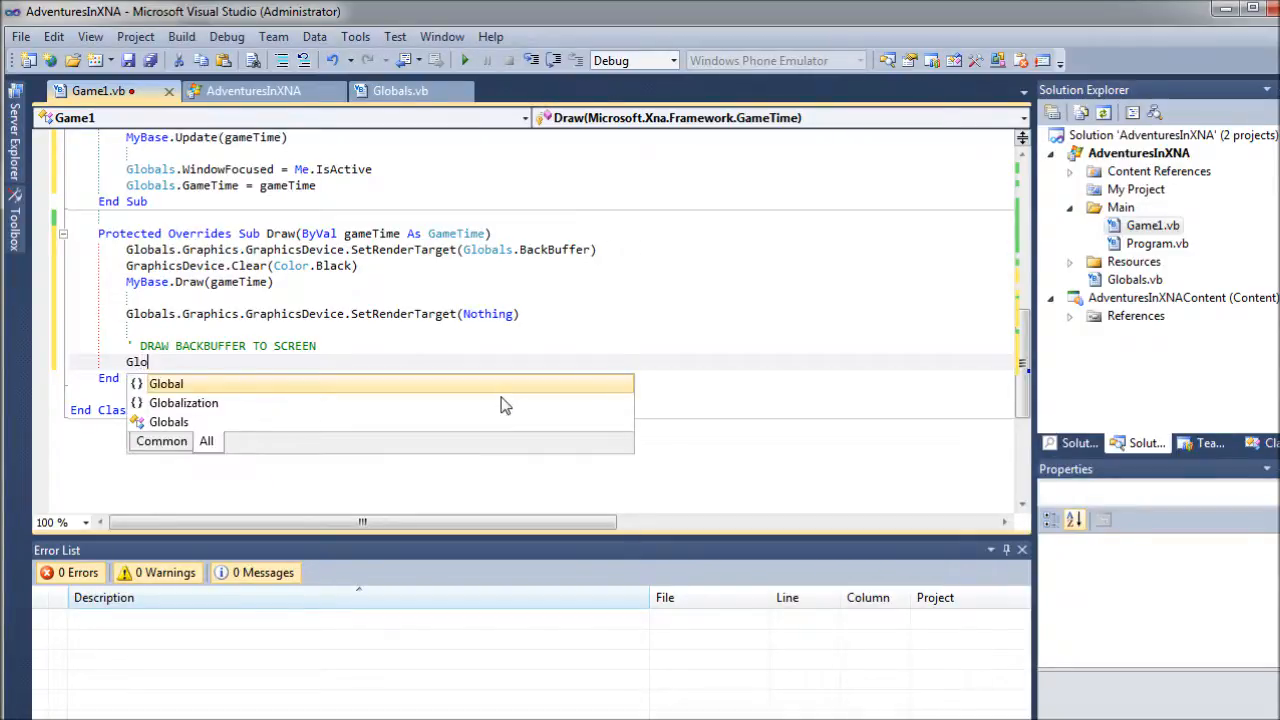
pyautogui.write('bal')
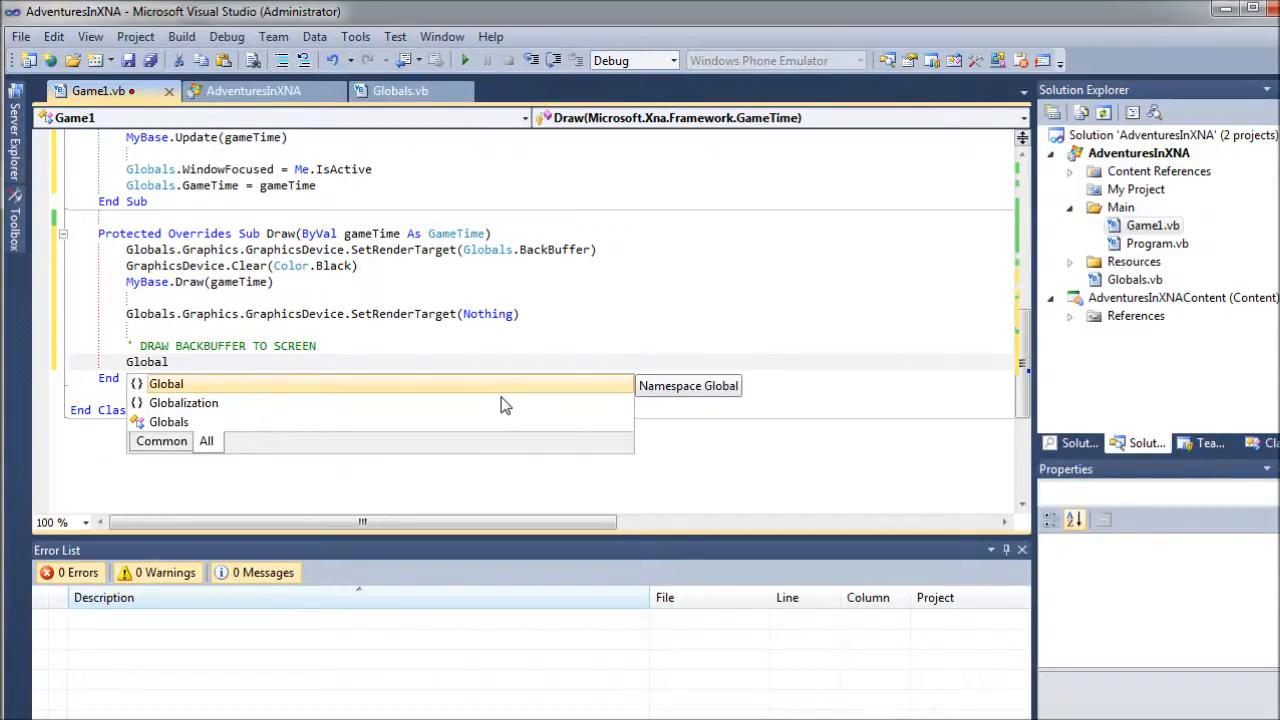
pyautogui.write('.Spr')
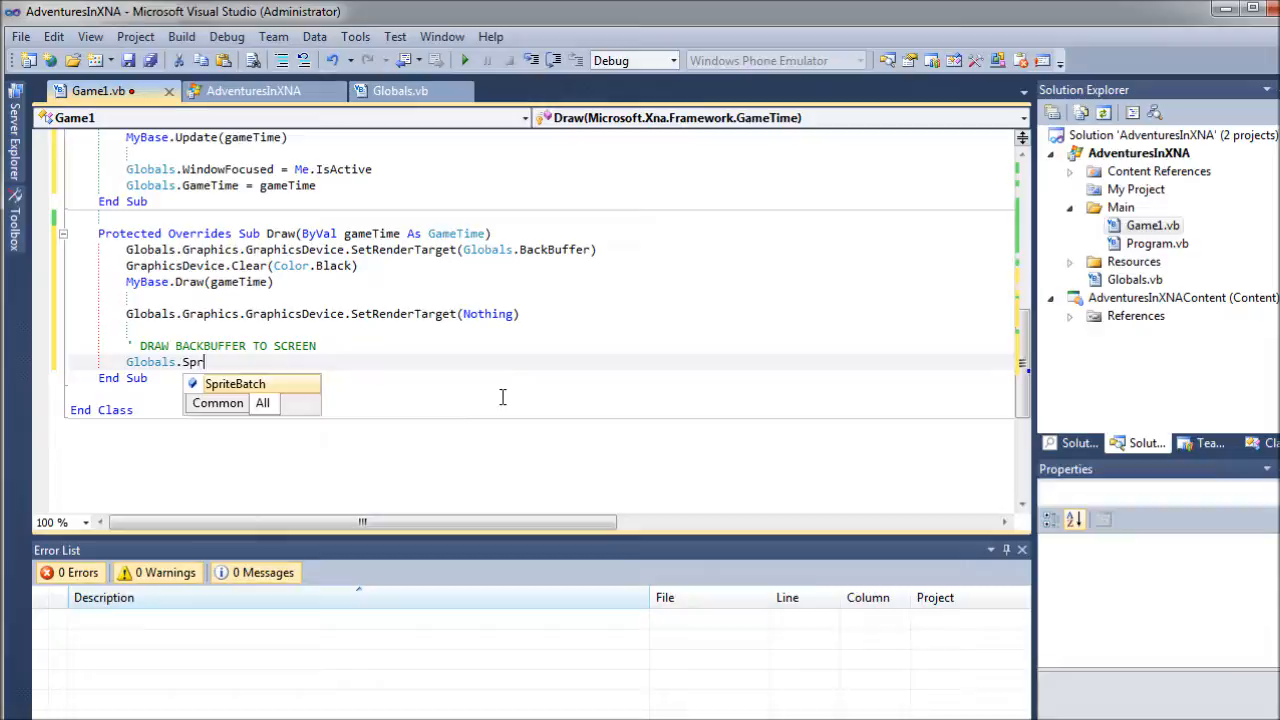
pyautogui.write('SpriteBatch.Begin(')
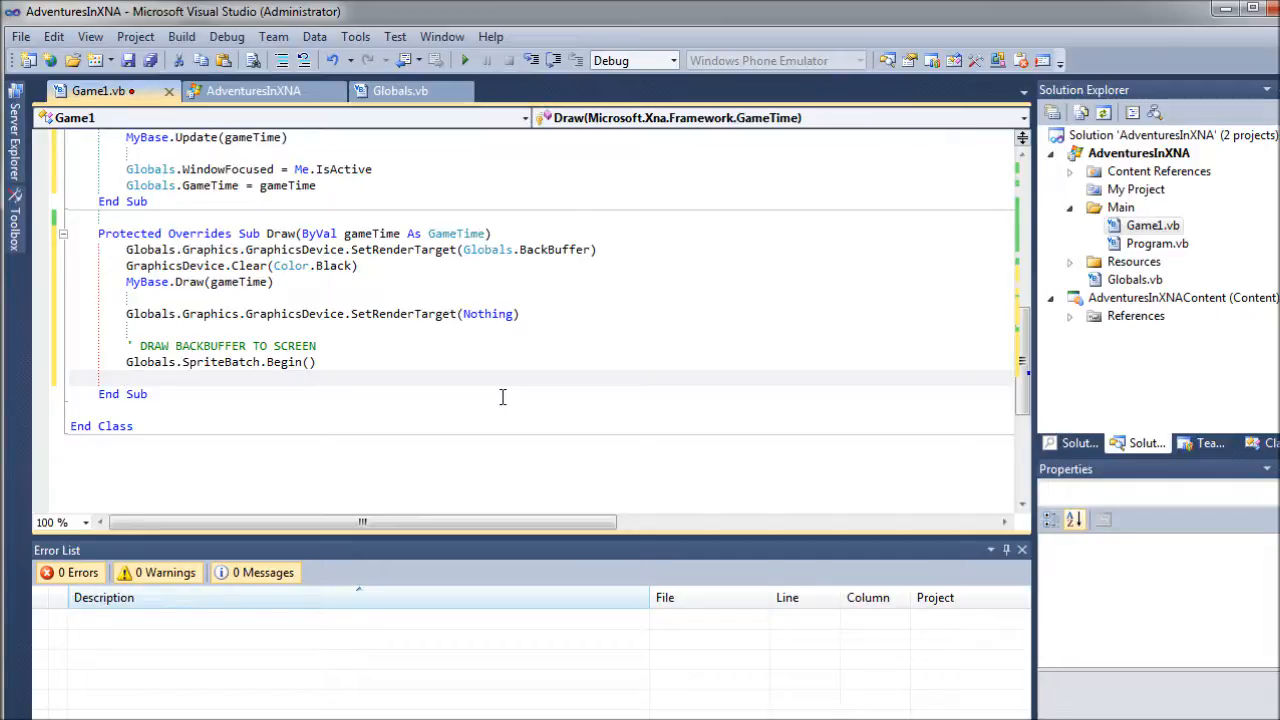
# Step: Add Globals.SpriteBatch.End() and return to the blank line between Begin and End
pyautogui.write('Glob')
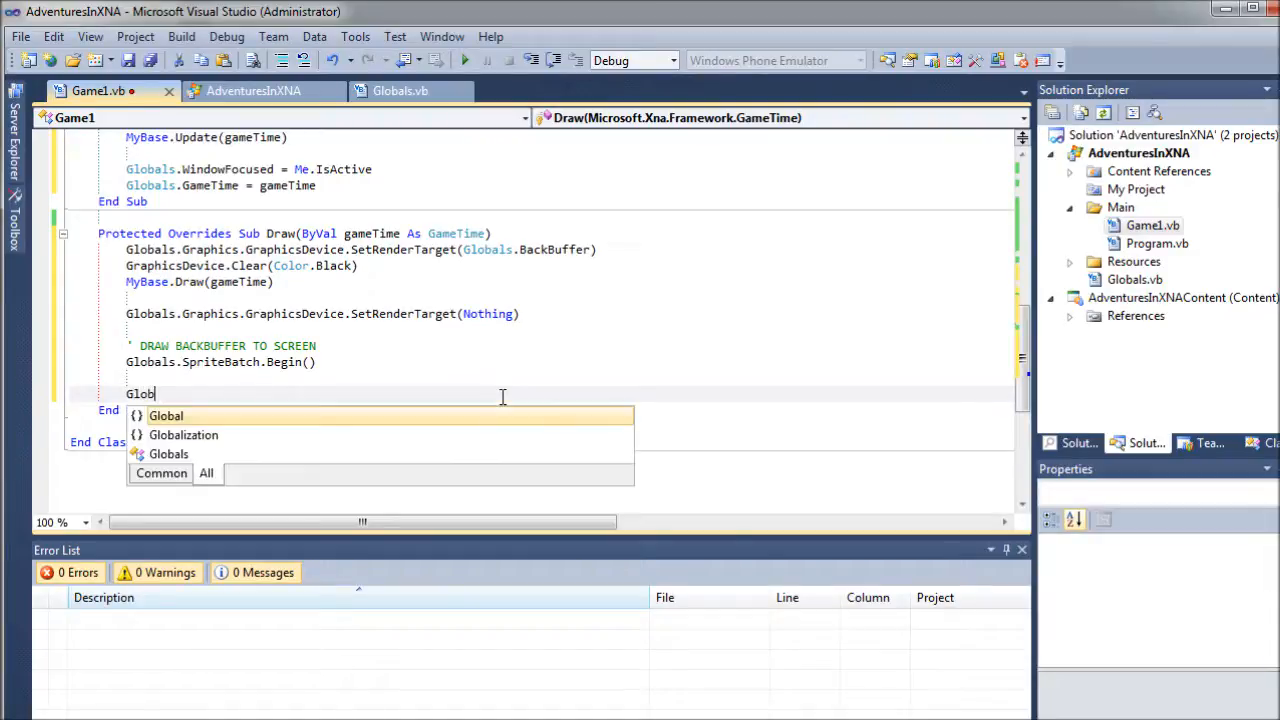
pyautogui.write('als')
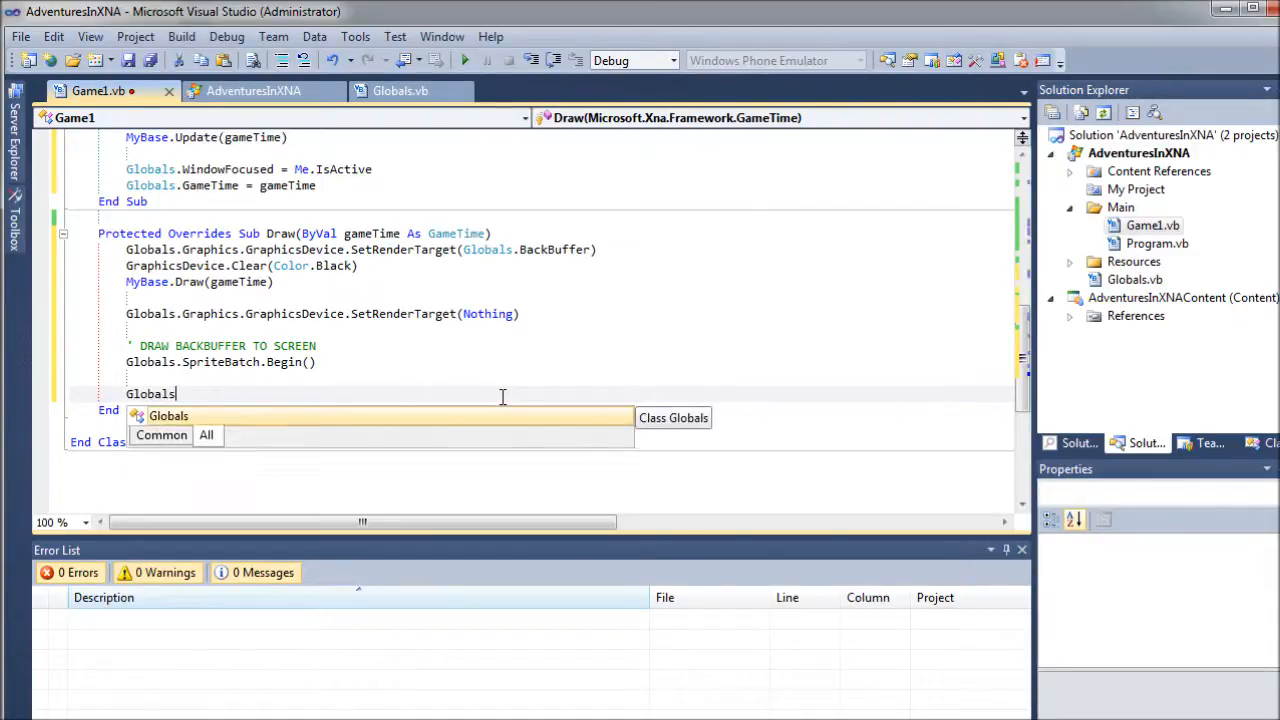
pyautogui.write('.S')
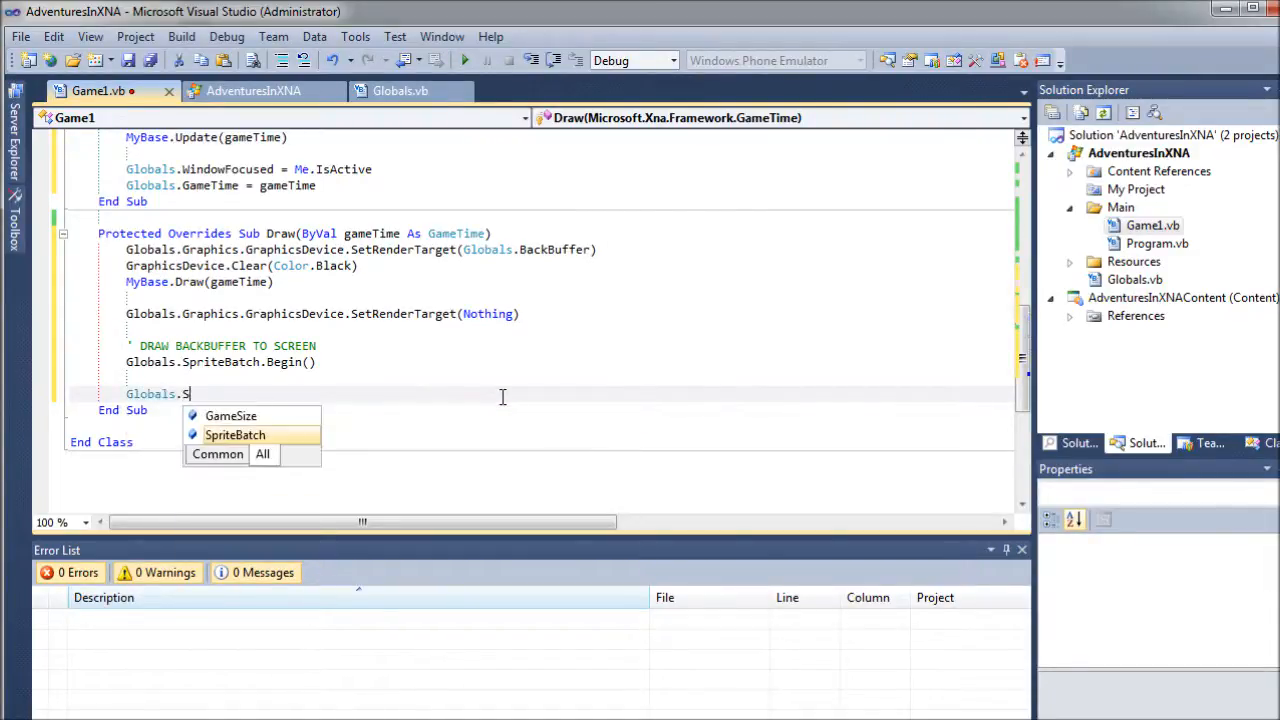
pyautogui.write('pit')
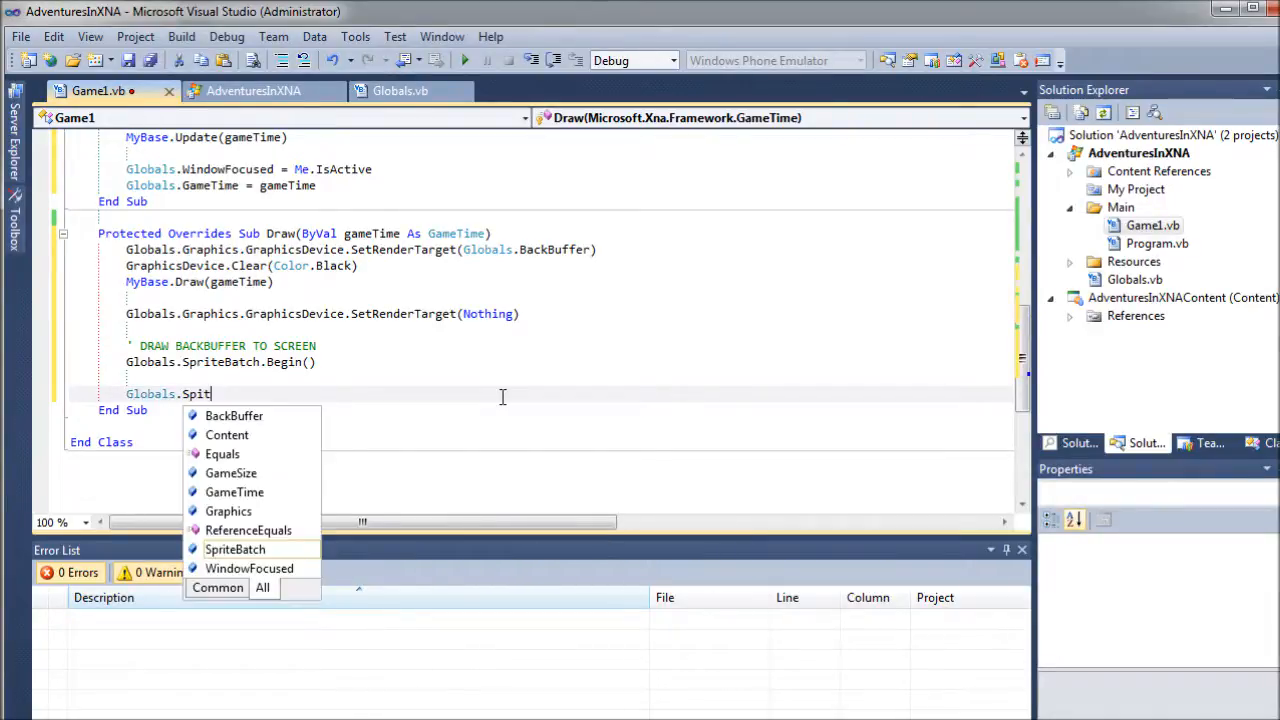
pyautogui.write('e')
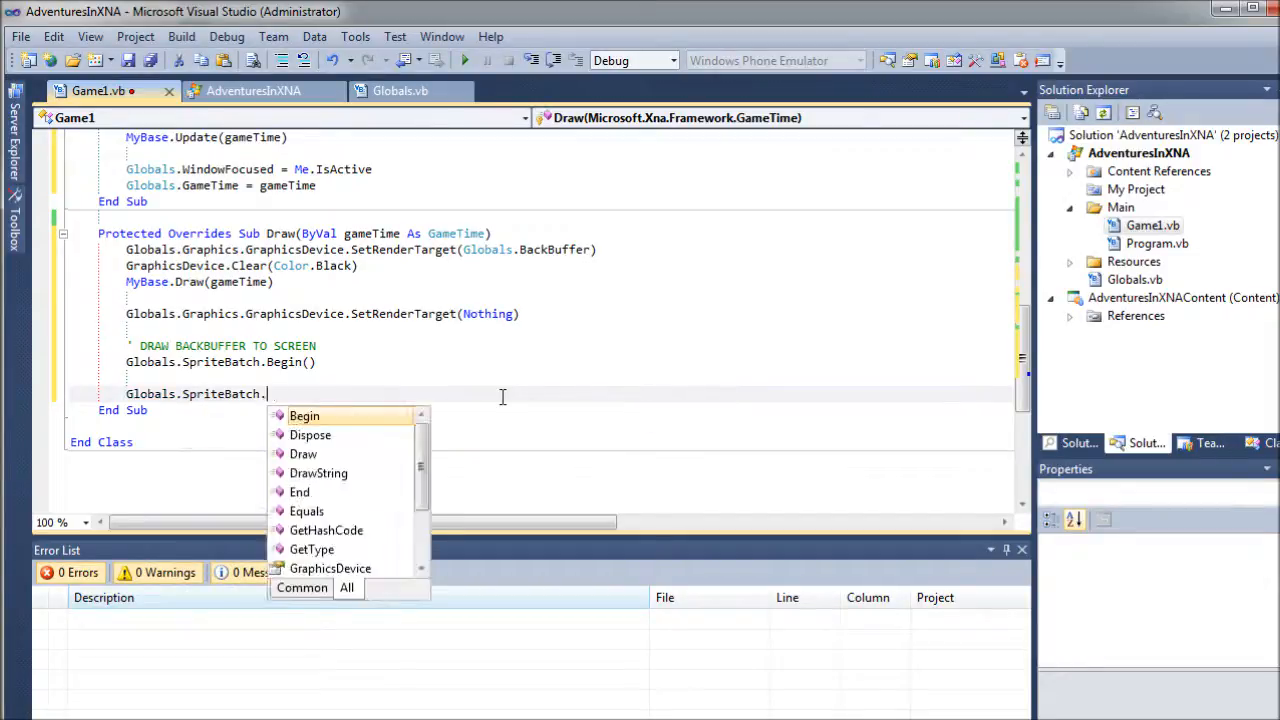
pyautogui.write('End(')
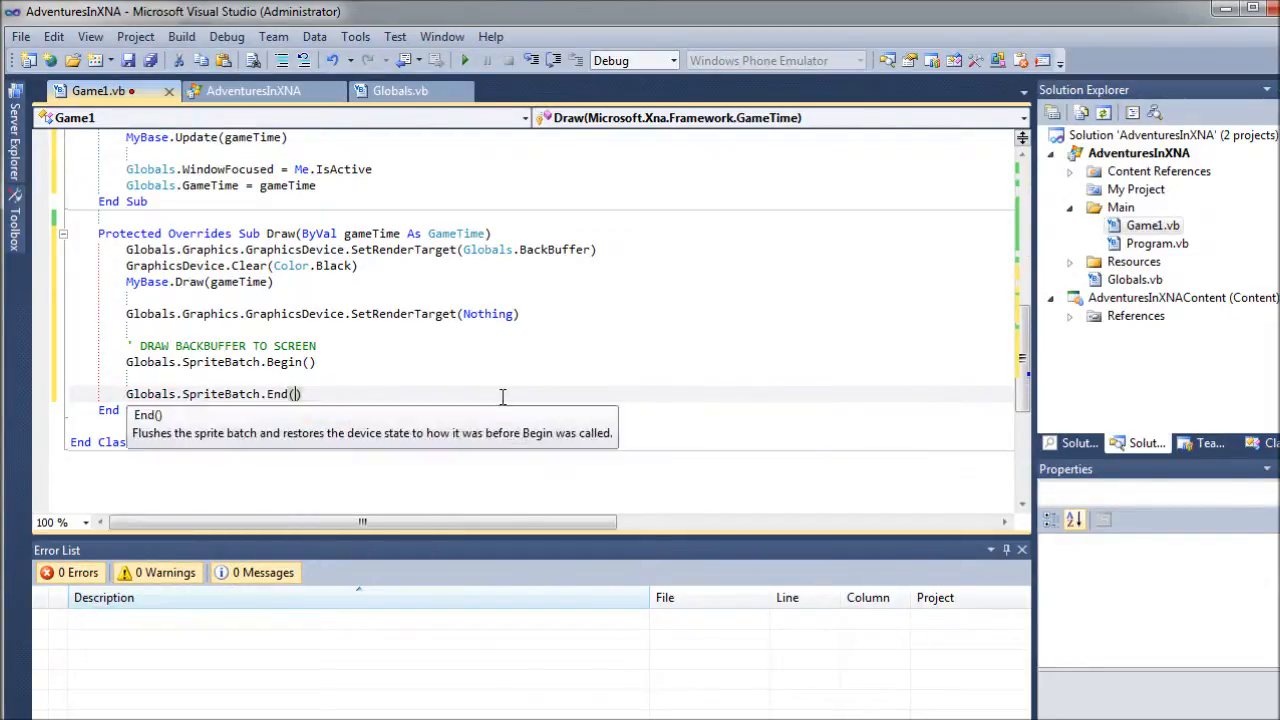
pyautogui.press('enter')
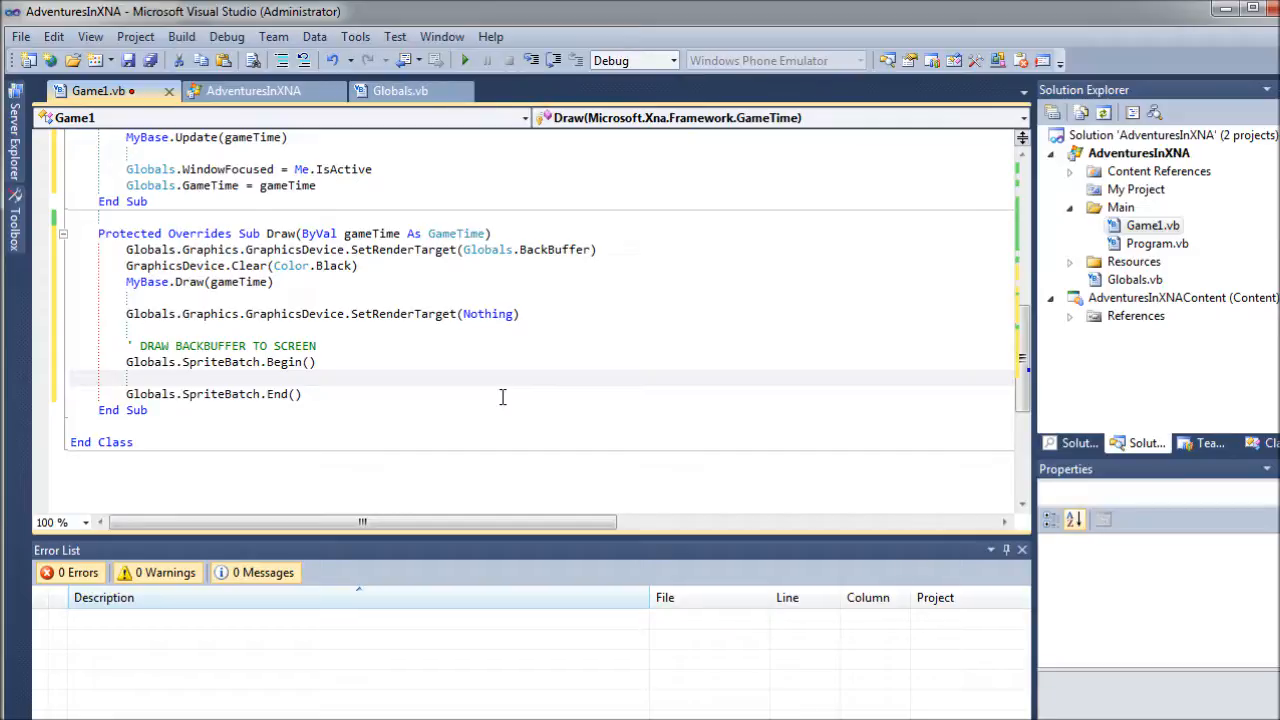
# Step: Insert a Globals.SpriteBatch.Draw() call between Begin() and End(), currently flagged as an overload error
pyautogui.write('SpriteBatch')
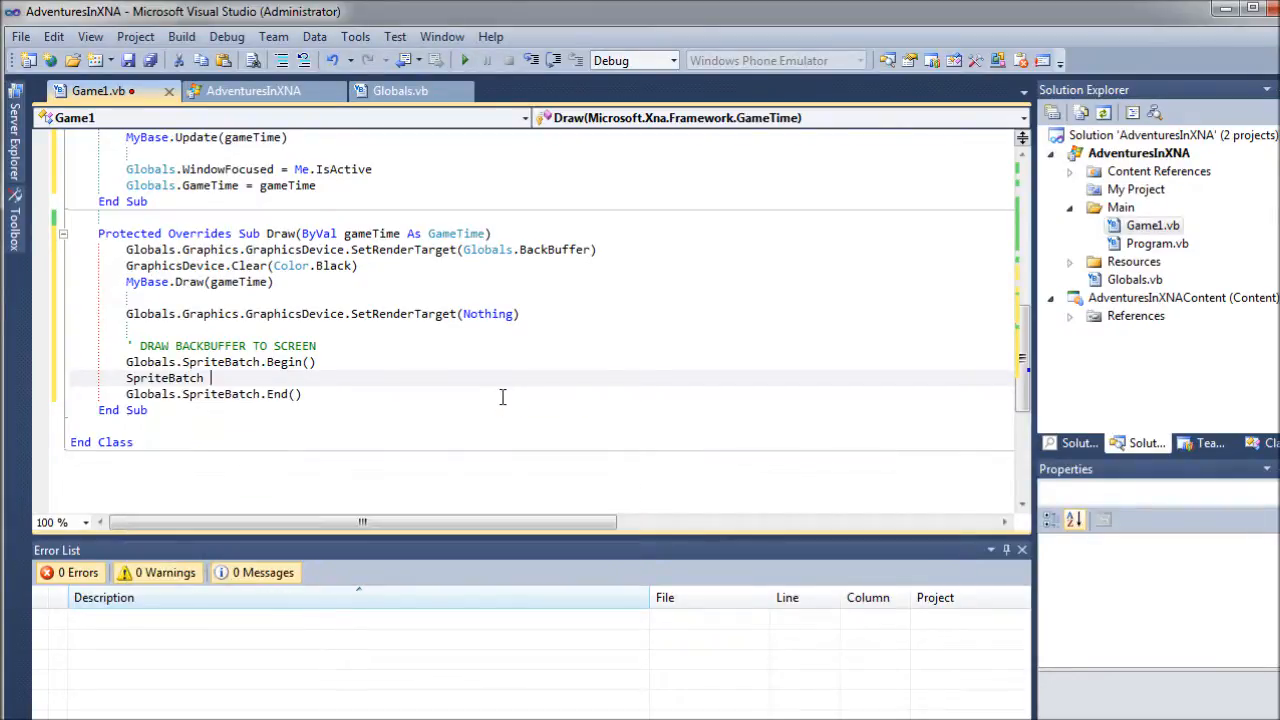
pyautogui.write('.dra')
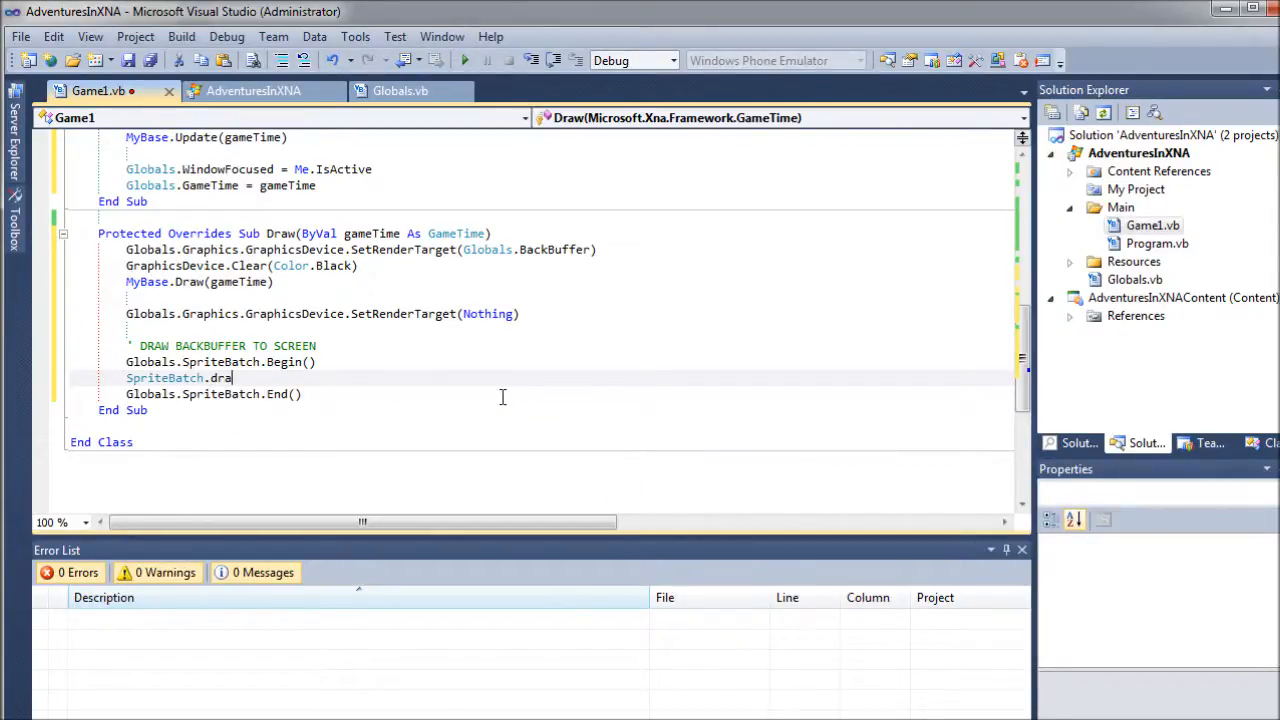
pyautogui.write('w')
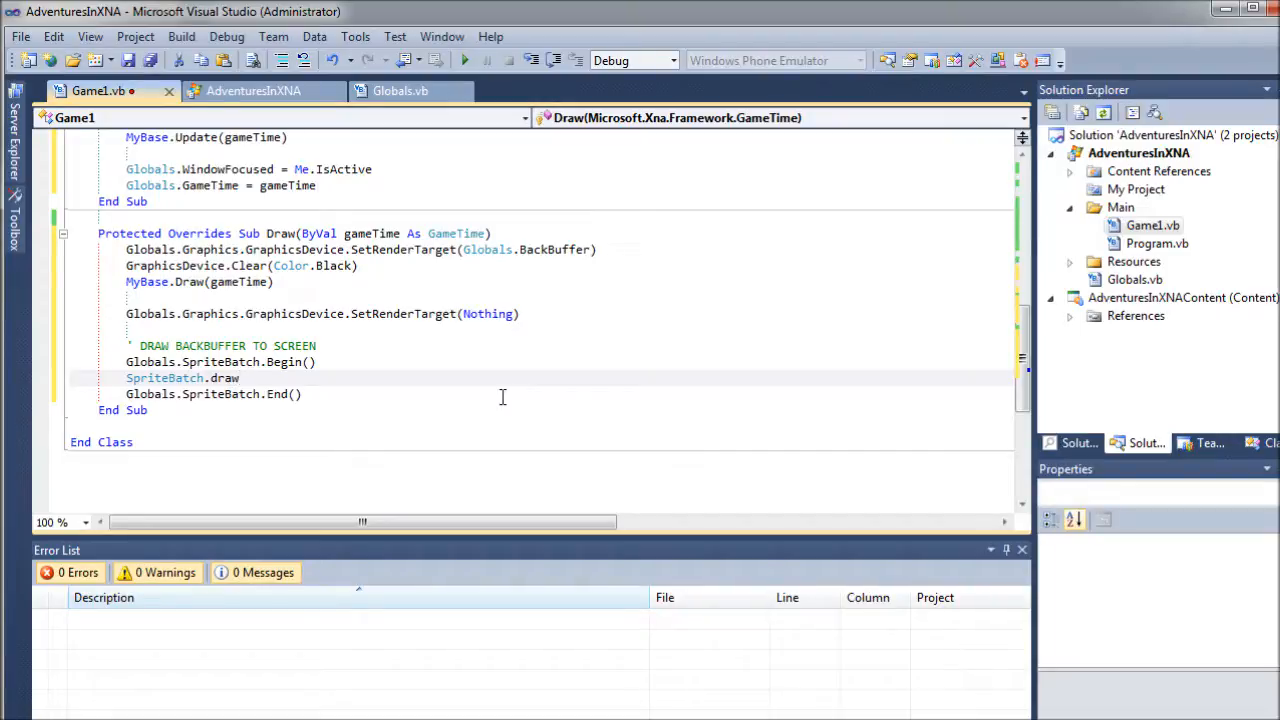
pyautogui.write('.')
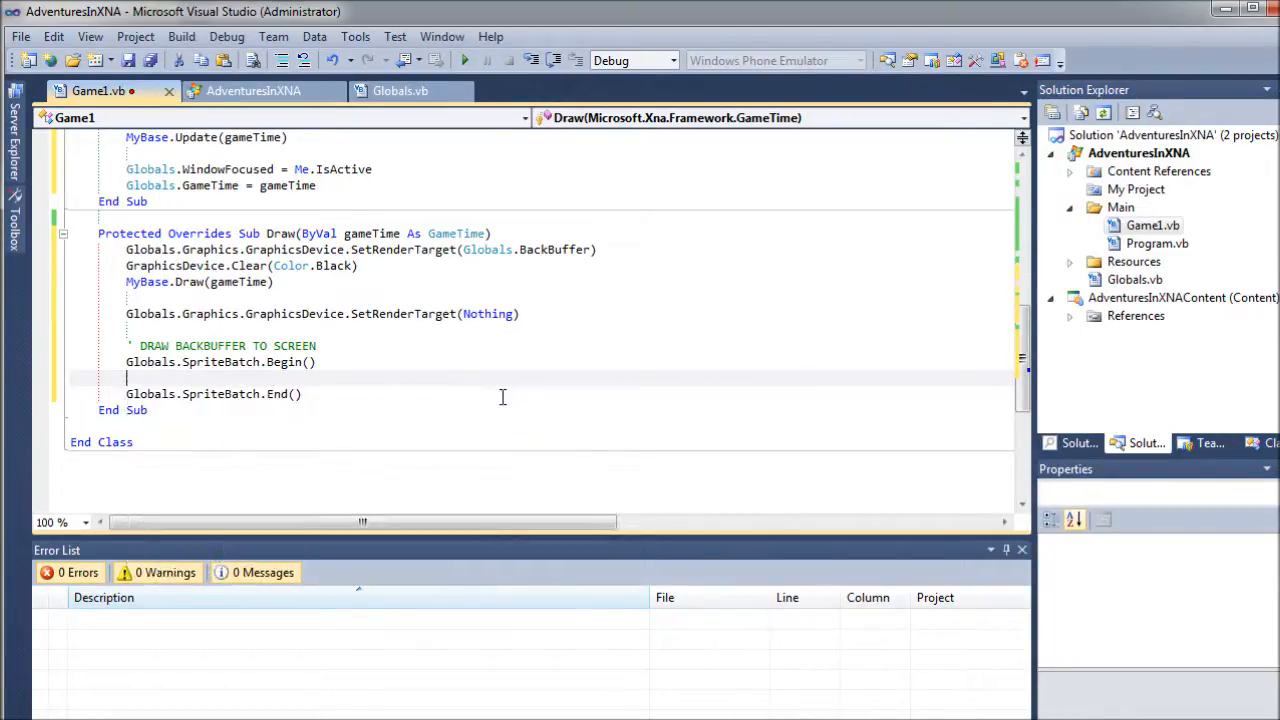
pyautogui.write('Globals.SpriteBatch.')
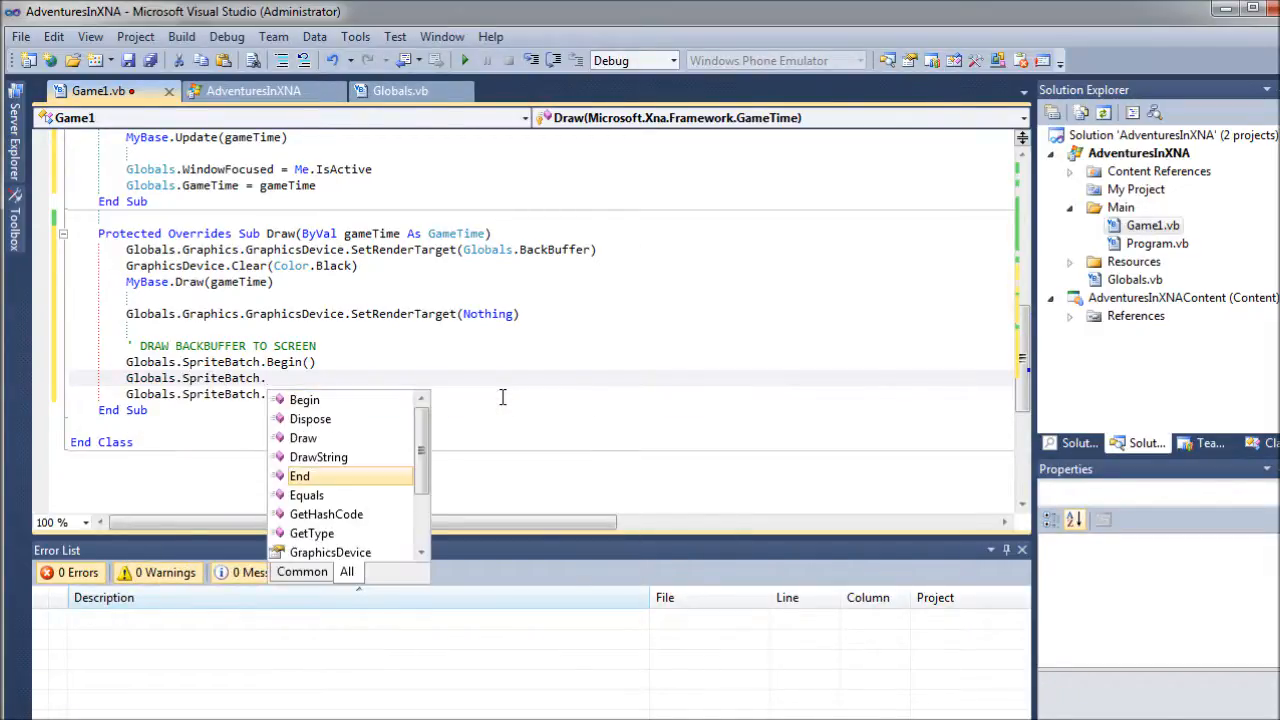
pyautogui.write('Draw(')
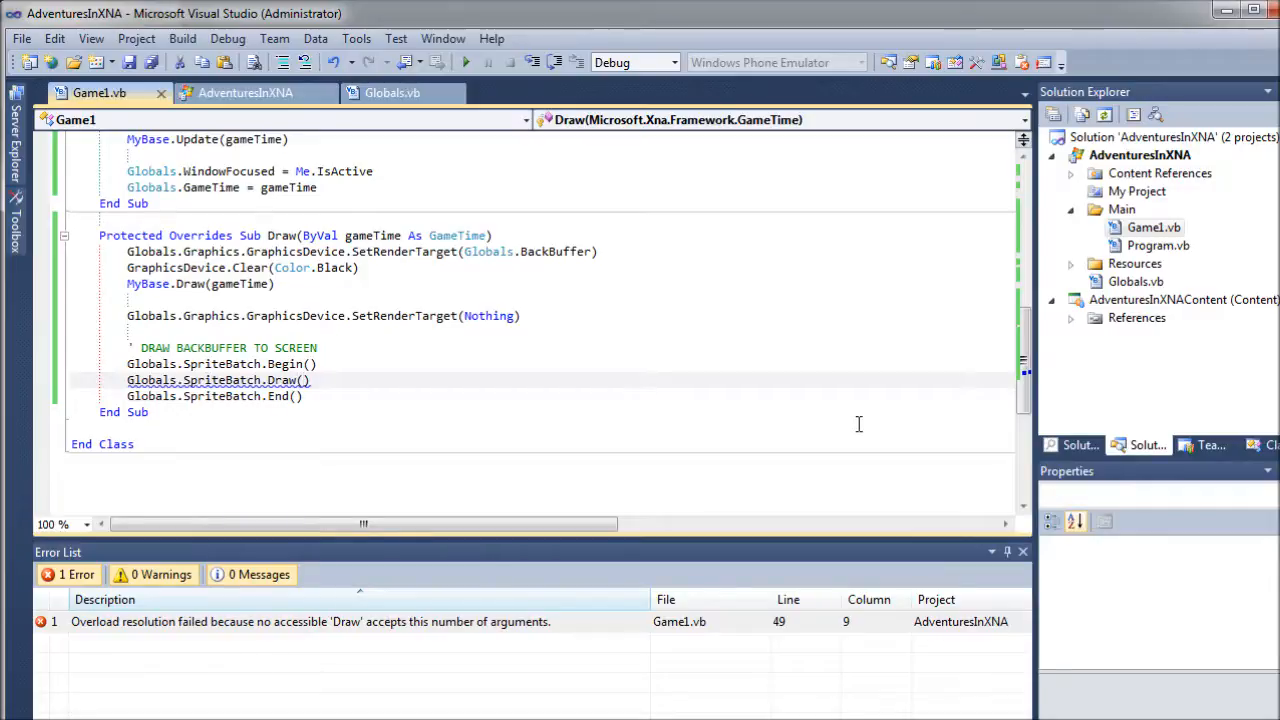
# Step: Pass Globals.BackBuffer and start a New Rectangle(0,0, as the Draw arguments
pyautogui.write('Globals.bac')
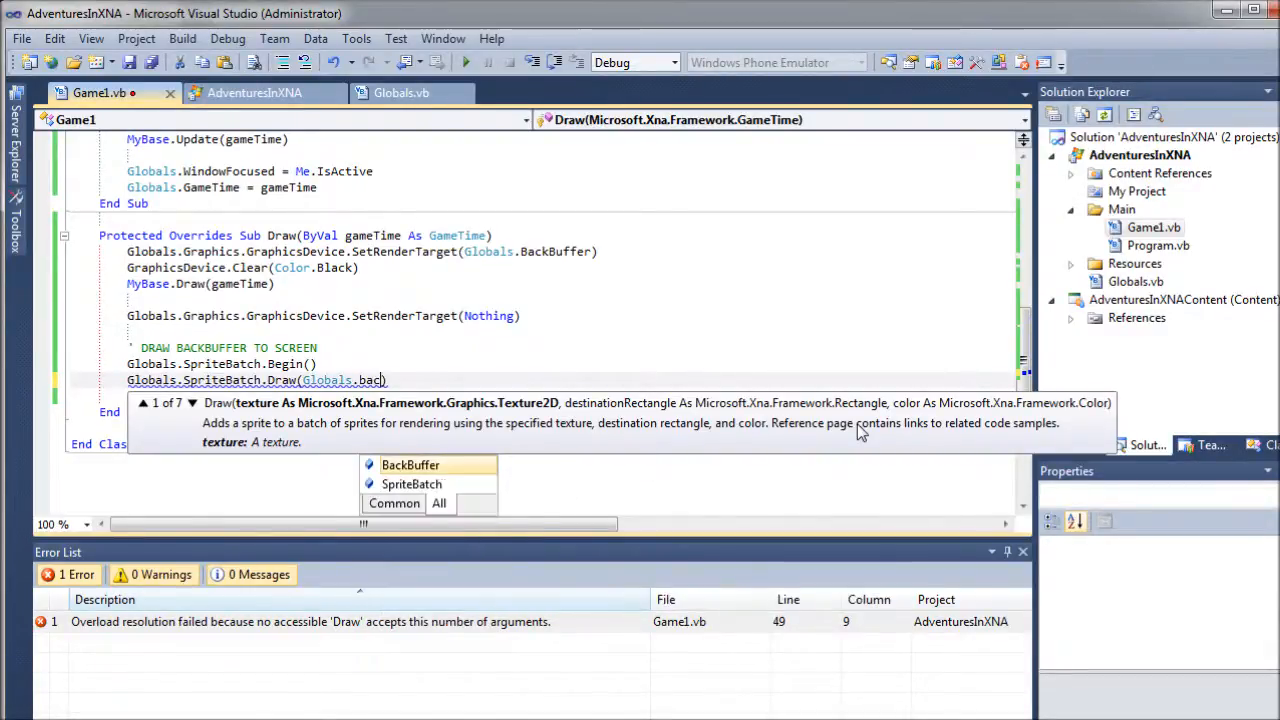
pyautogui.write('BackBuffer, New')
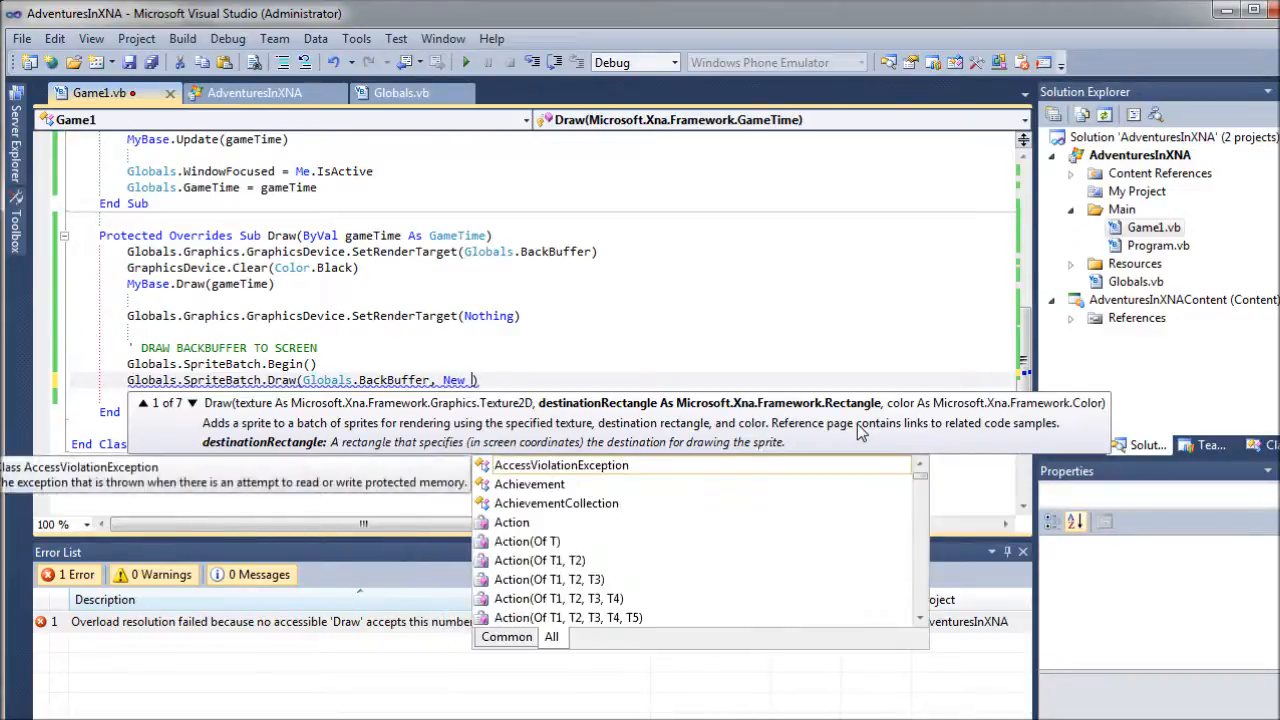
pyautogui.write('Rectangle')
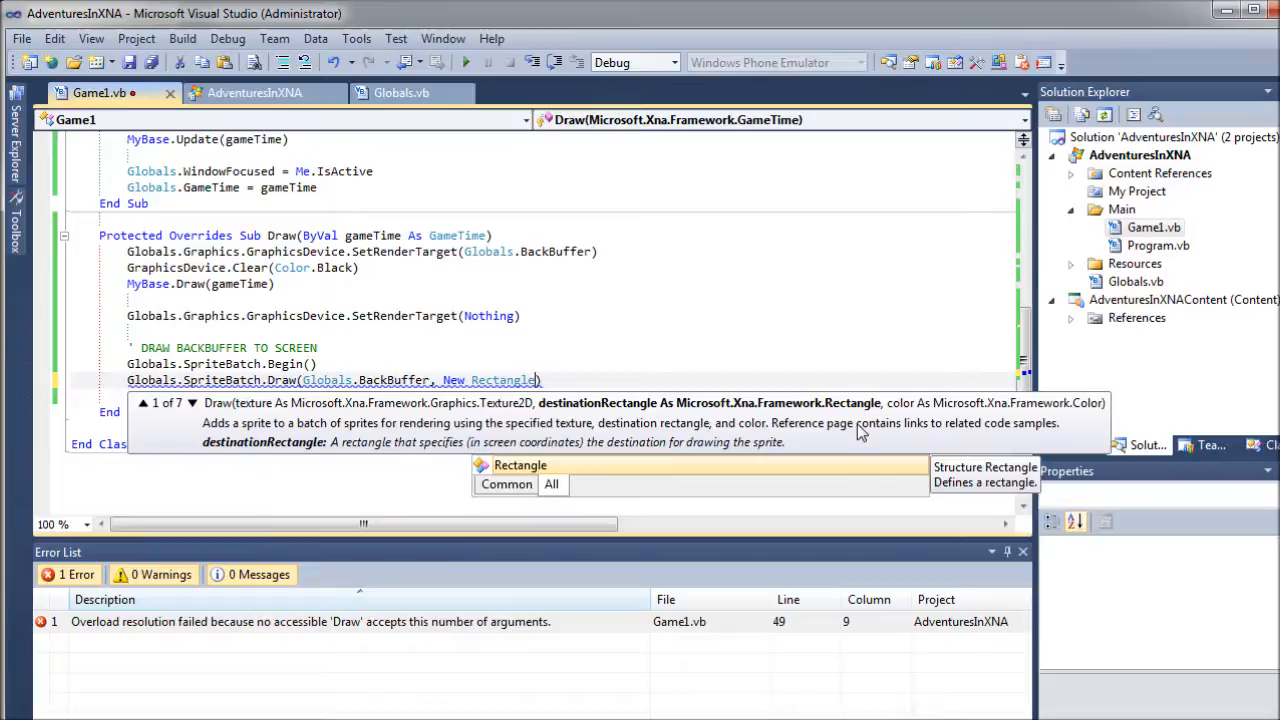
pyautogui.write('(')
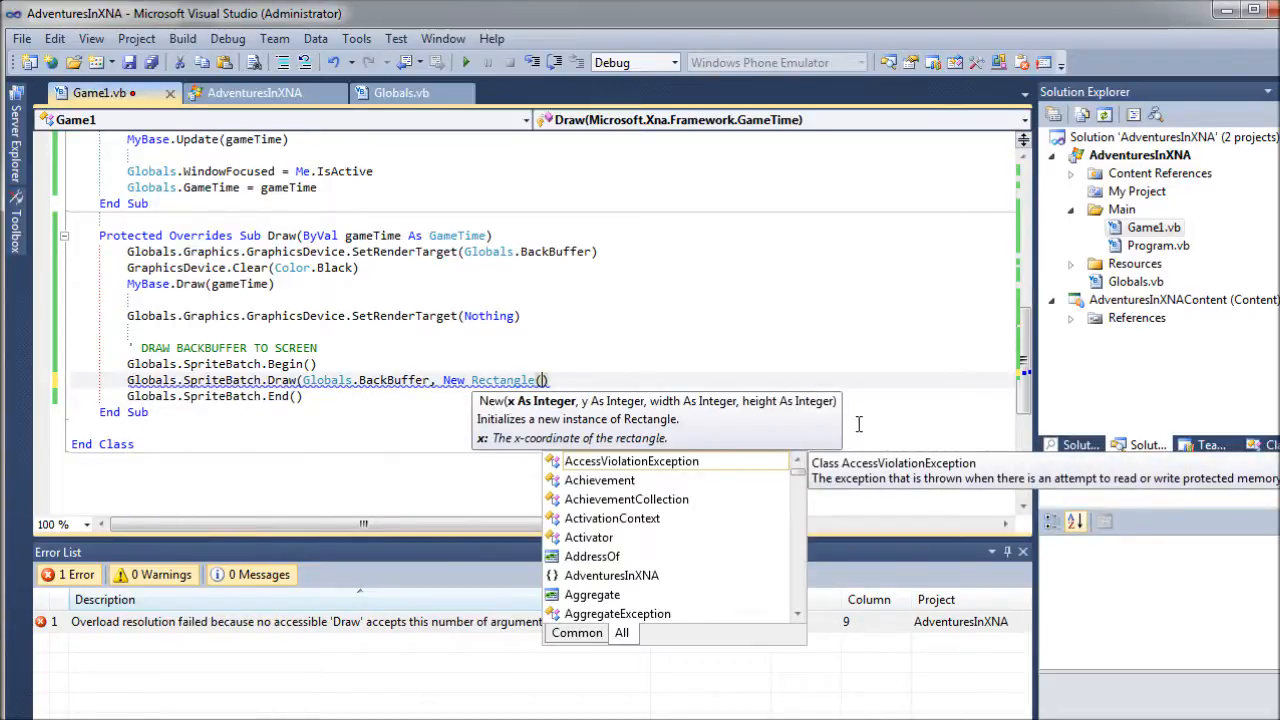
pyautogui.write('0')
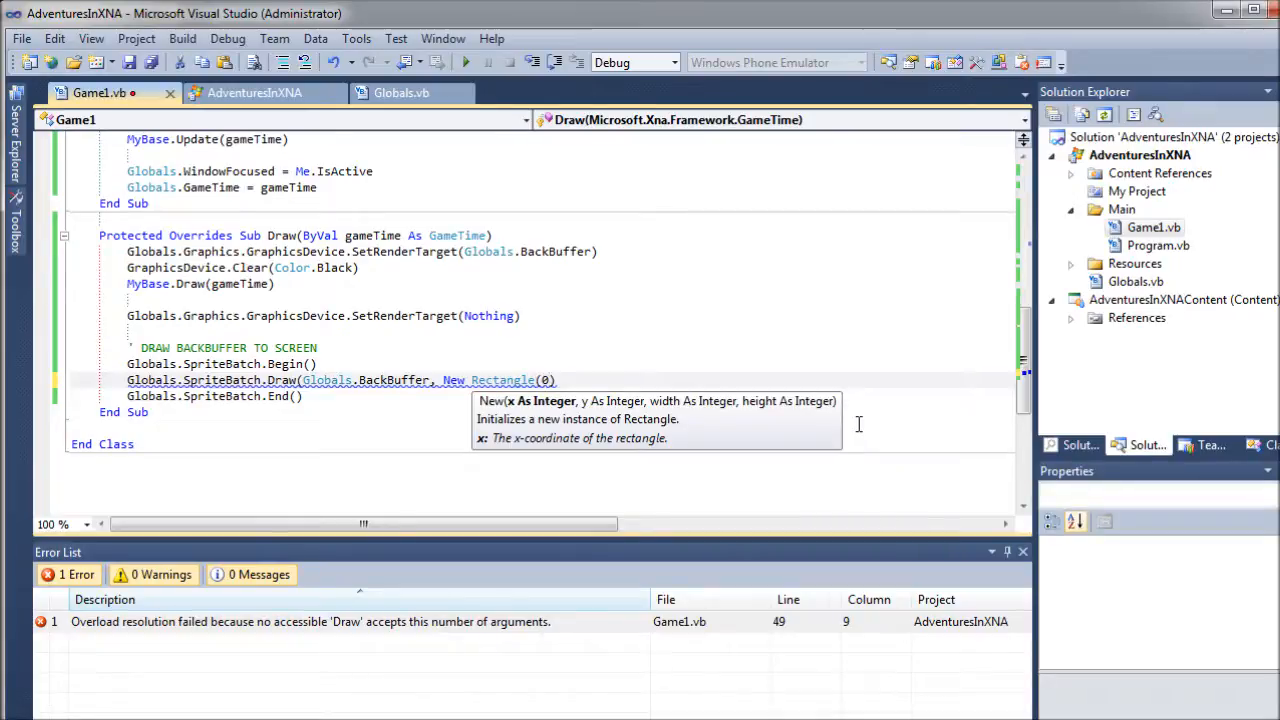
pyautogui.write(',0')
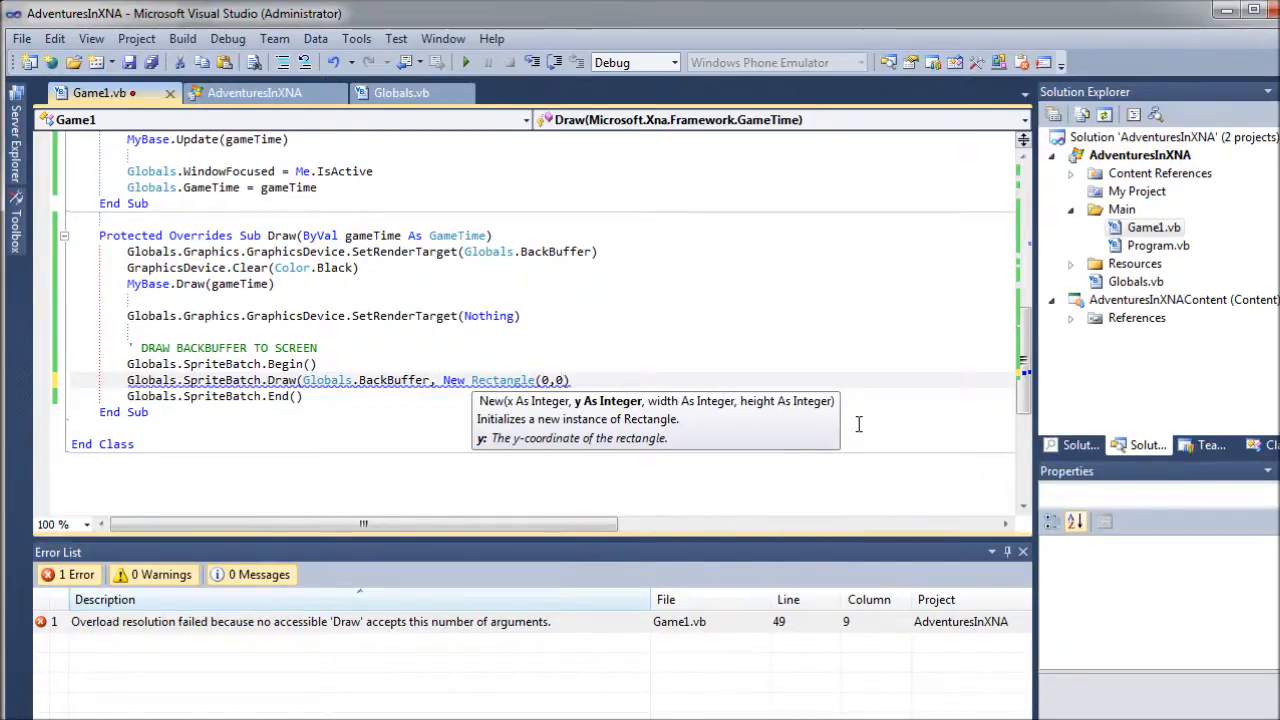
pyautogui.write(',')
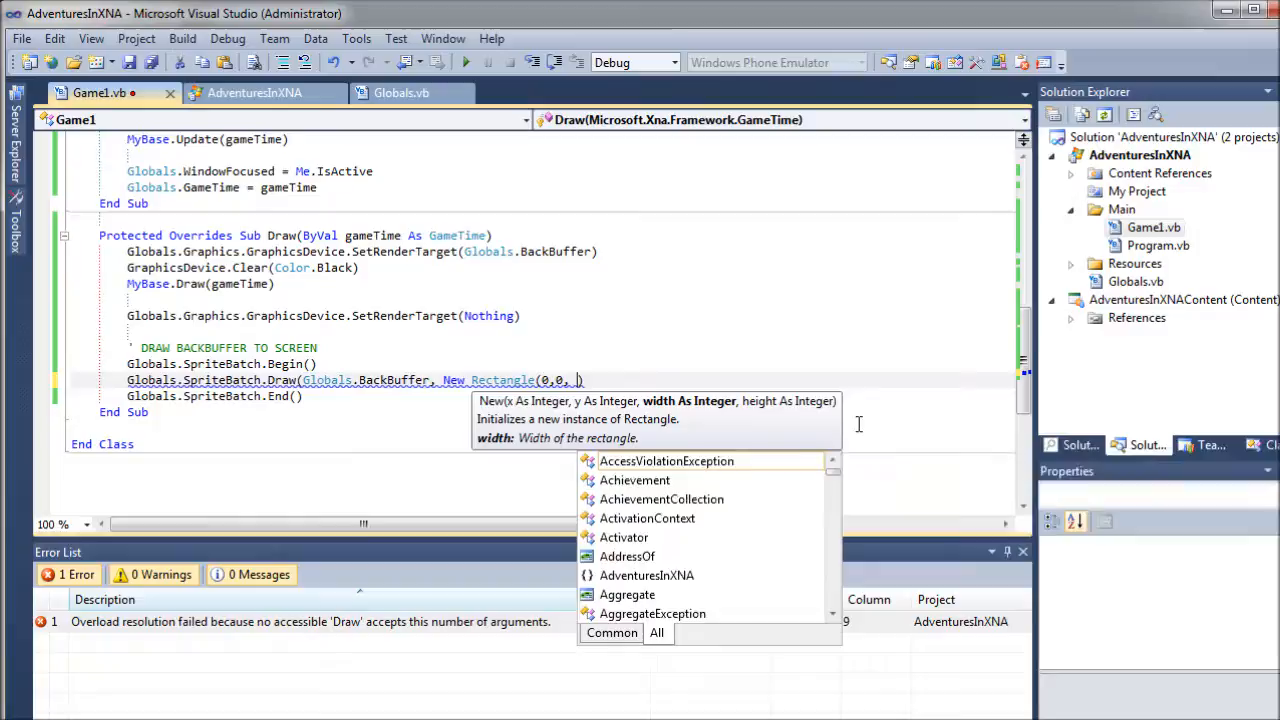
# Step: Size the rectangle with Globals.Graphics.GraphicsDevice.Viewport.Width
pyautogui.write('Glo')
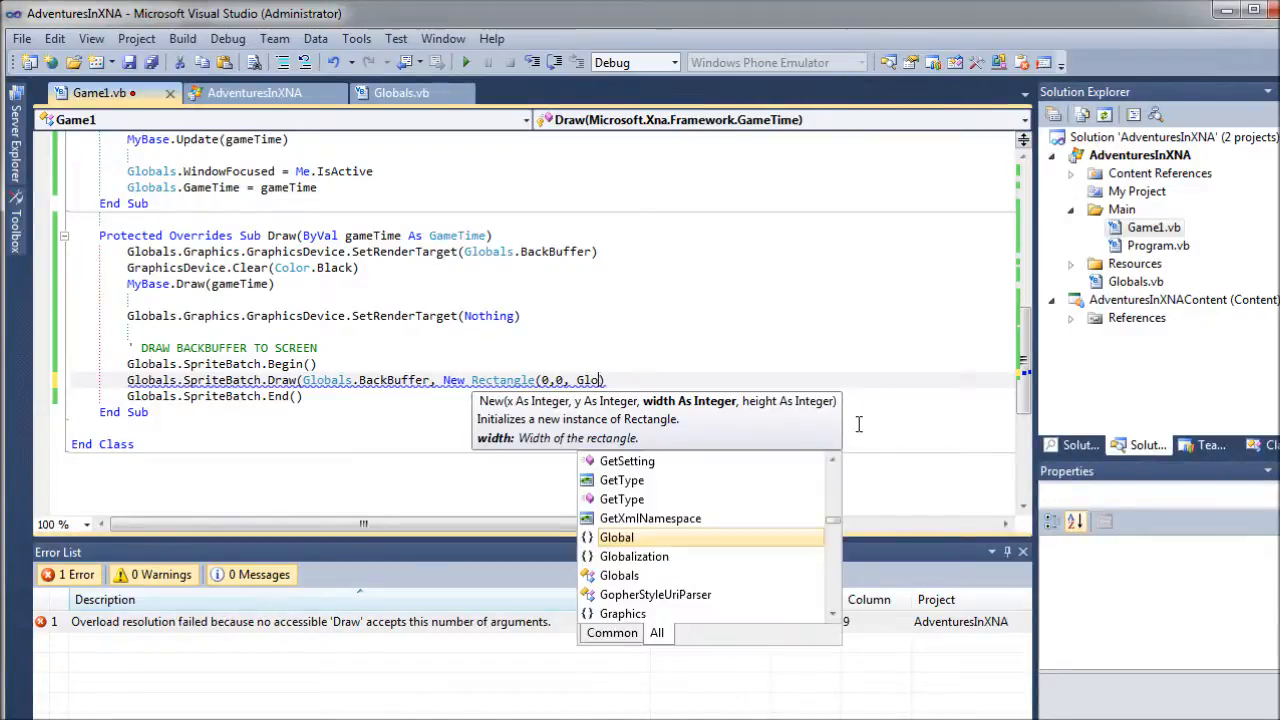
pyautogui.write('b')
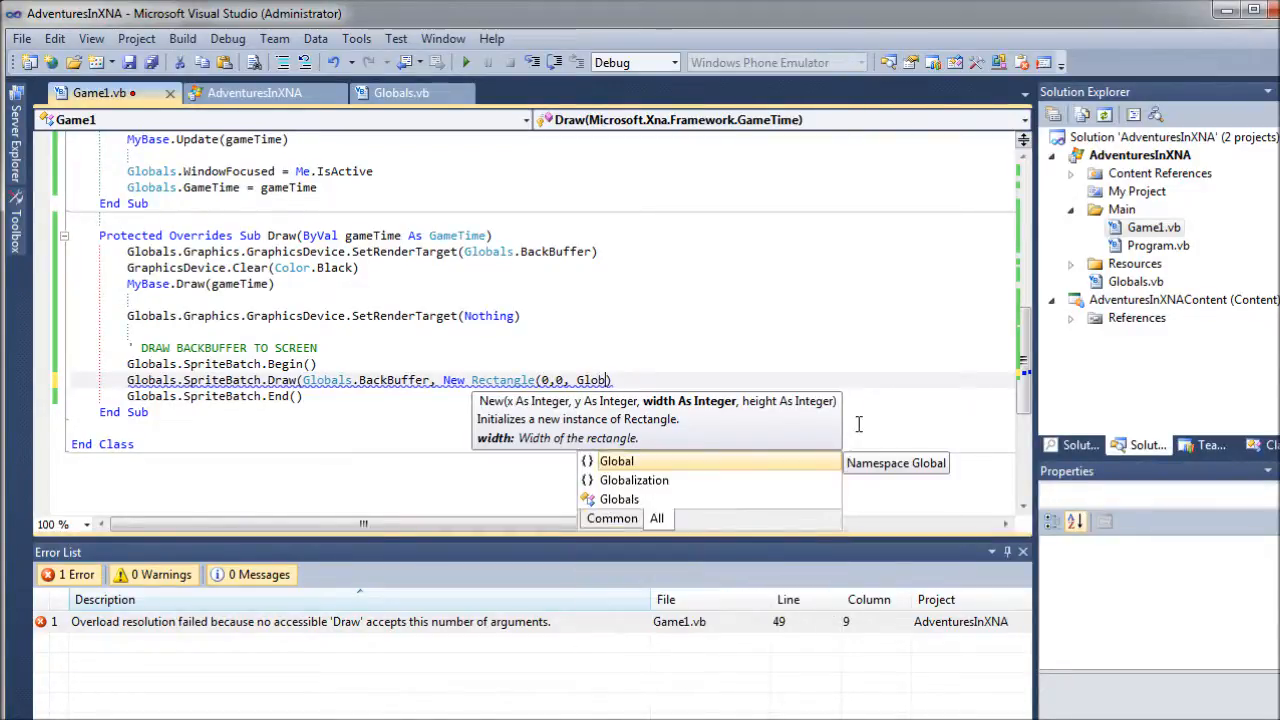
pyautogui.write('.Graphics.Graphics')
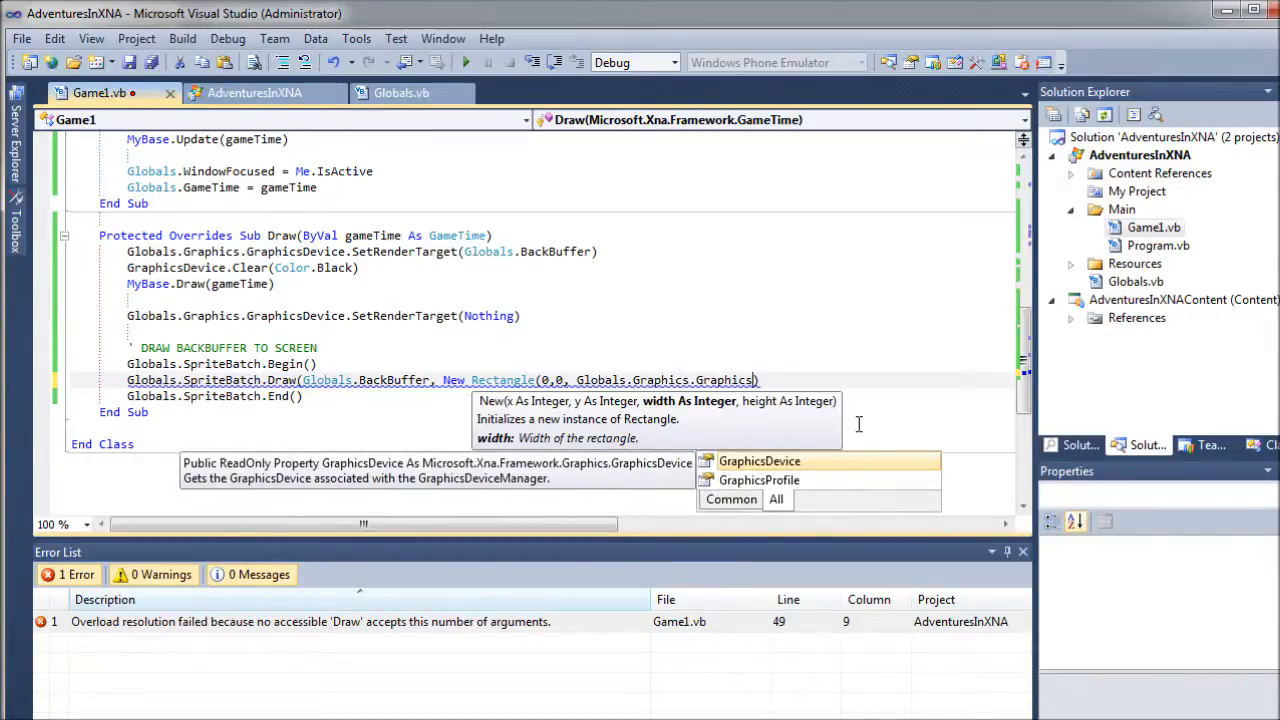
pyautogui.write('.Viewport')
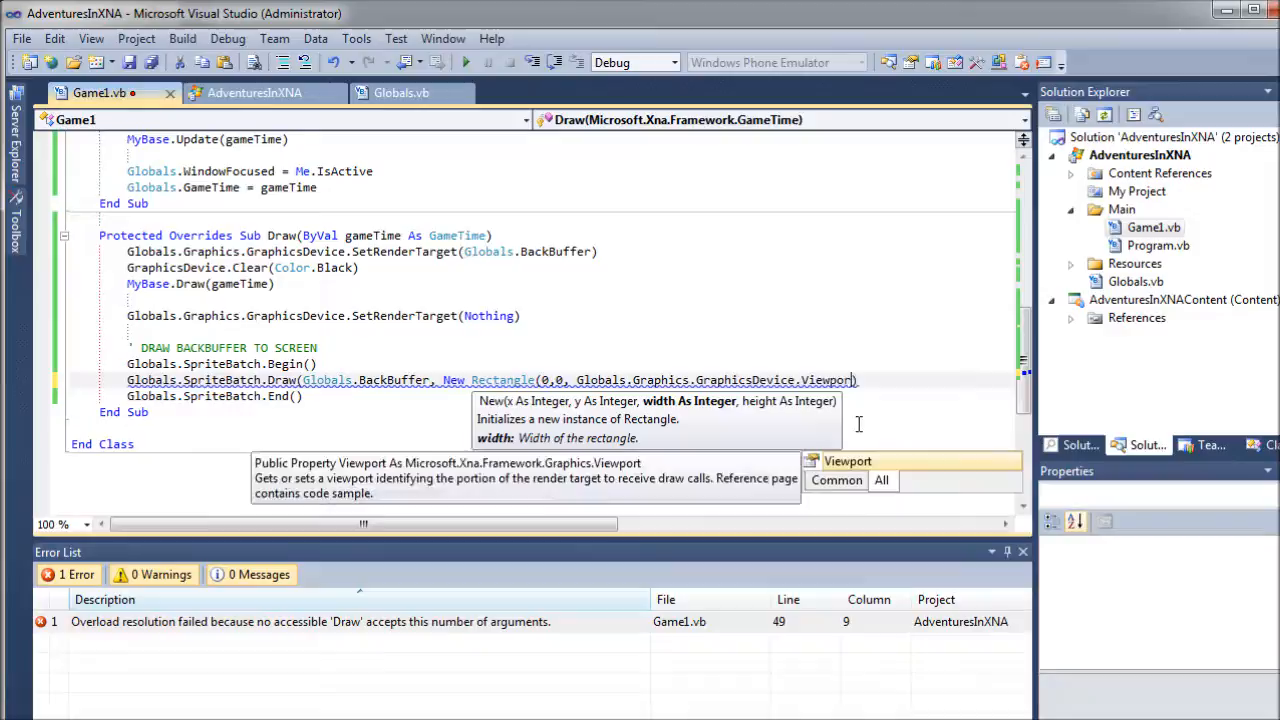
pyautogui.write('.')
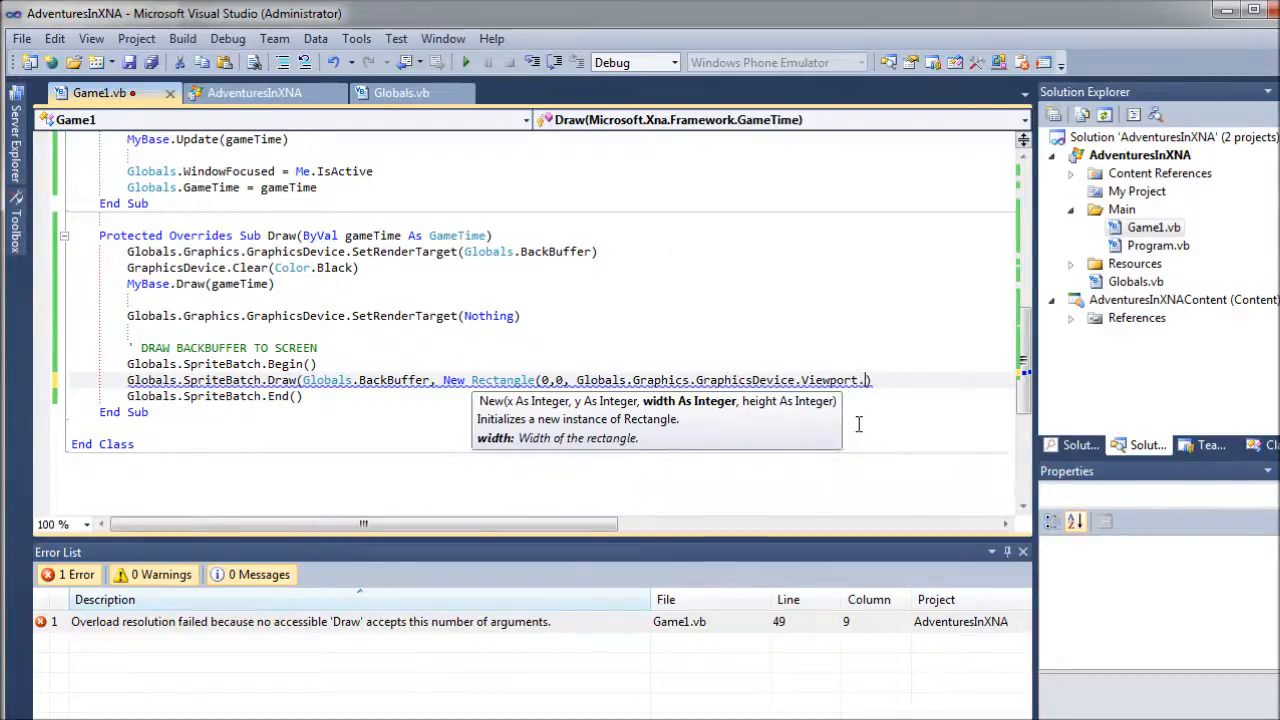
pyautogui.write('Width')
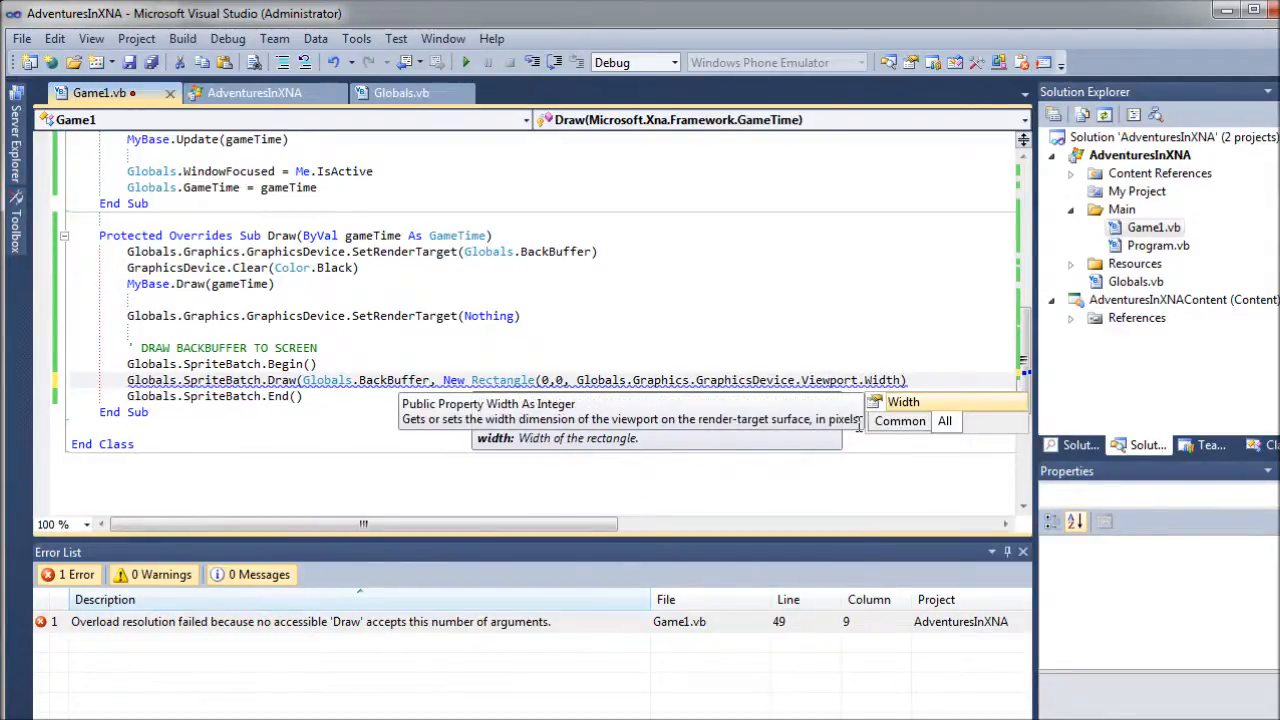
pyautogui.write(',')
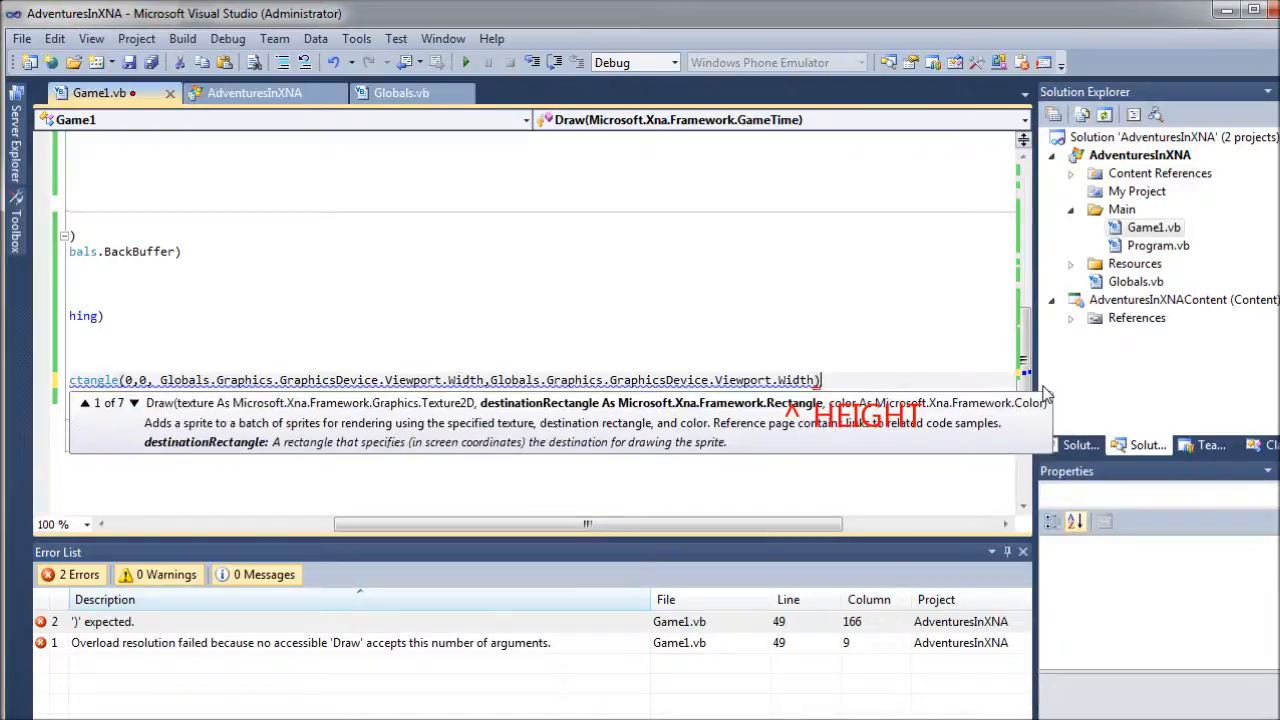
# Step: Finish the Draw call with a Color.White tint argument, clearing all errors
pyautogui.write(',')
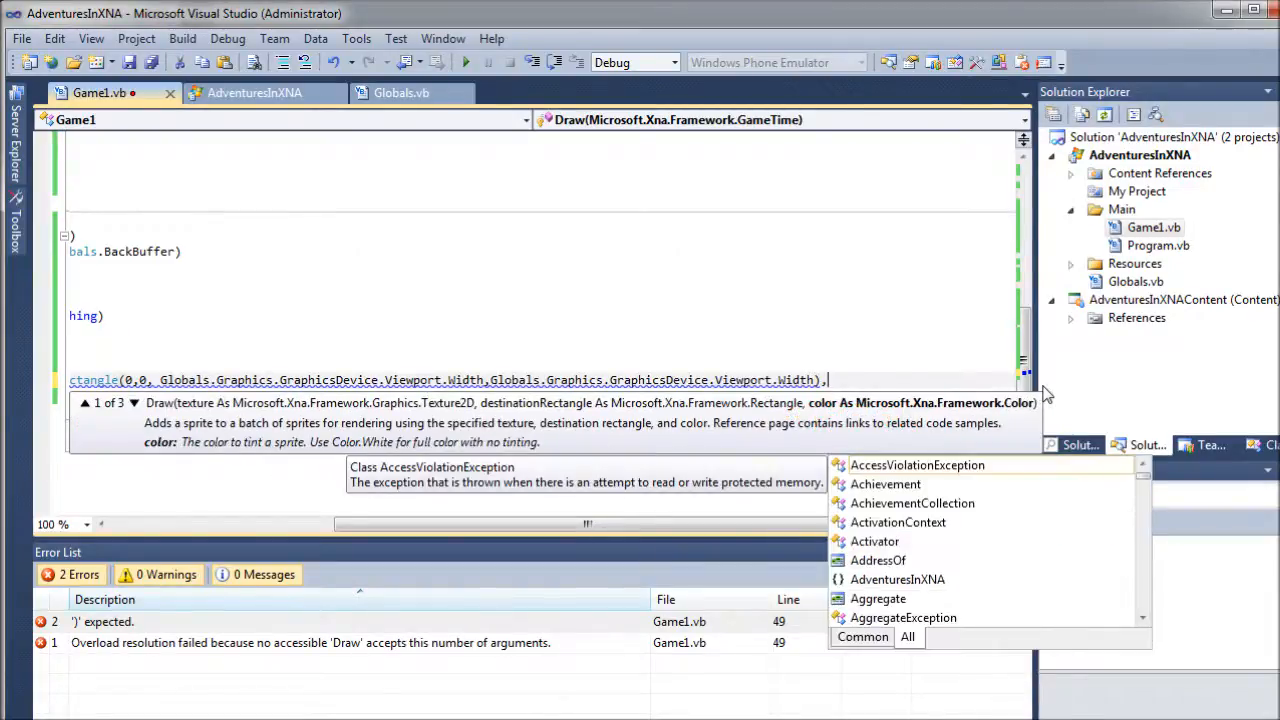
pyautogui.write('Color')
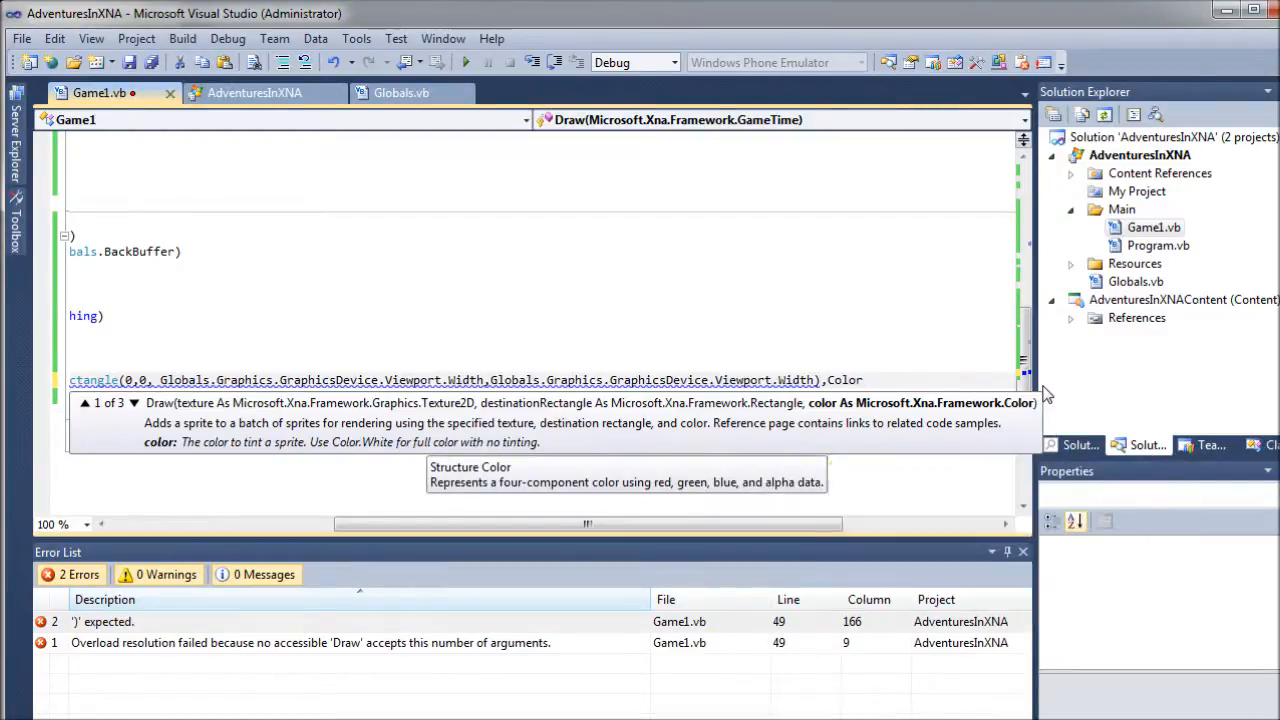
pyautogui.write('.white')
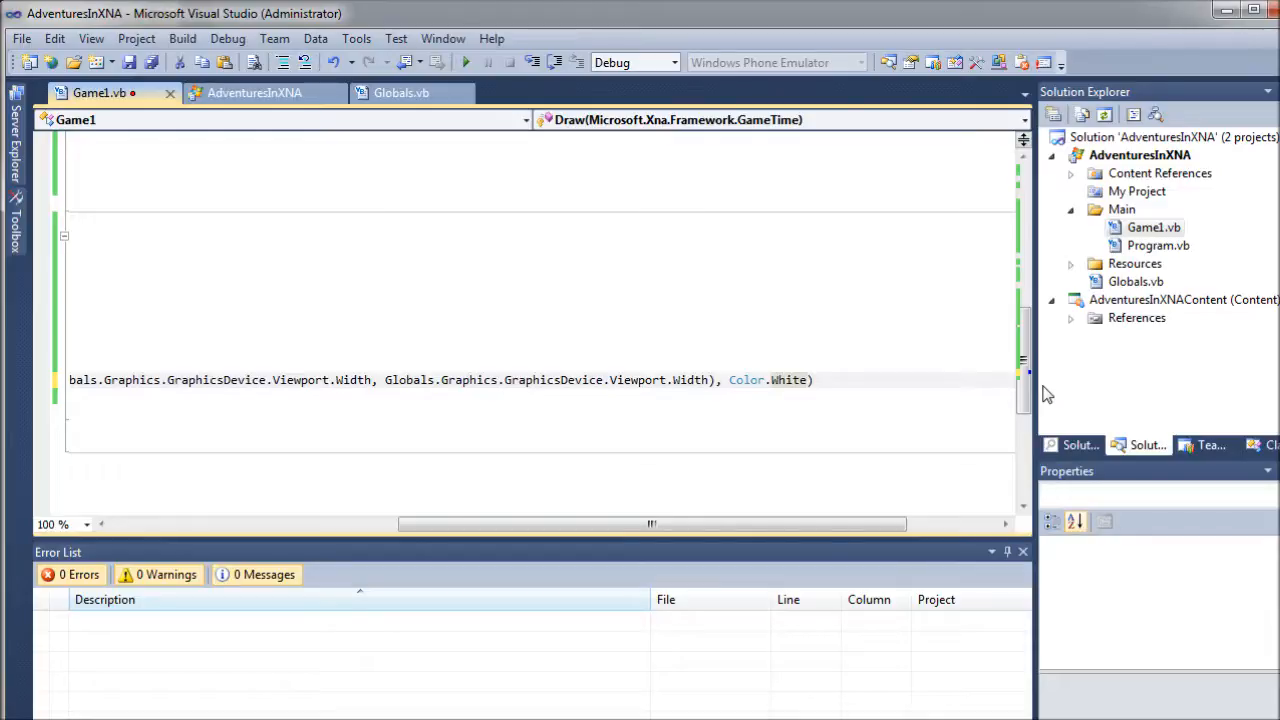
# Step: Place the cursor in the completed SpriteBatch.Draw line of the Draw sub
pyautogui.click(804, 380)
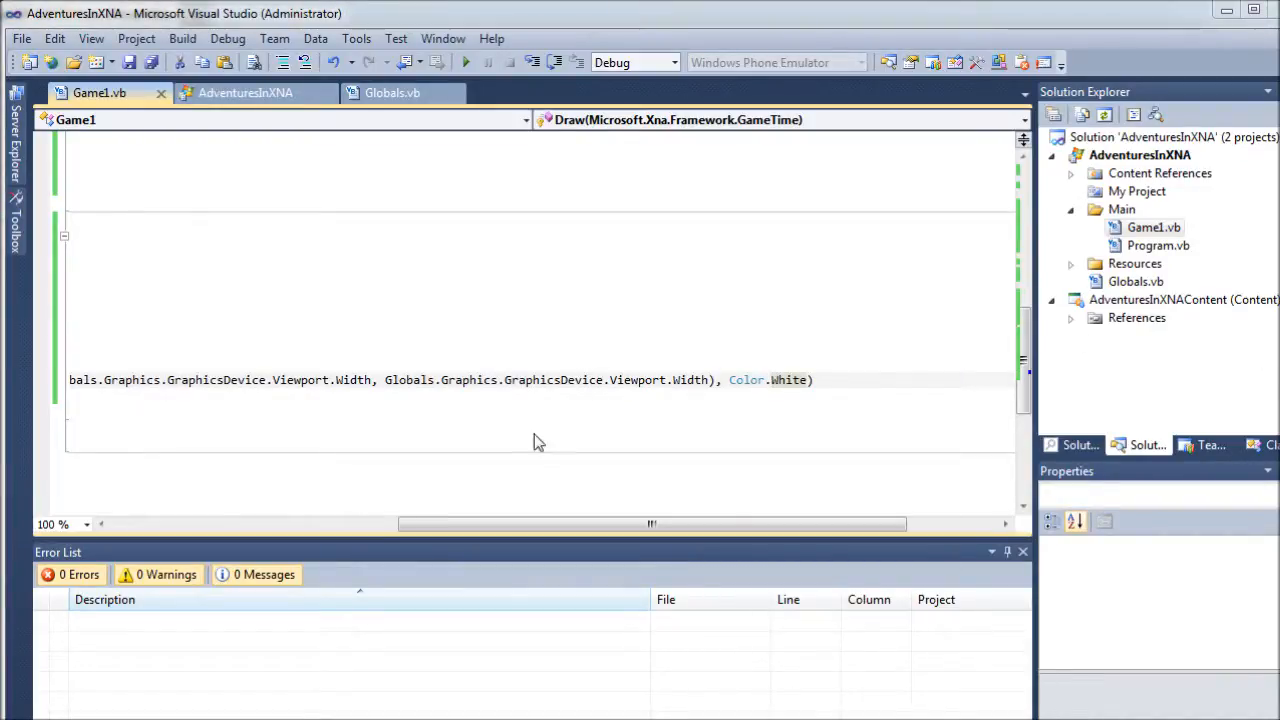
pyautogui.moveTo(544, 166)
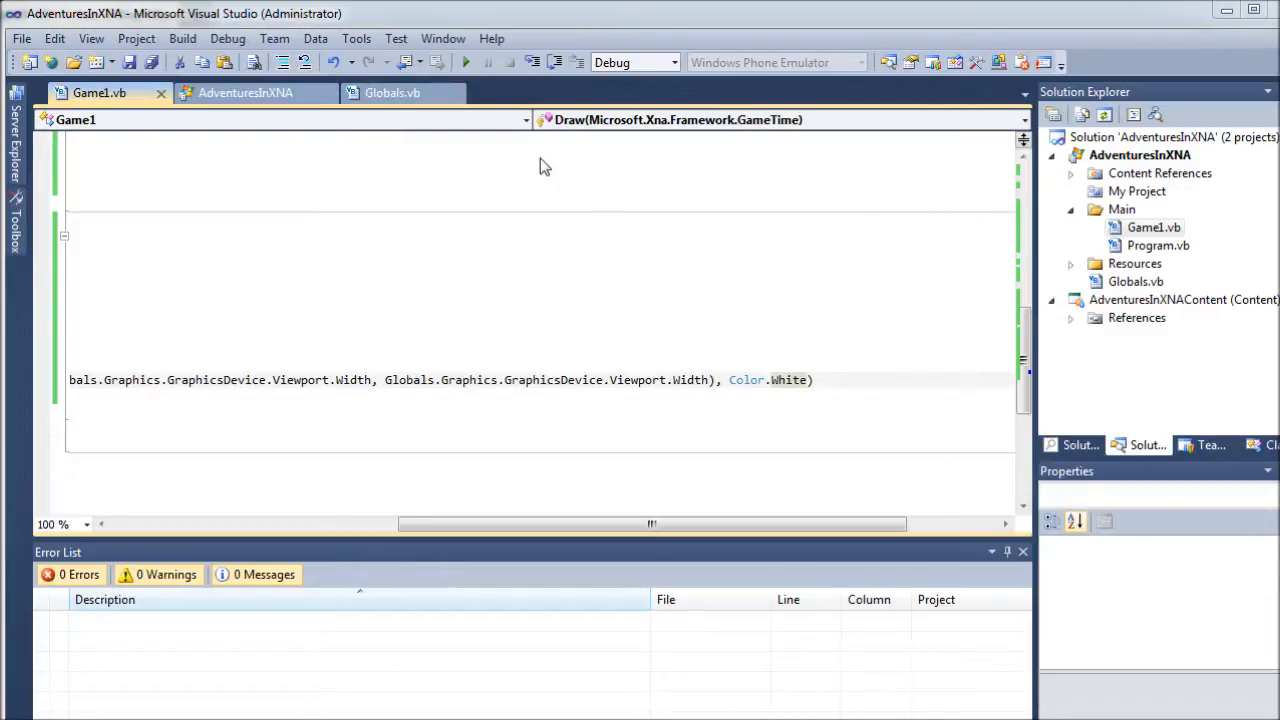
pyautogui.moveTo(512, 180)
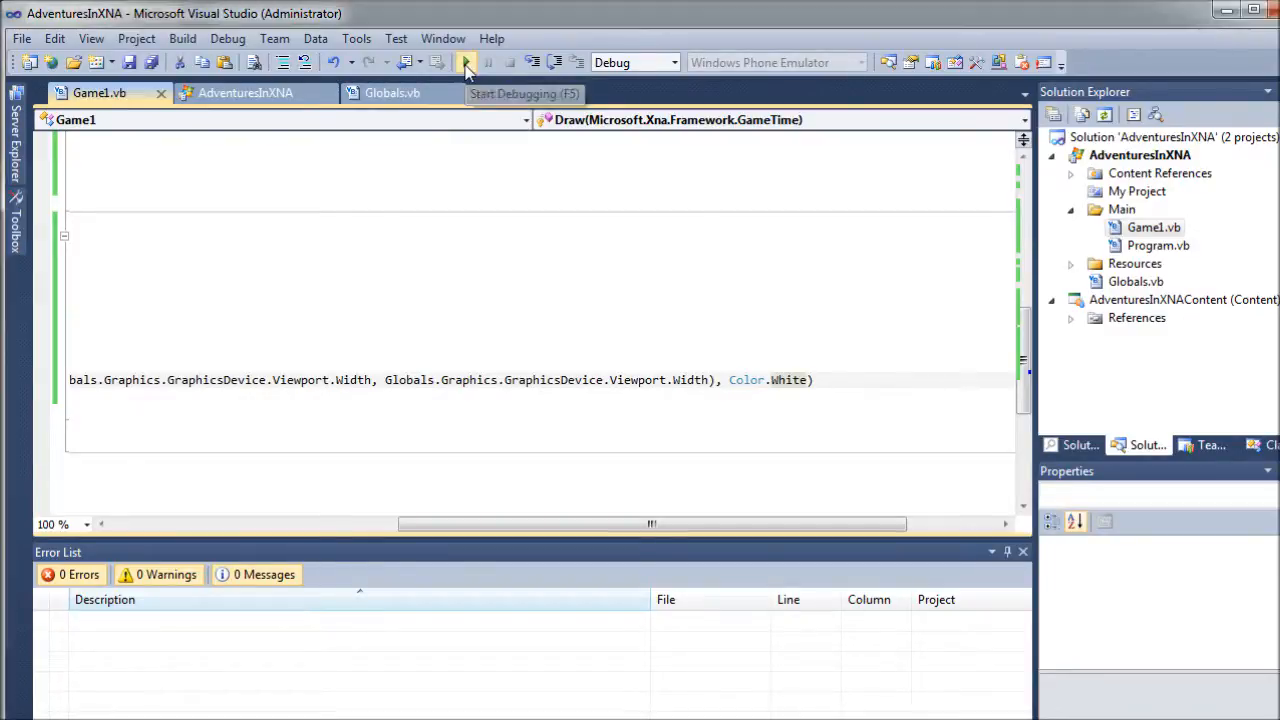
pyautogui.click(466, 62)
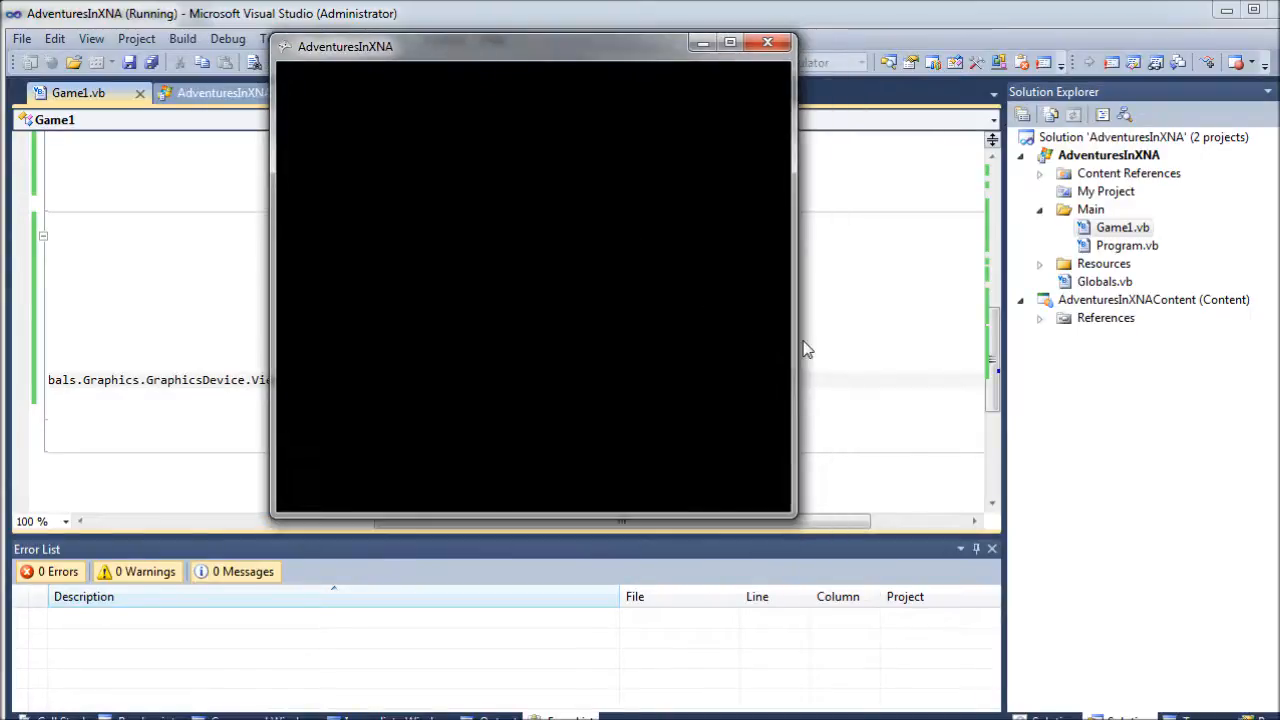
pyautogui.moveTo(808, 190)
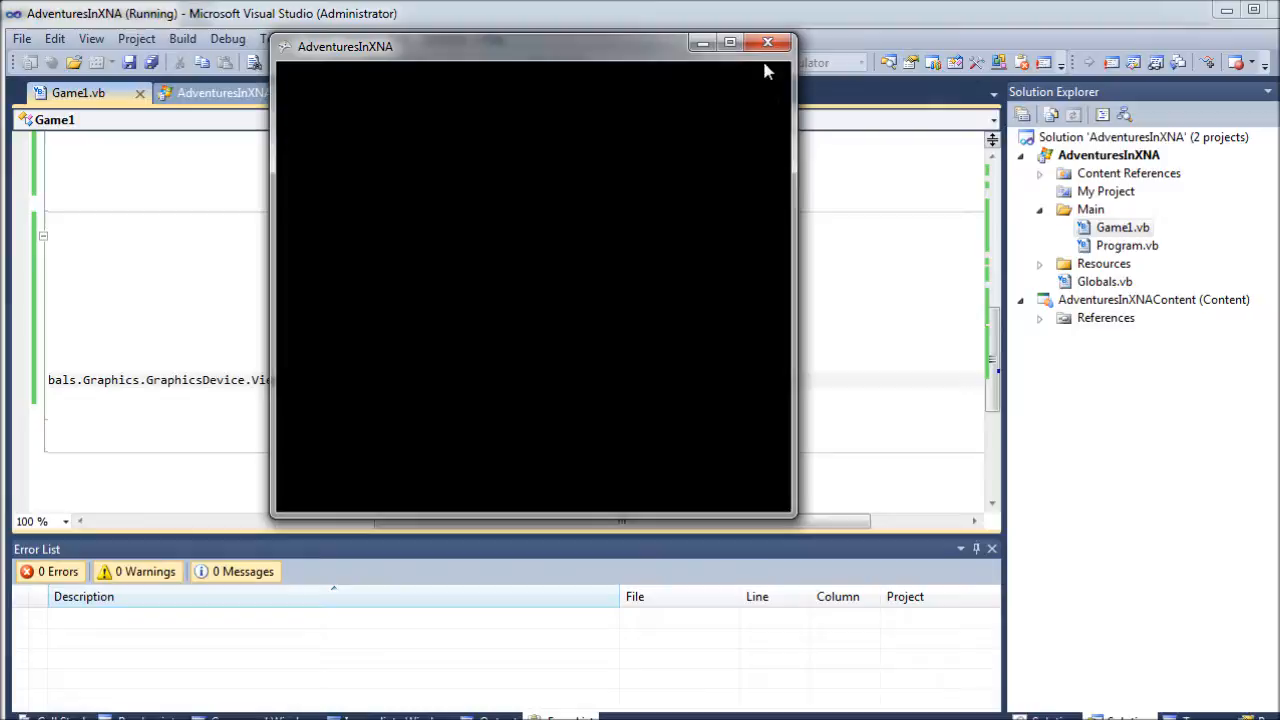
pyautogui.moveTo(768, 46)
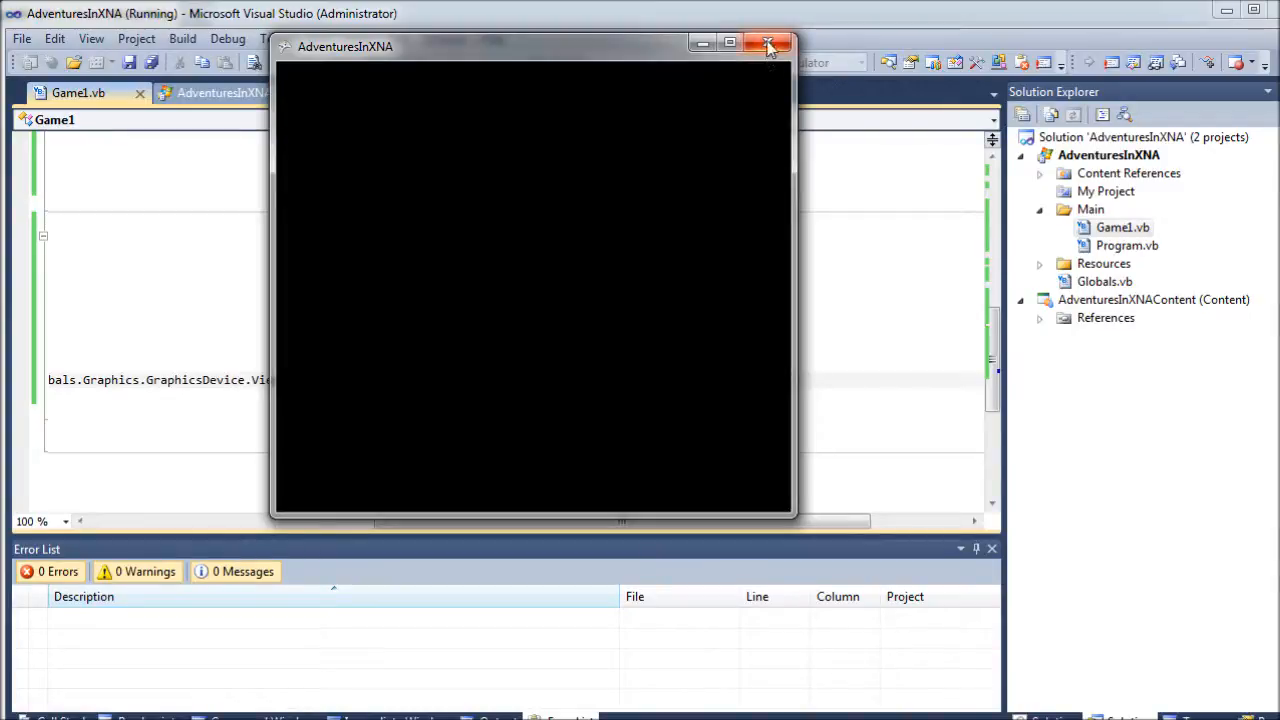
pyautogui.moveTo(768, 46)
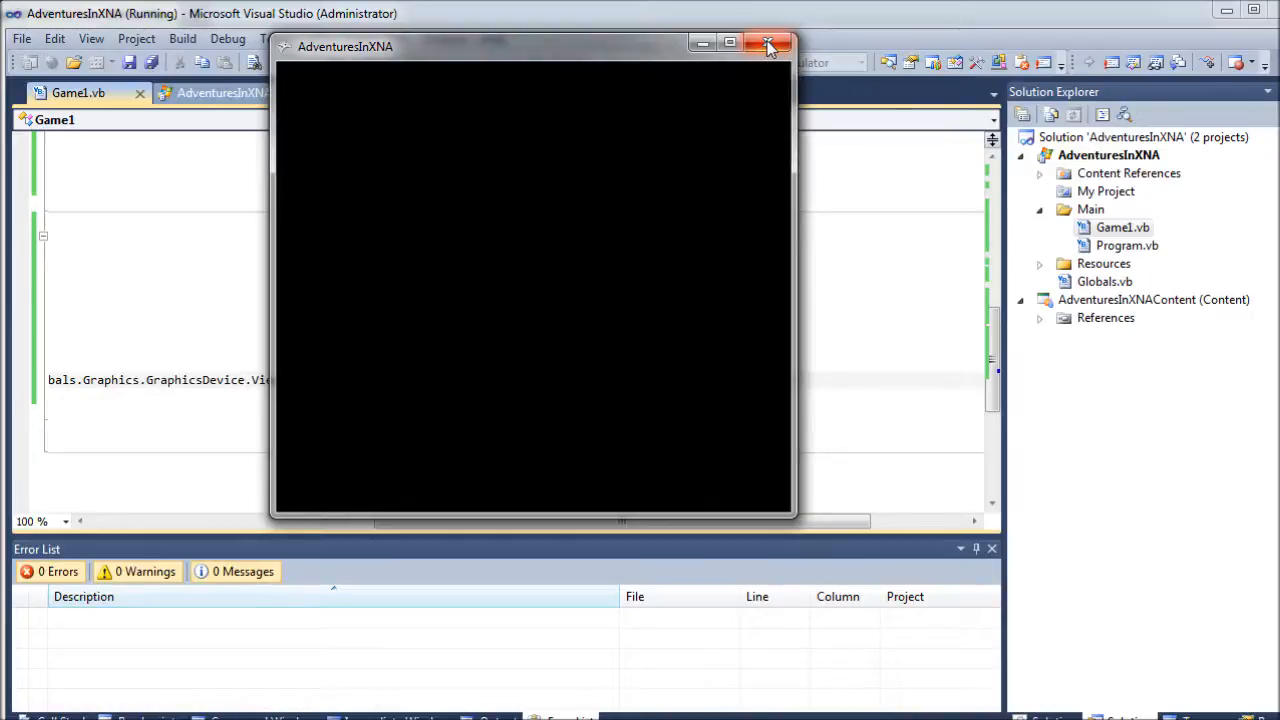
pyautogui.click(768, 44)
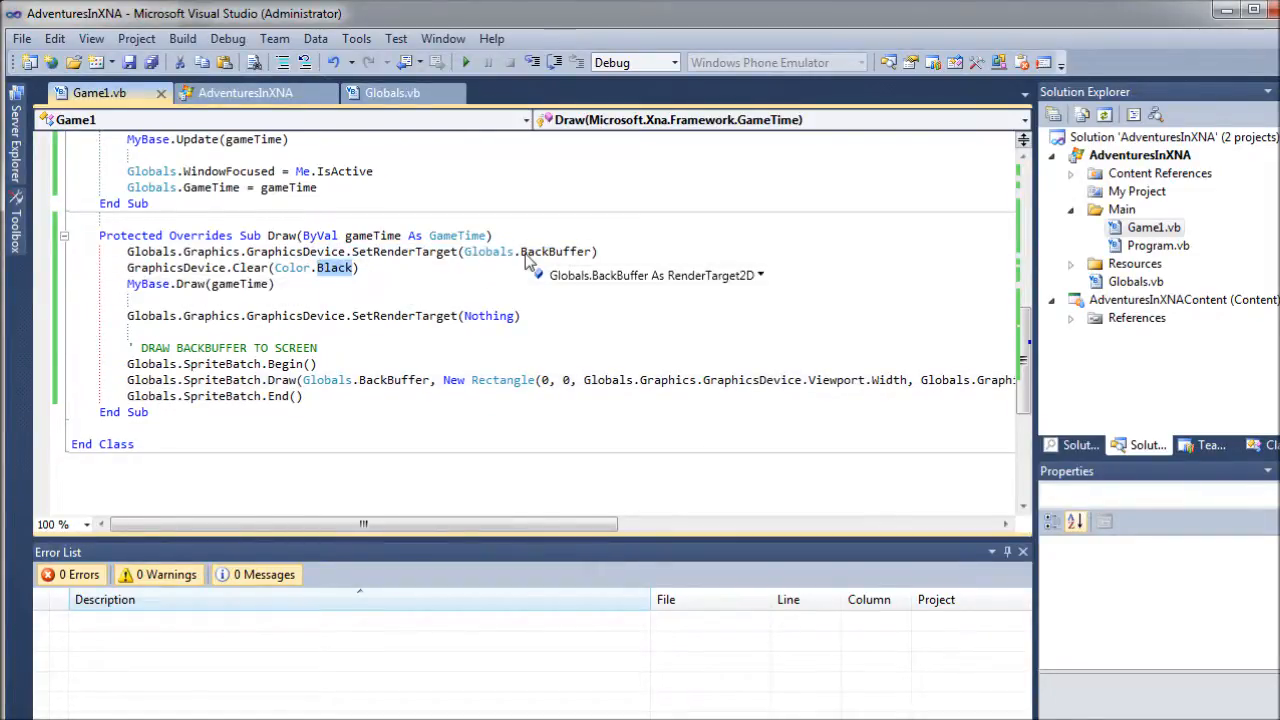
# Step: Change the clear colour to Color.CornflowerBlue and run the game to see the blue window
pyautogui.write('corn')
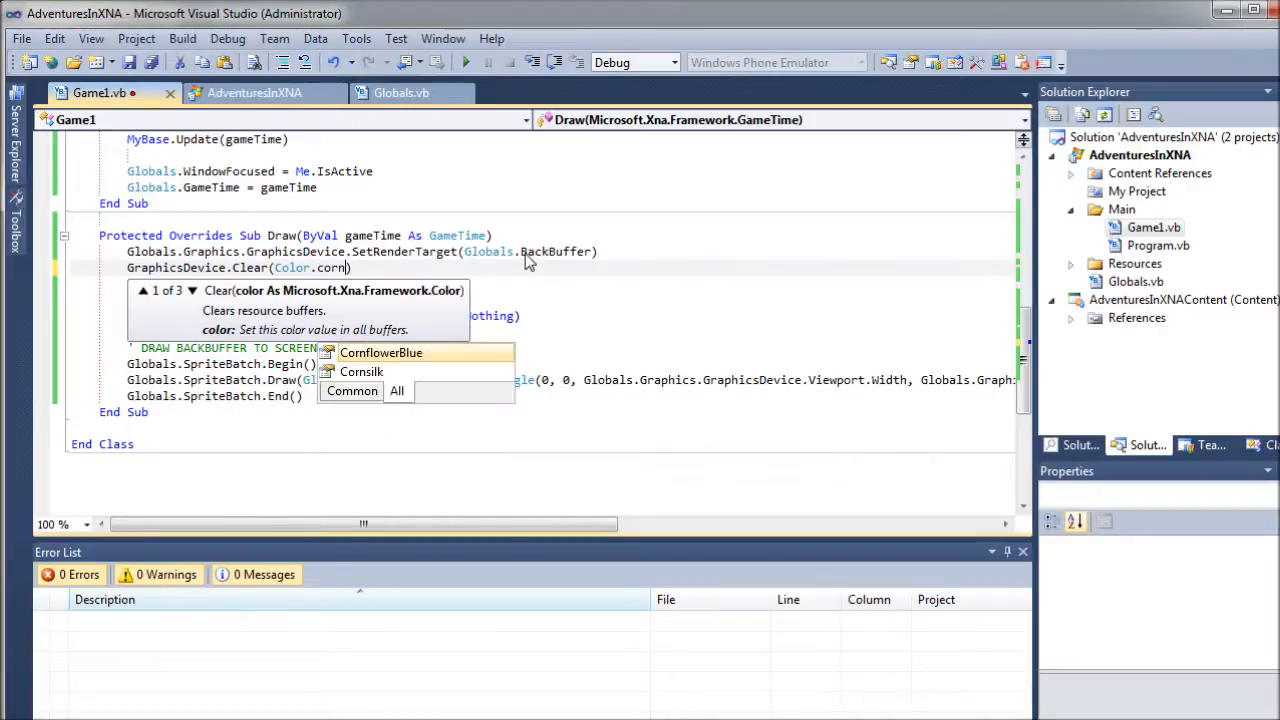
pyautogui.moveTo(380, 352)
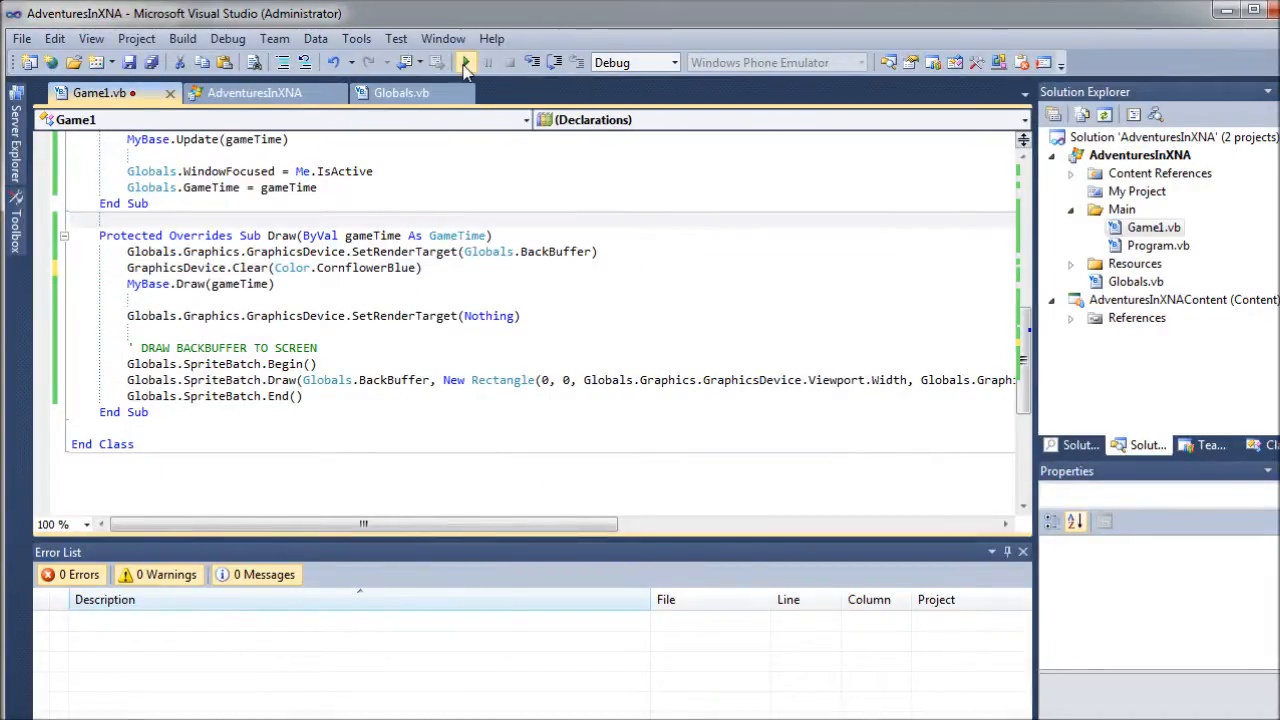
pyautogui.click(464, 62)
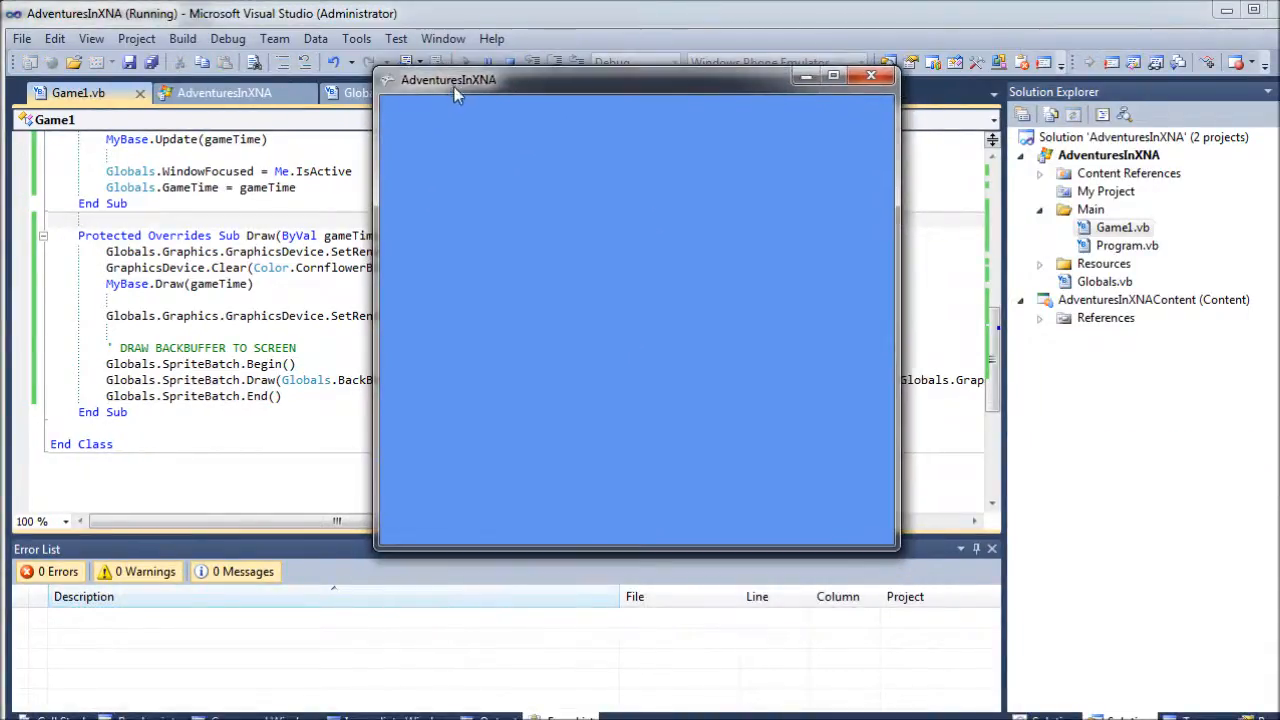
pyautogui.moveTo(622, 352)
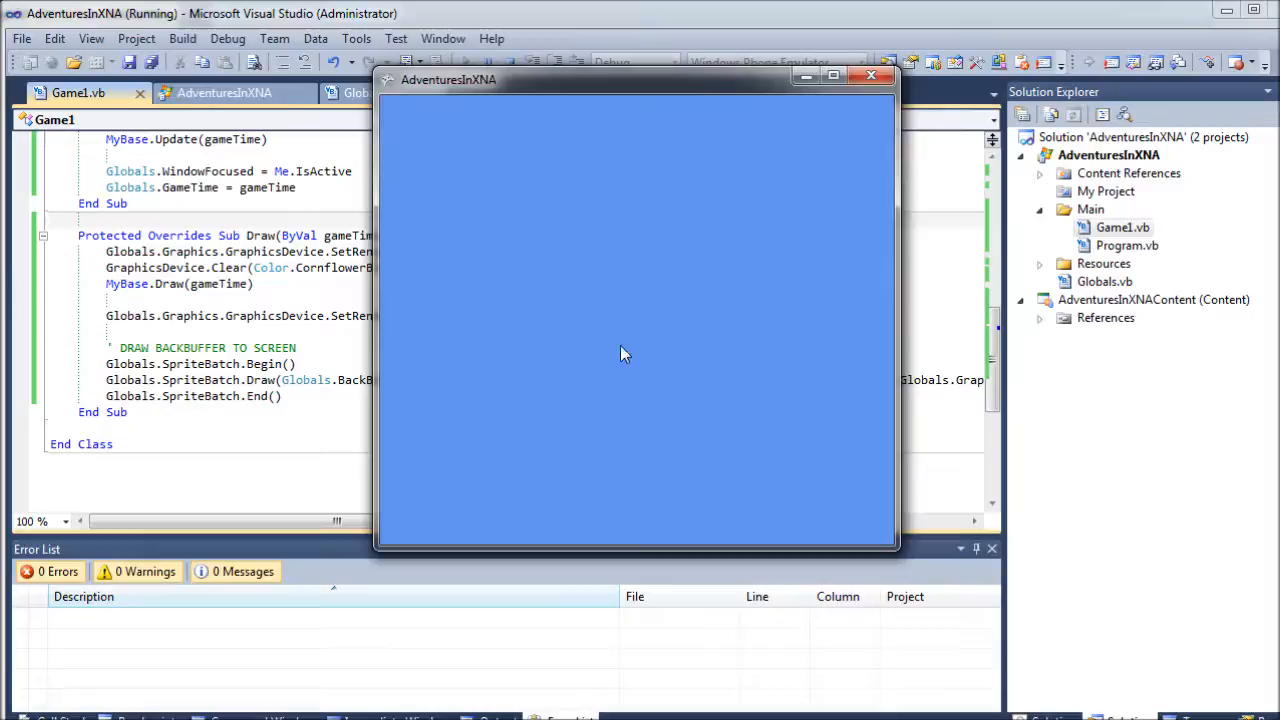
pyautogui.moveTo(512, 88)
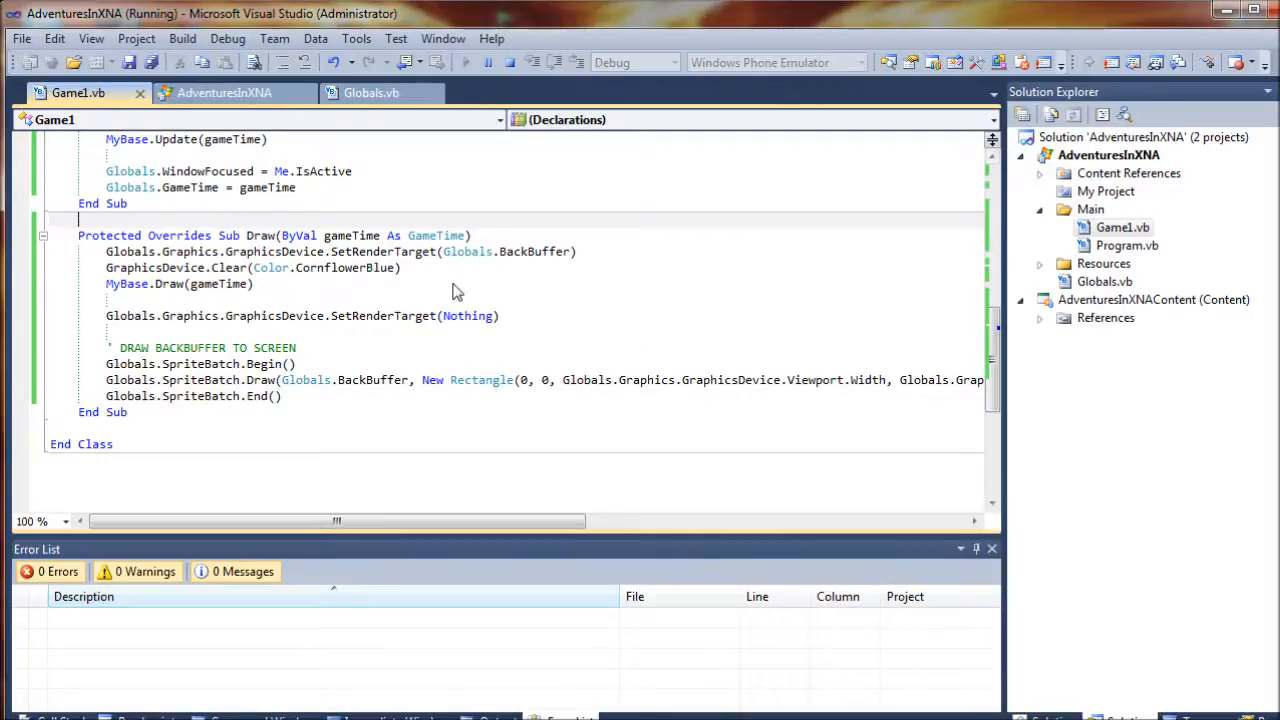
pyautogui.moveTo(330, 172)
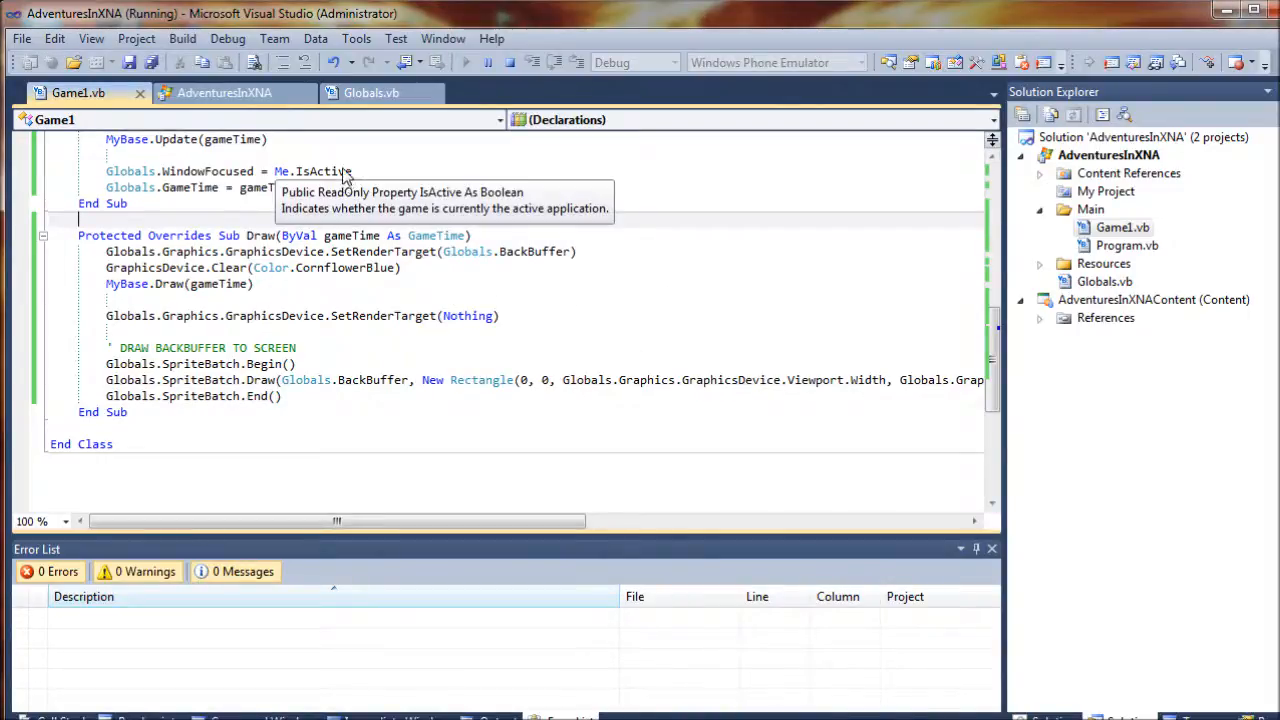
pyautogui.moveTo(430, 330)
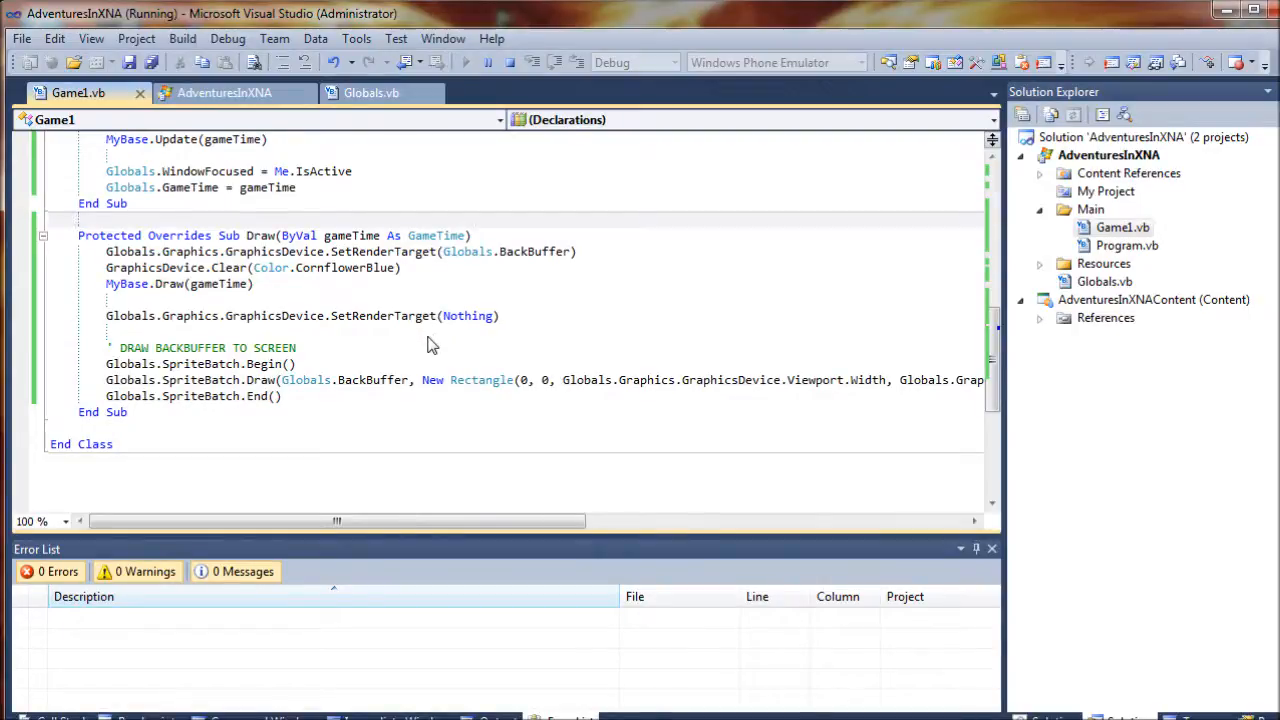
pyautogui.moveTo(616, 472)
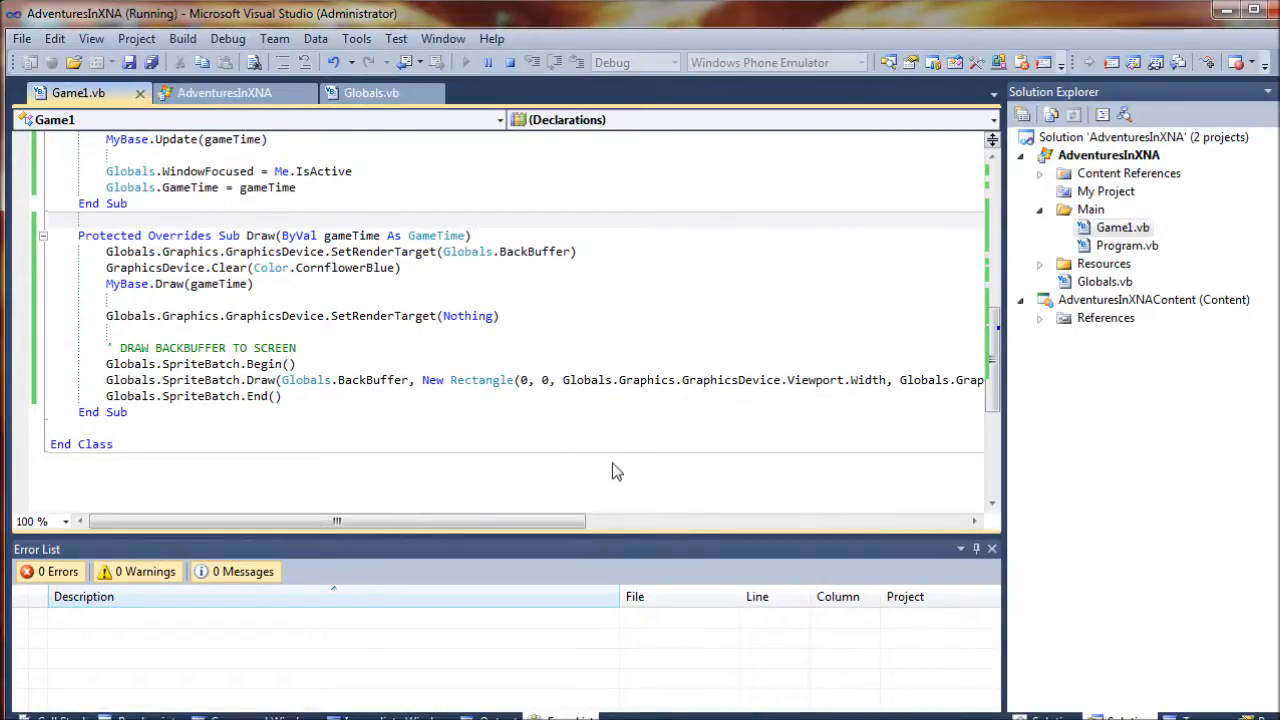
pyautogui.moveTo(754, 312)
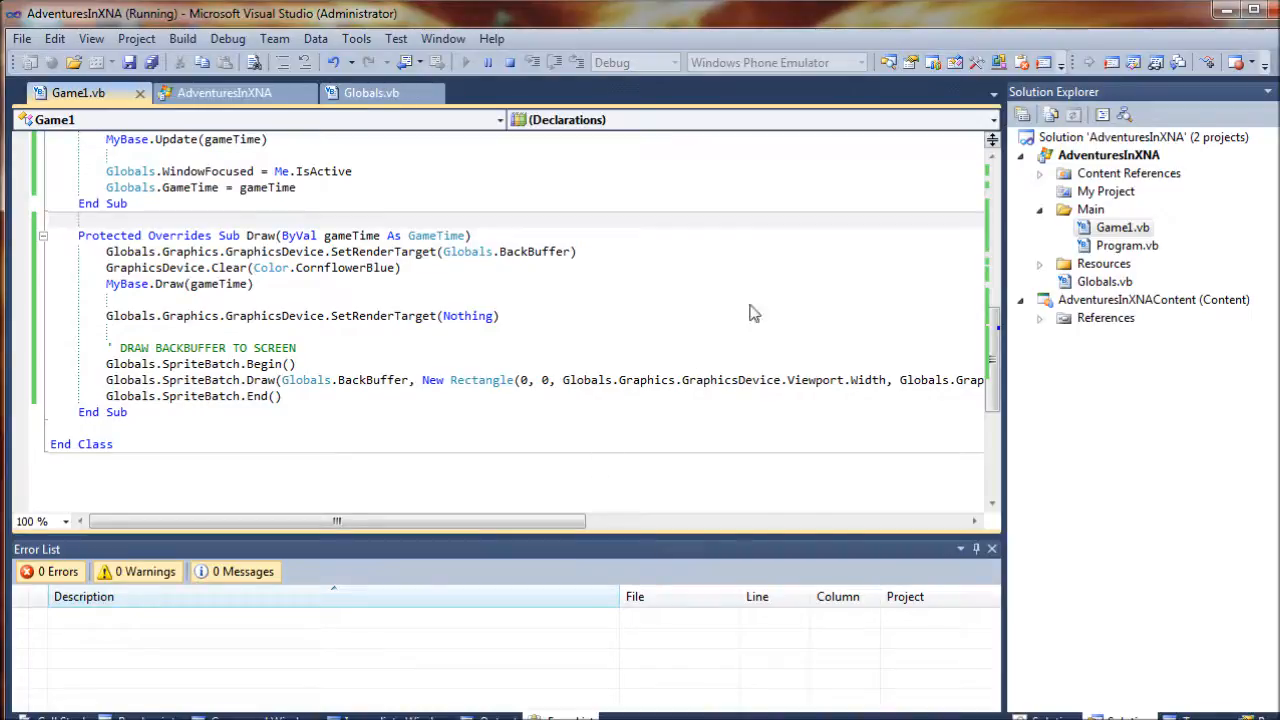
pyautogui.moveTo(928, 268)
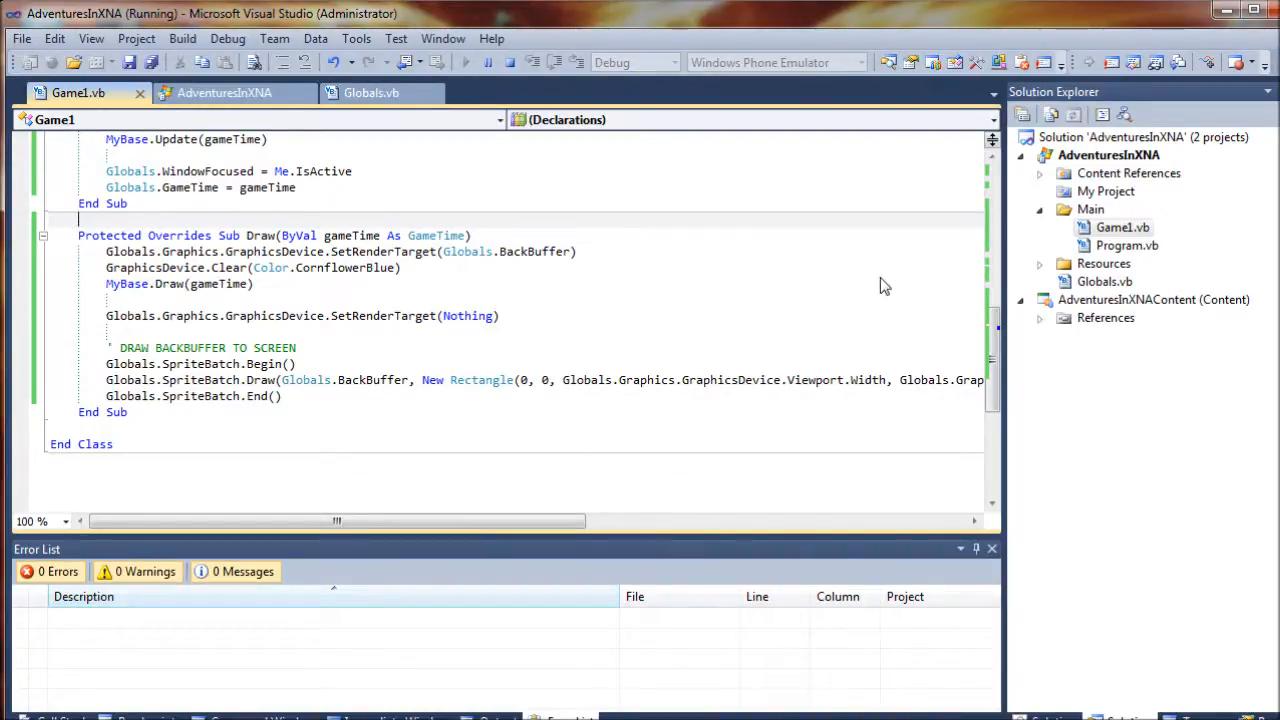
pyautogui.moveTo(850, 304)
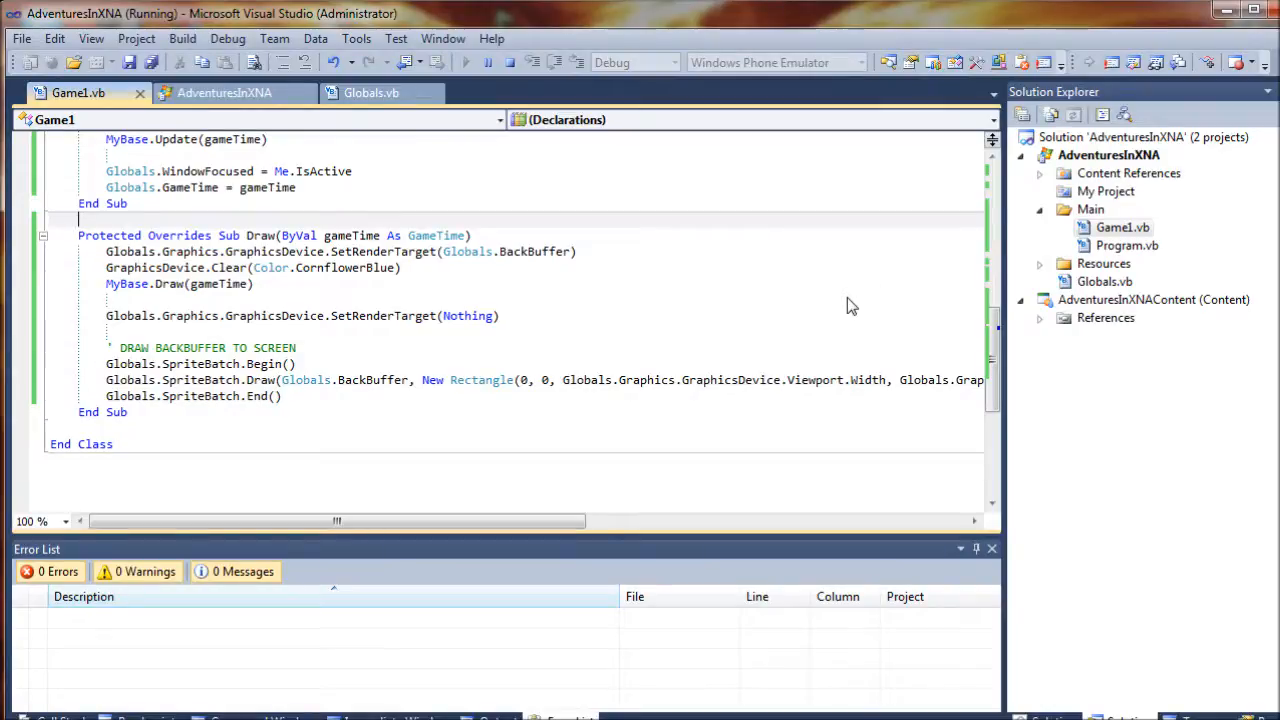
pyautogui.moveTo(840, 318)
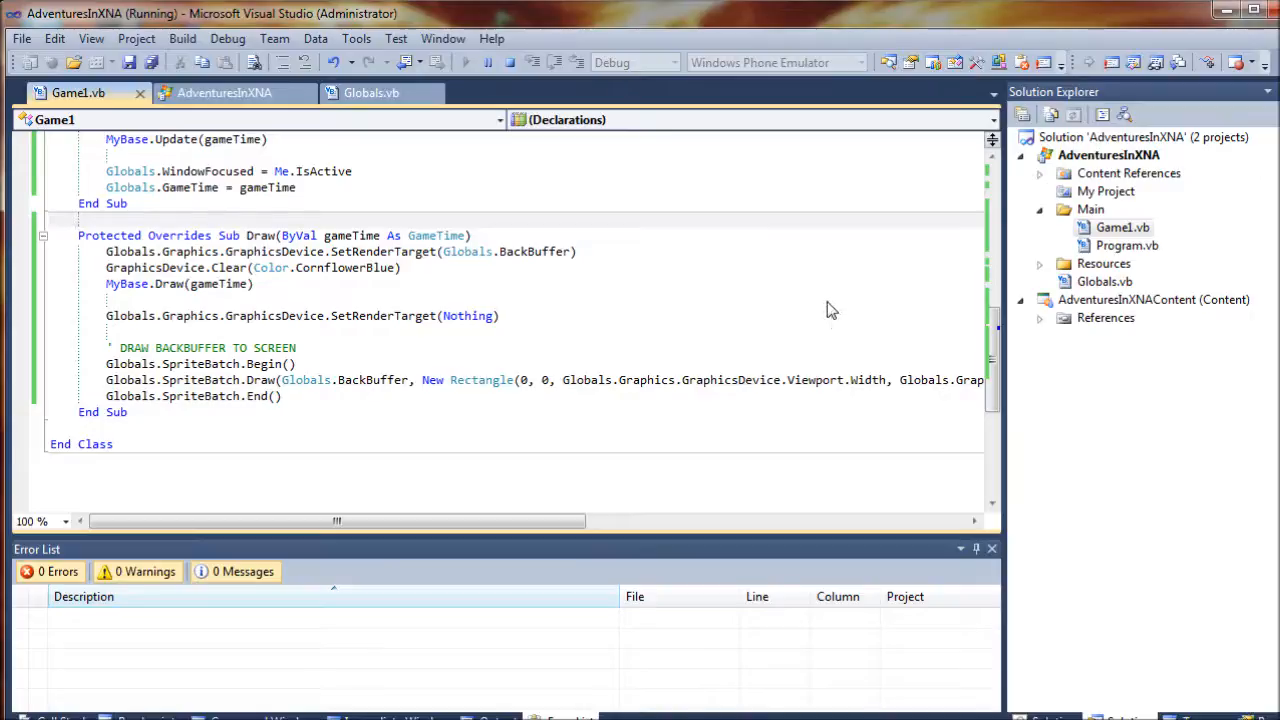
pyautogui.moveTo(798, 252)
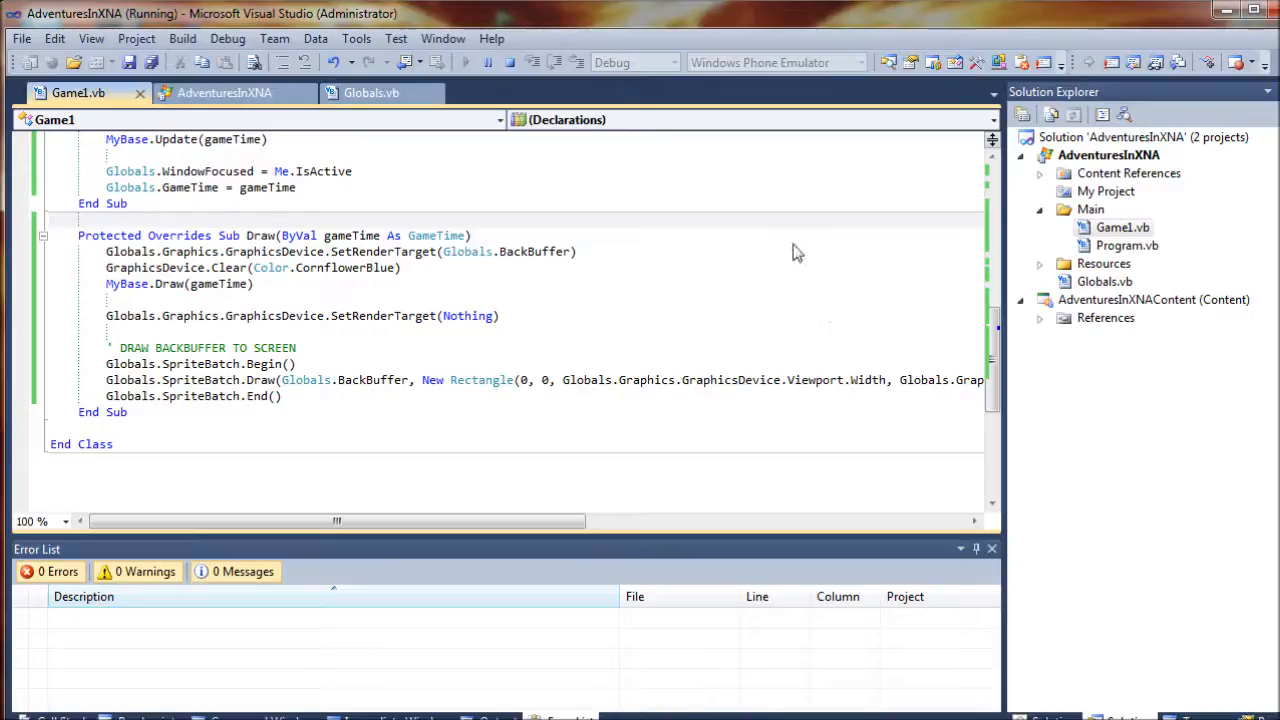
pyautogui.moveTo(764, 260)
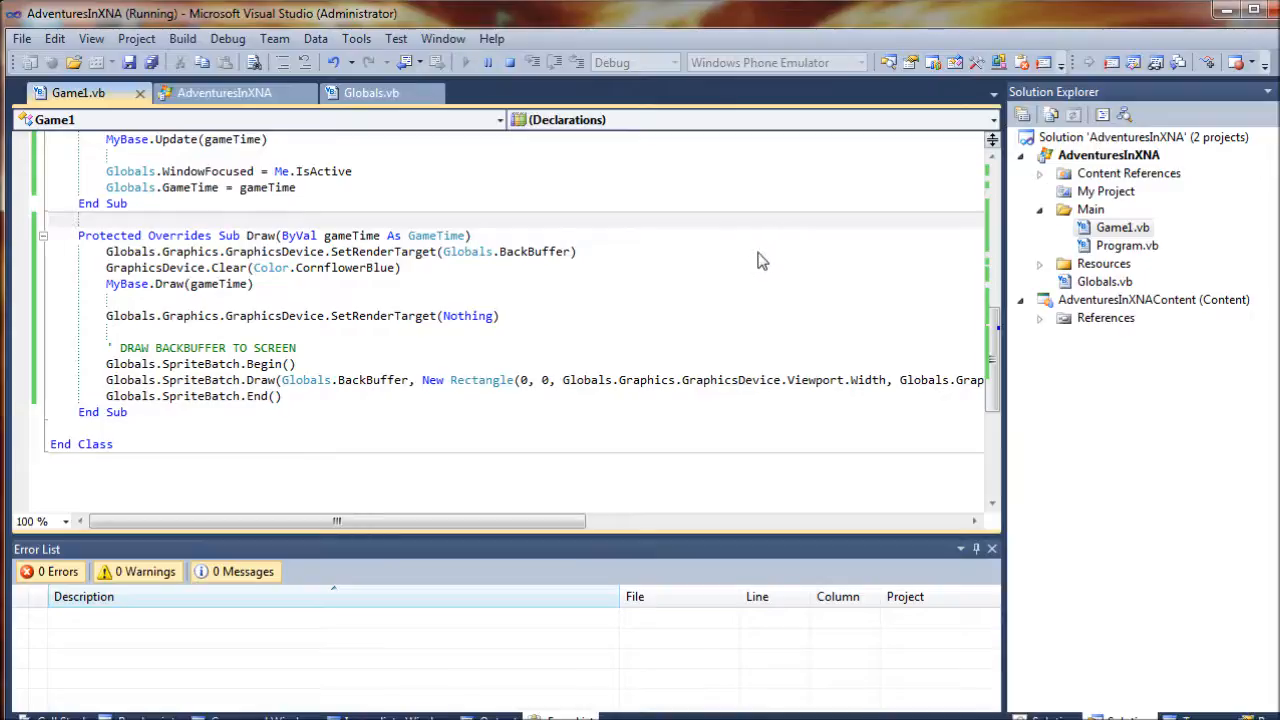
pyautogui.moveTo(684, 234)
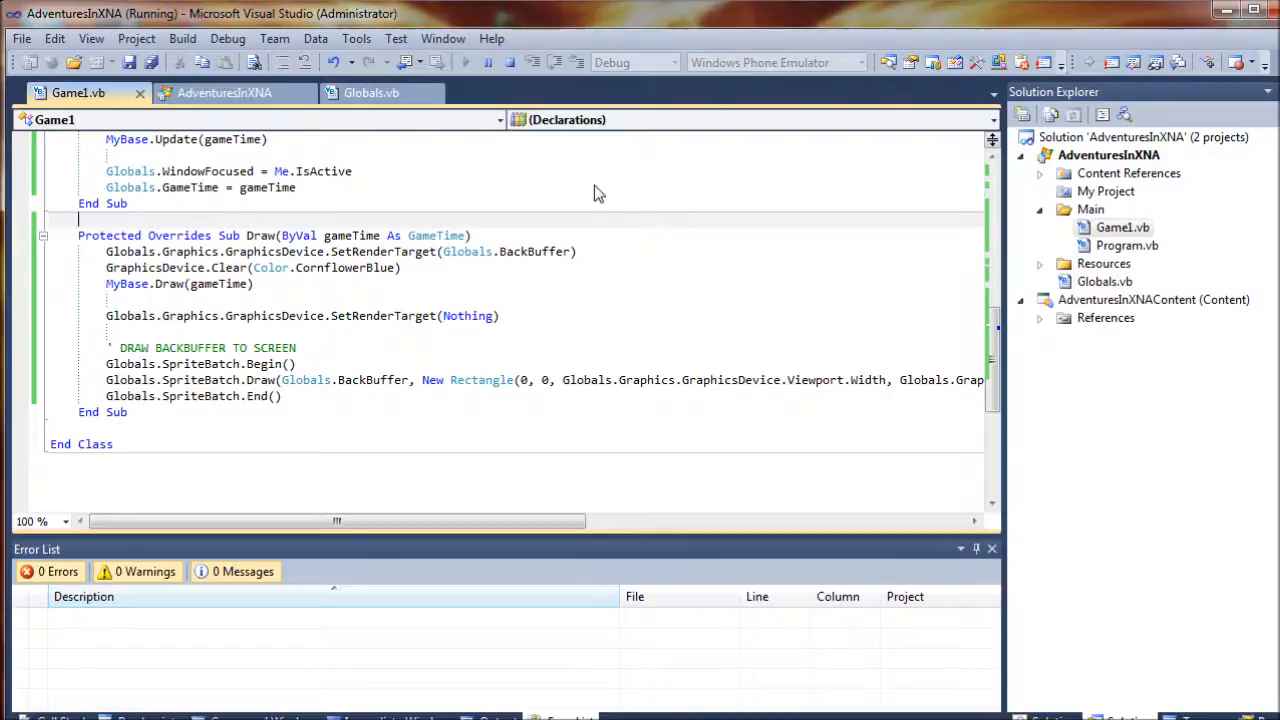
pyautogui.moveTo(550, 212)
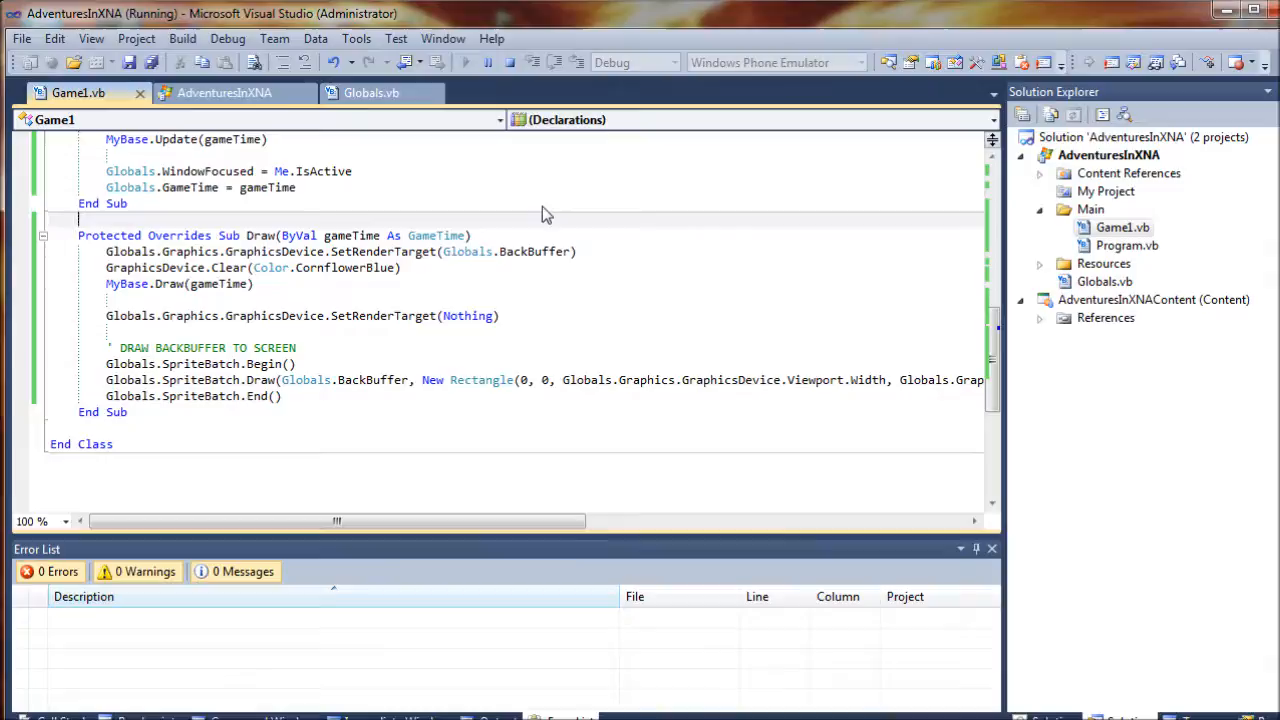
pyautogui.moveTo(380, 56)
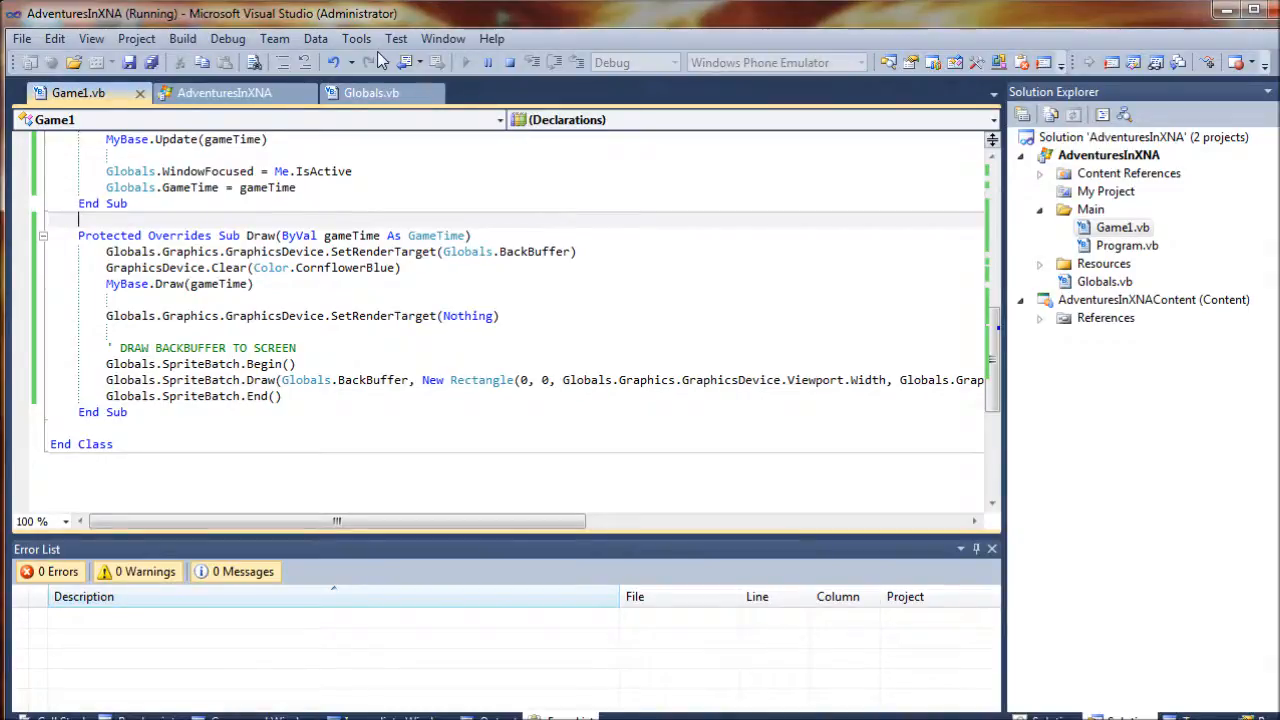